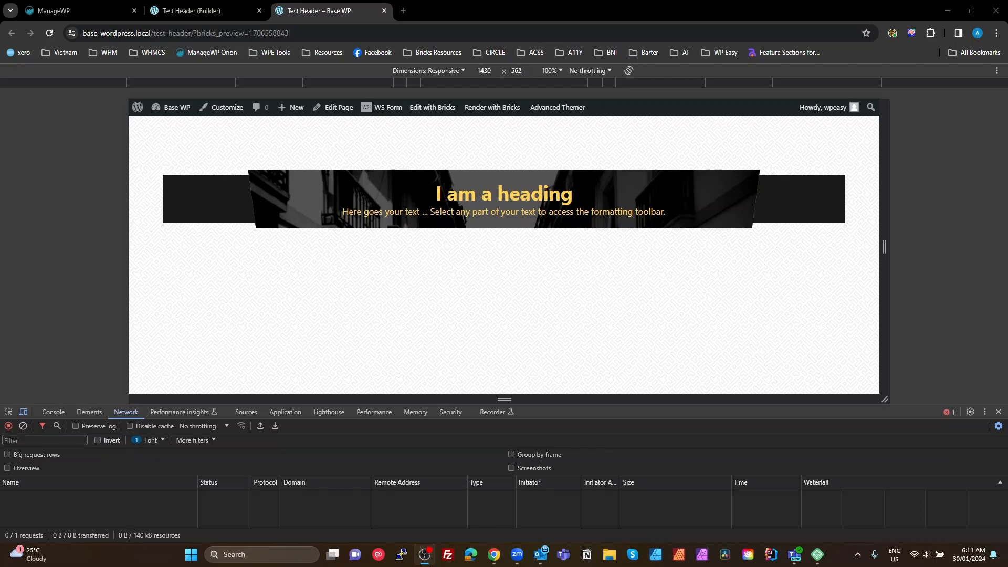
mouse_move(733, 103)
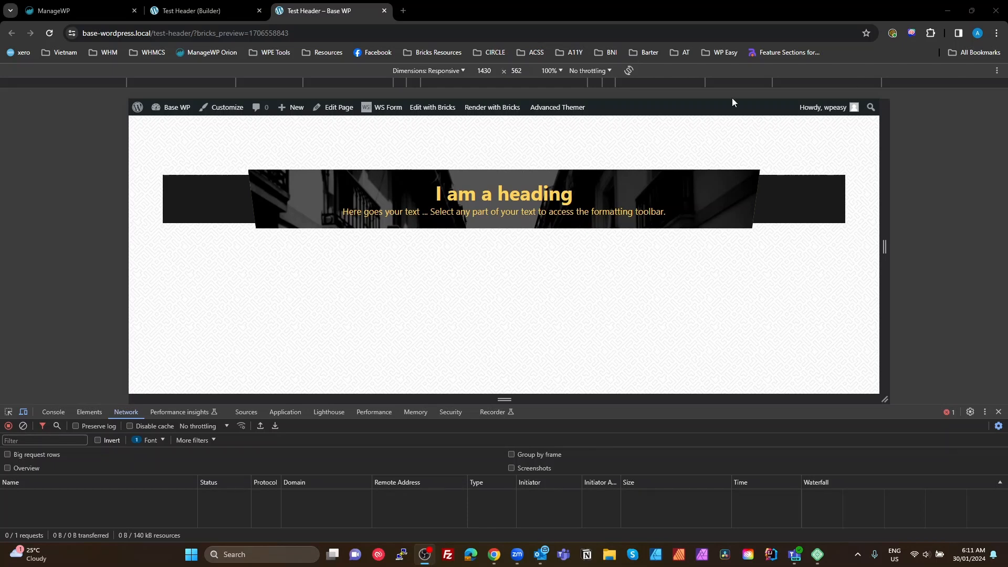
mouse_move(163, 194)
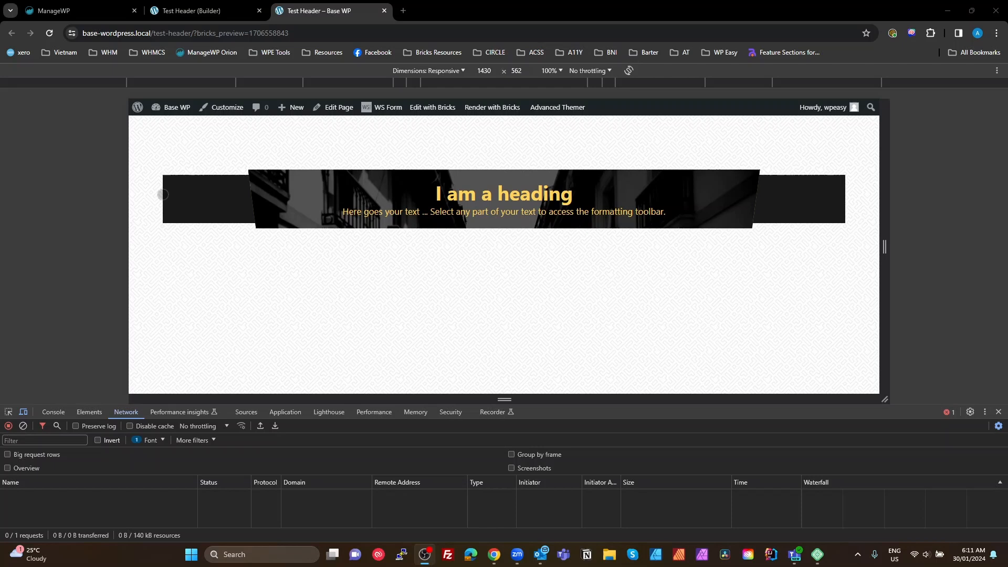
mouse_move(298, 215)
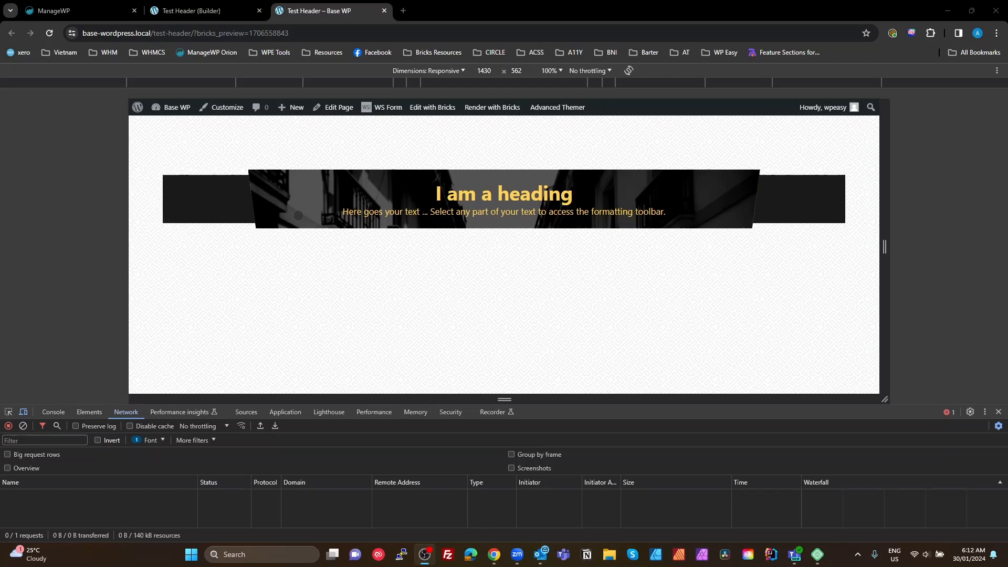
mouse_move(803, 194)
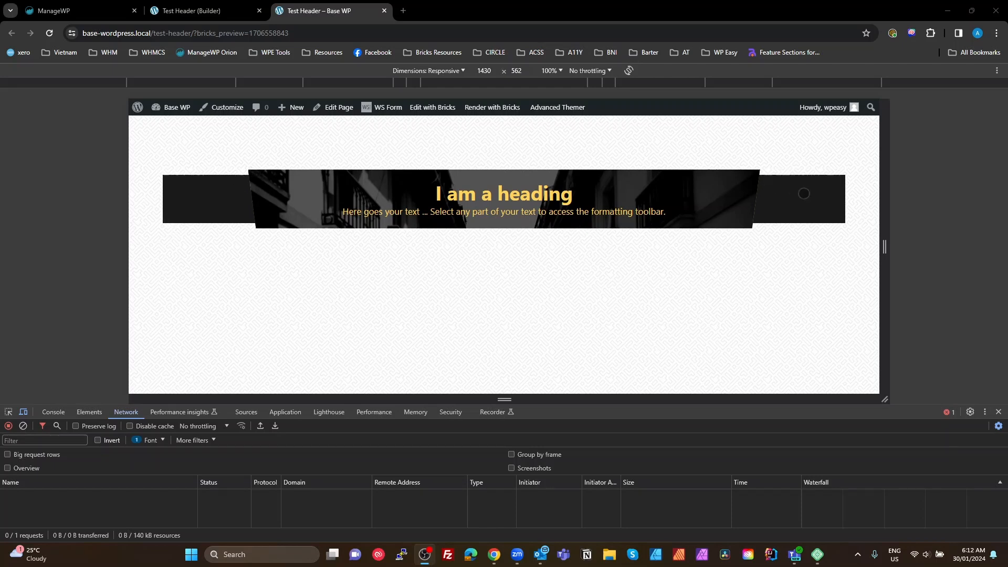
mouse_move(738, 174)
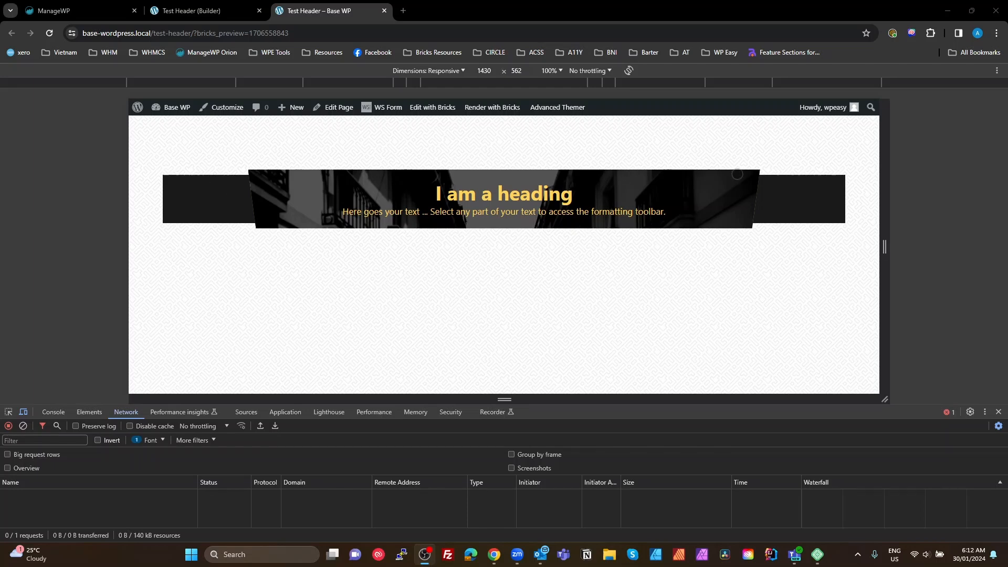
mouse_move(770, 144)
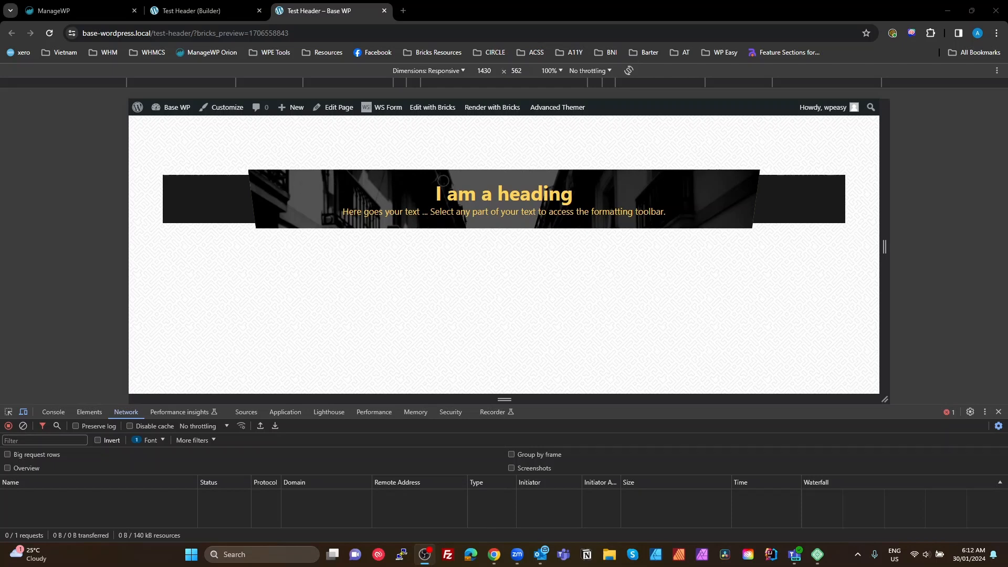
mouse_move(452, 224)
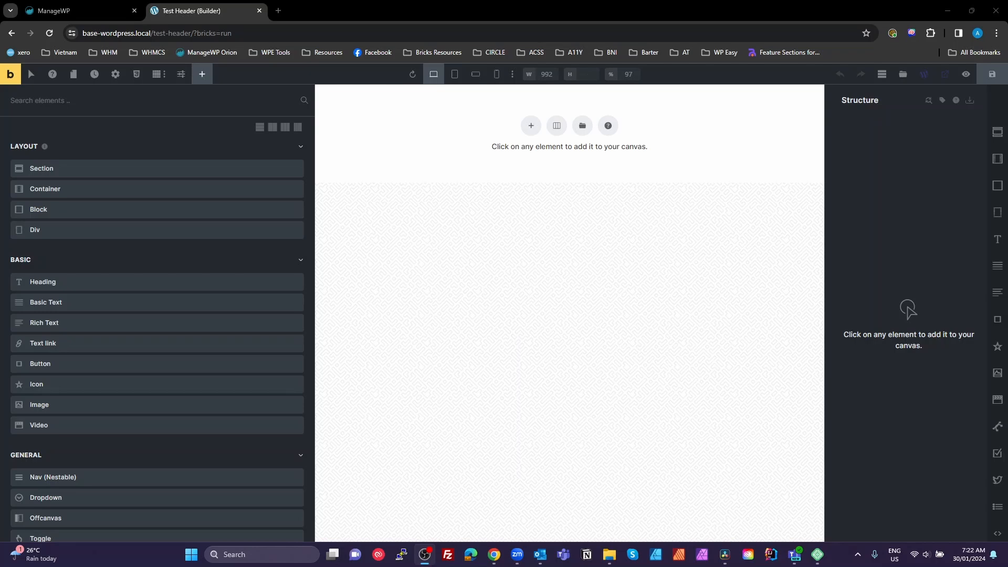
mouse_move(555, 145)
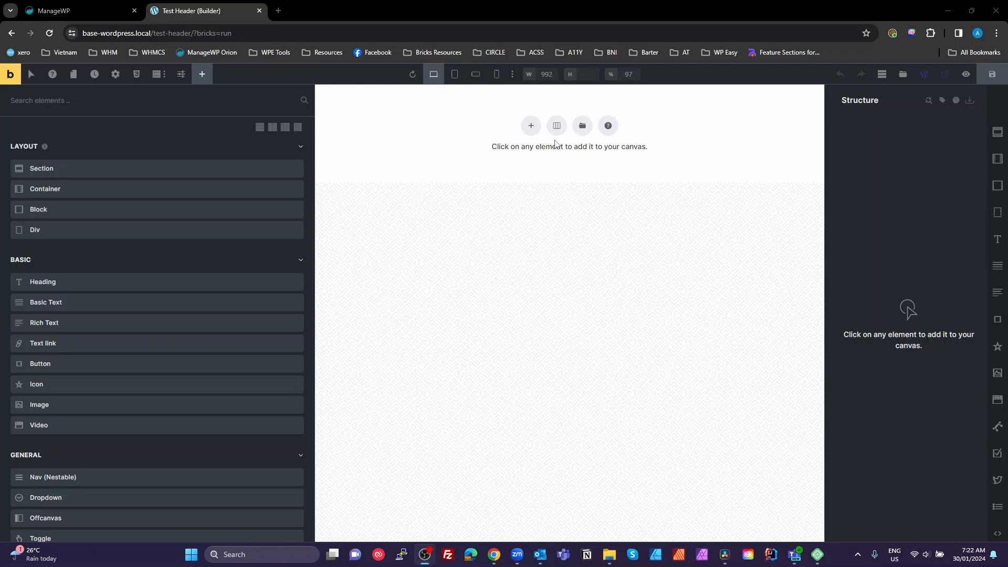
Insert a Section with a nested Container onto the empty Test Header canvas
click(530, 125)
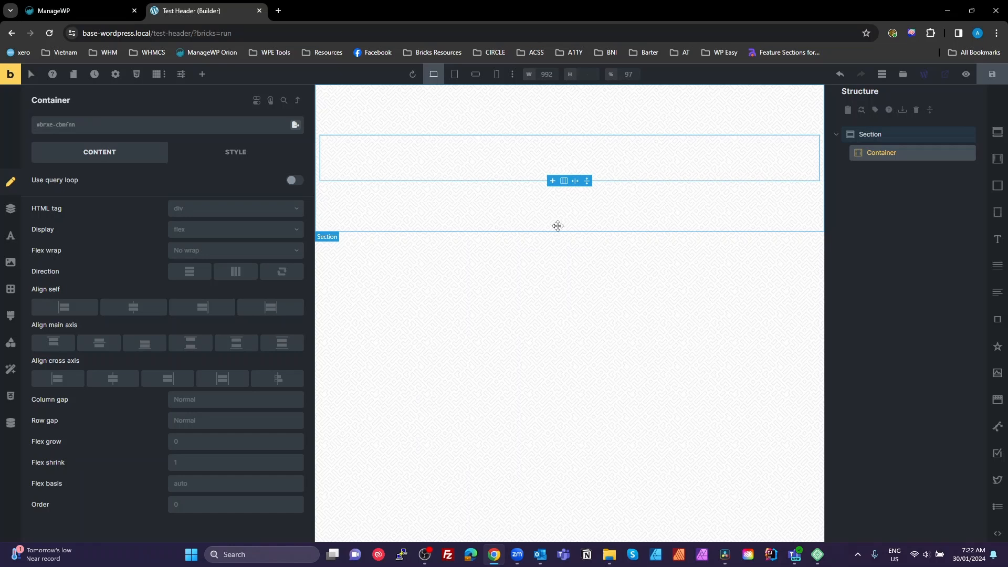
mouse_move(998, 159)
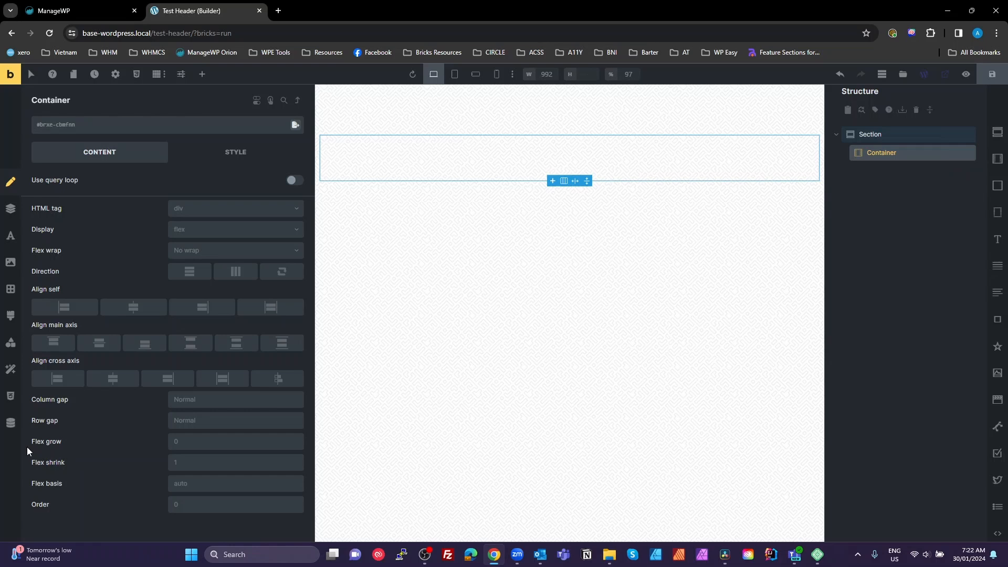
mouse_move(808, 380)
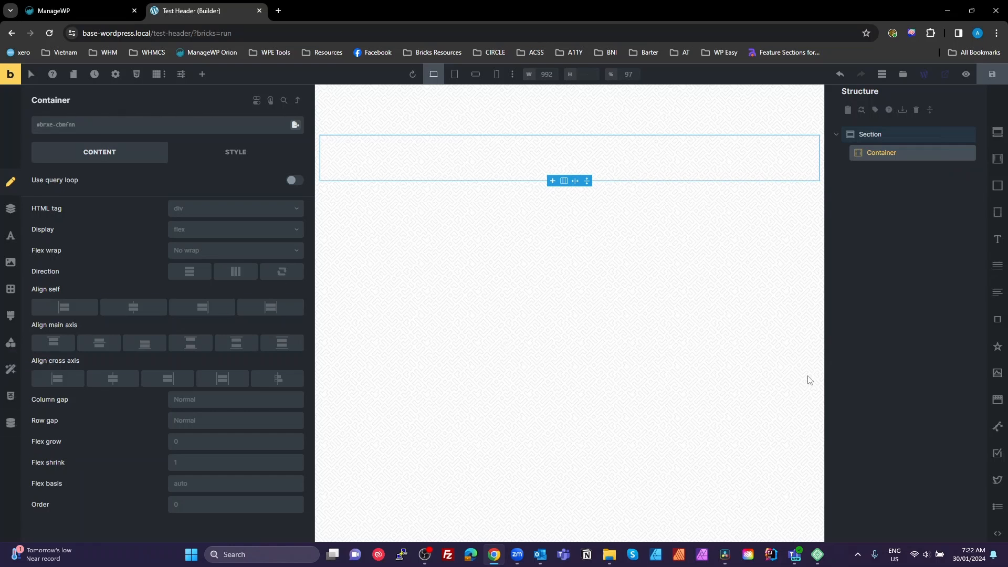
mouse_move(617, 393)
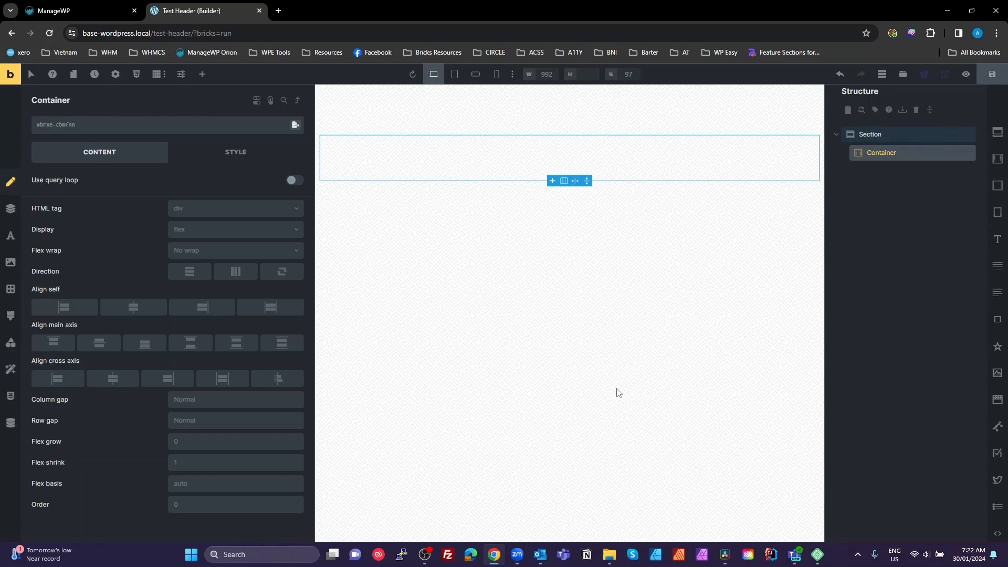
click(202, 74)
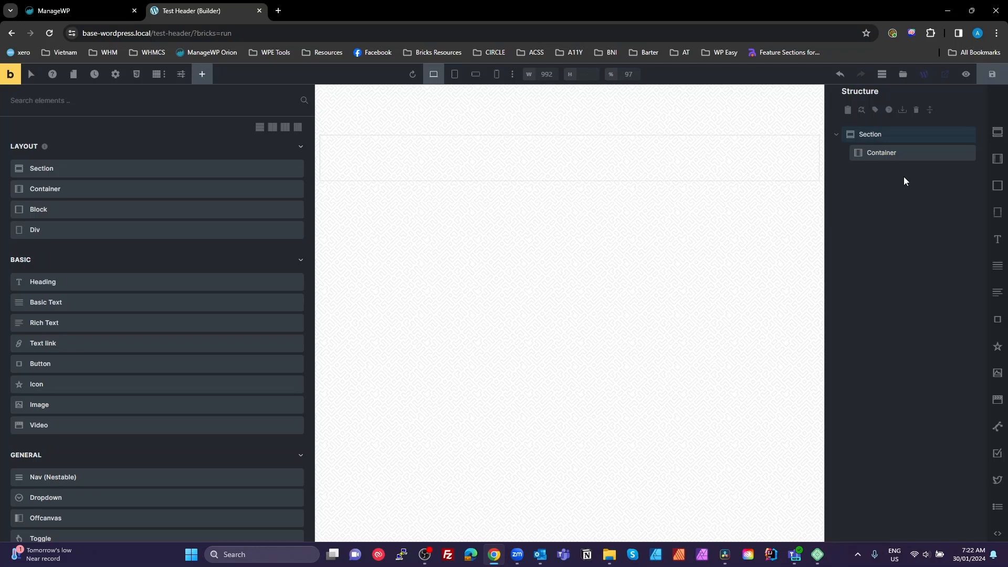
Nest blocks in the container holding an Image, a Heading and a Basic Text element
click(881, 153)
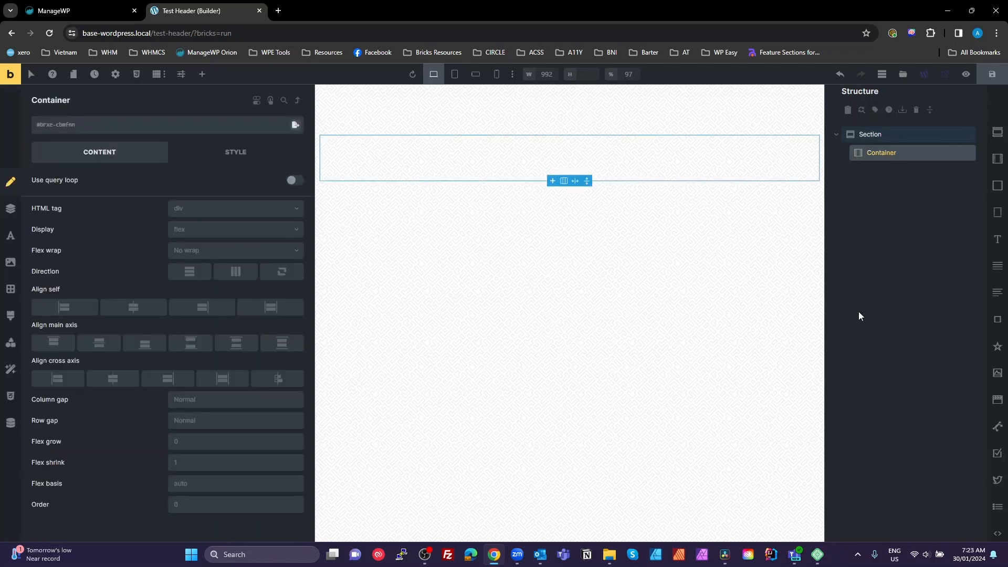
mouse_move(890, 169)
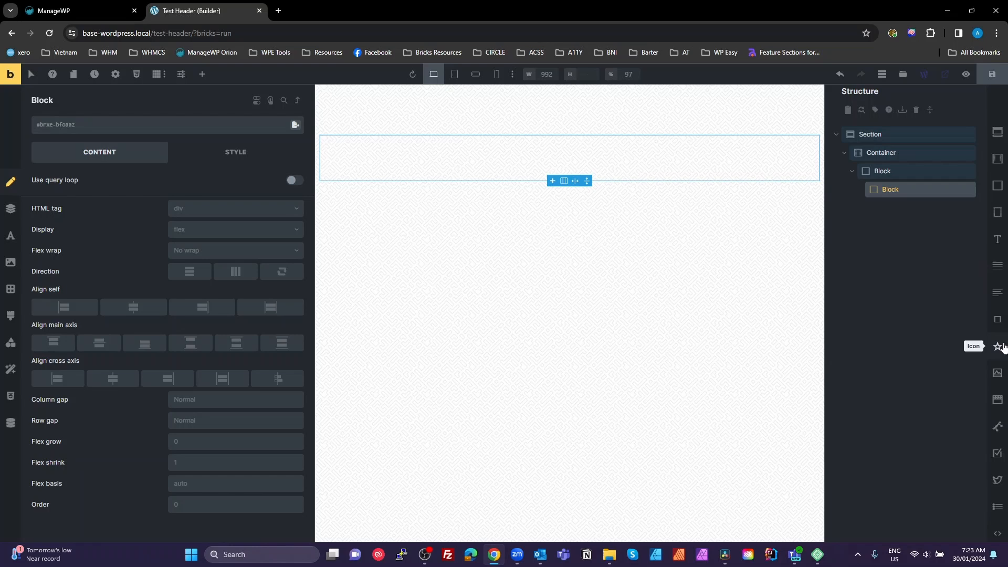
click(996, 373)
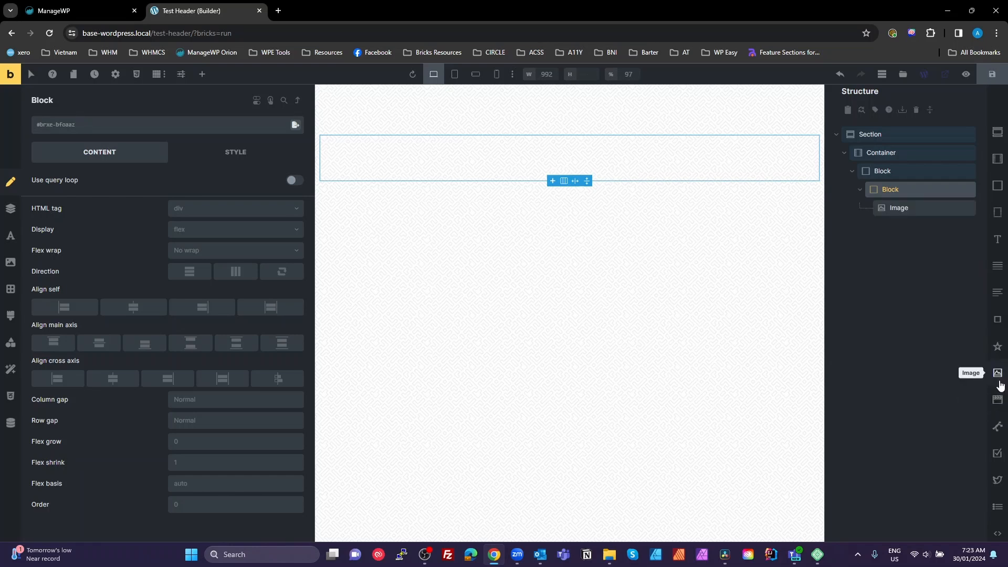
click(998, 240)
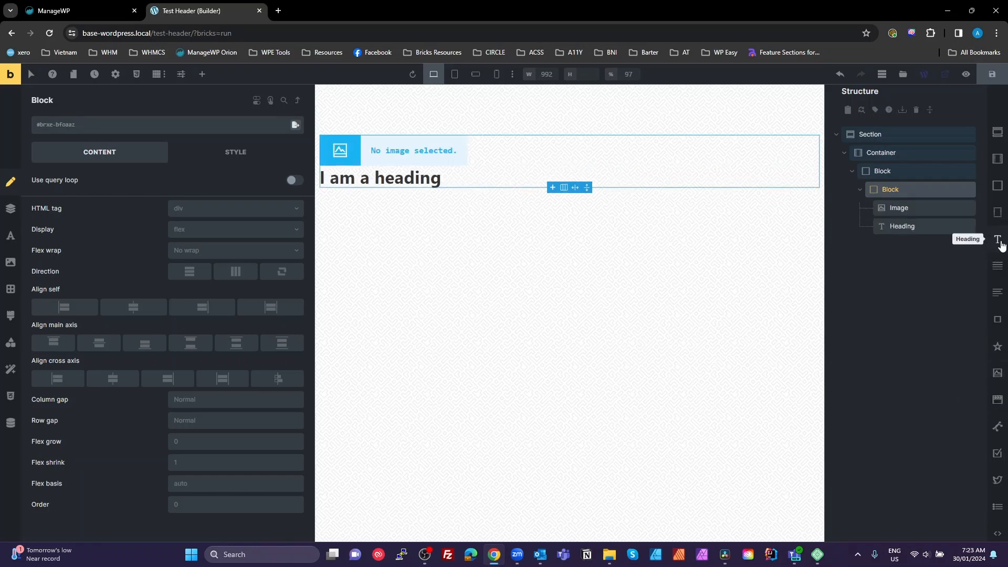
click(1000, 239)
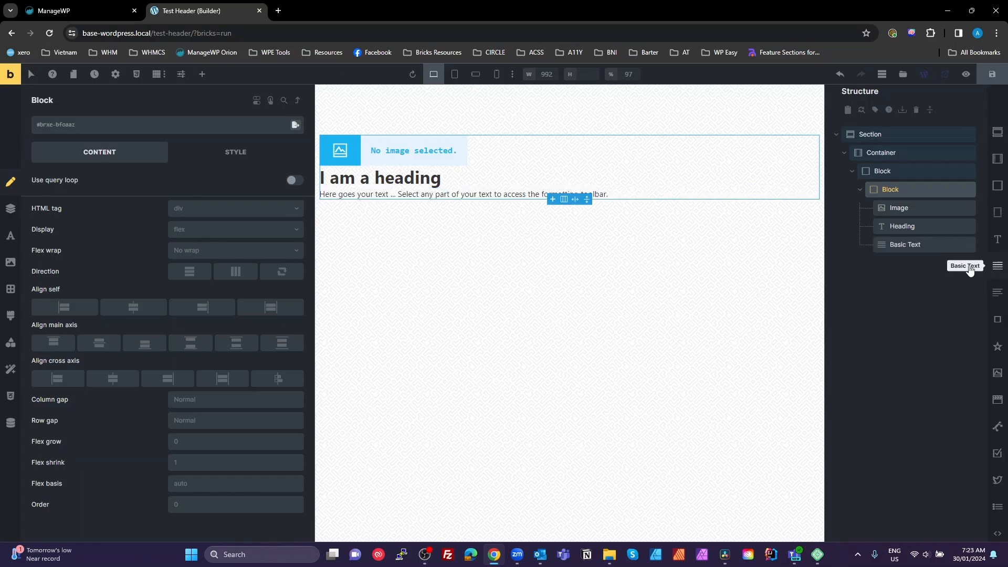
Rename the elements to Lede, Angled Header and Inner in the Structure panel
click(905, 244)
text(Lede)
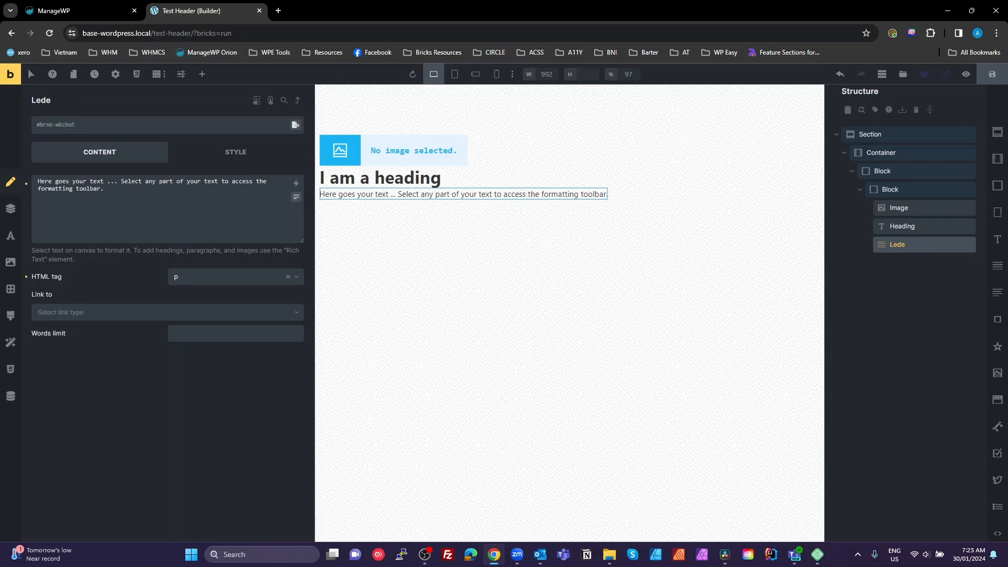
click(883, 171)
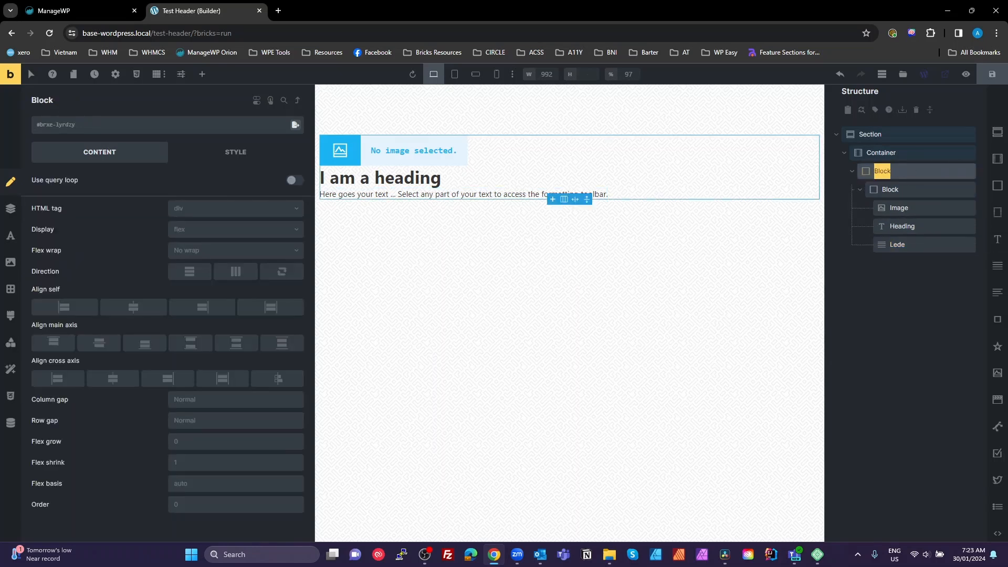
text(Ang)
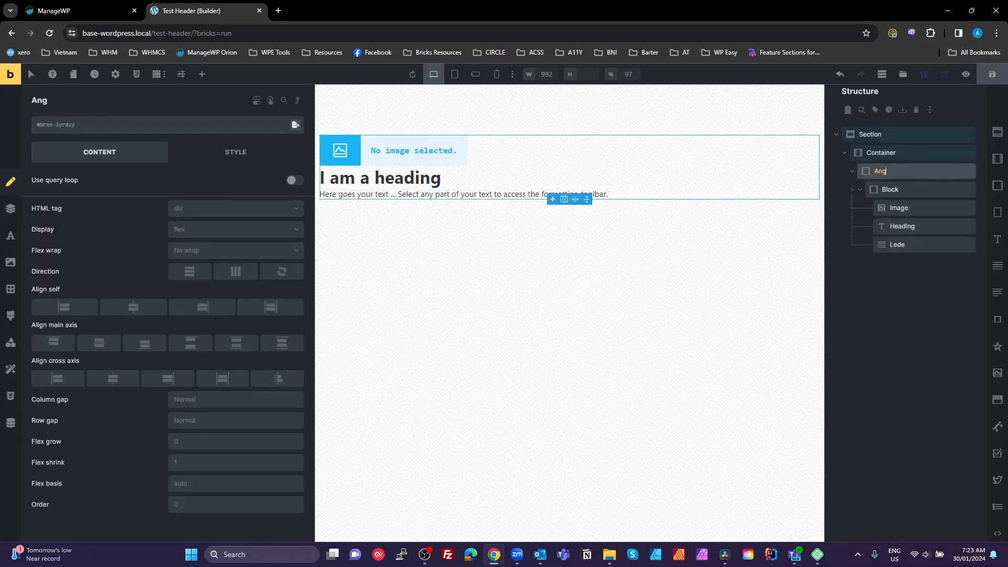
text(Angled Heade)
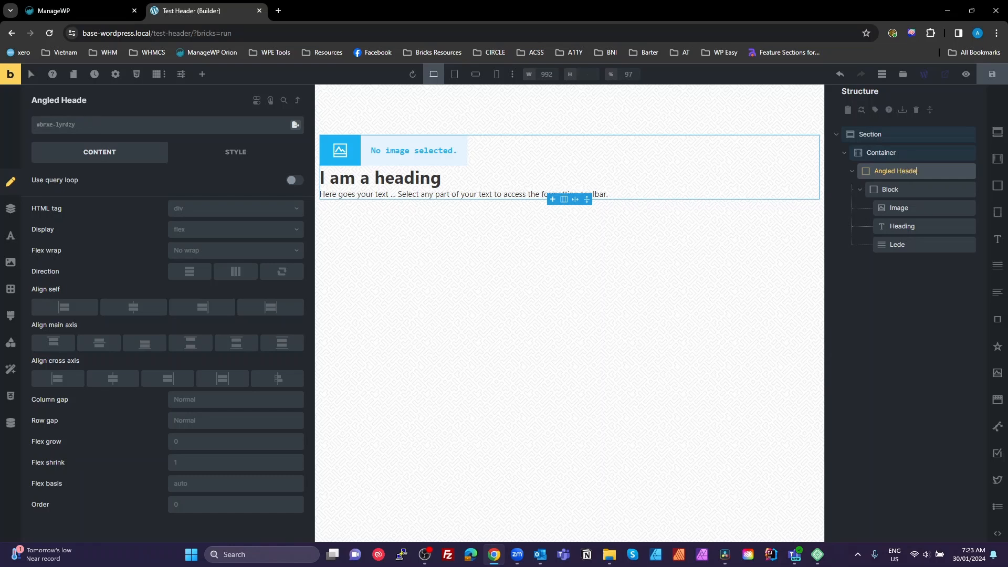
mouse_move(937, 189)
text(Inne)
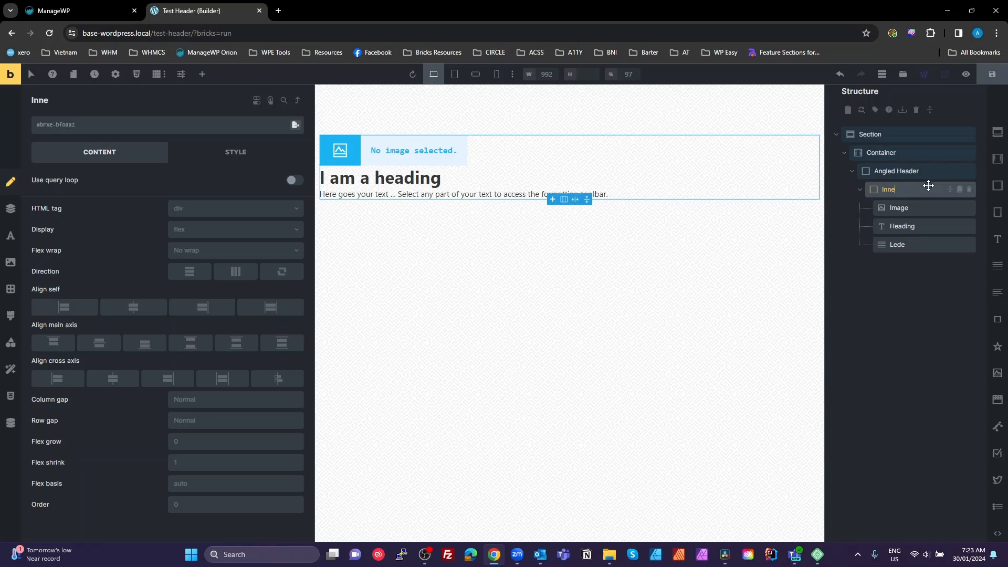
click(202, 74)
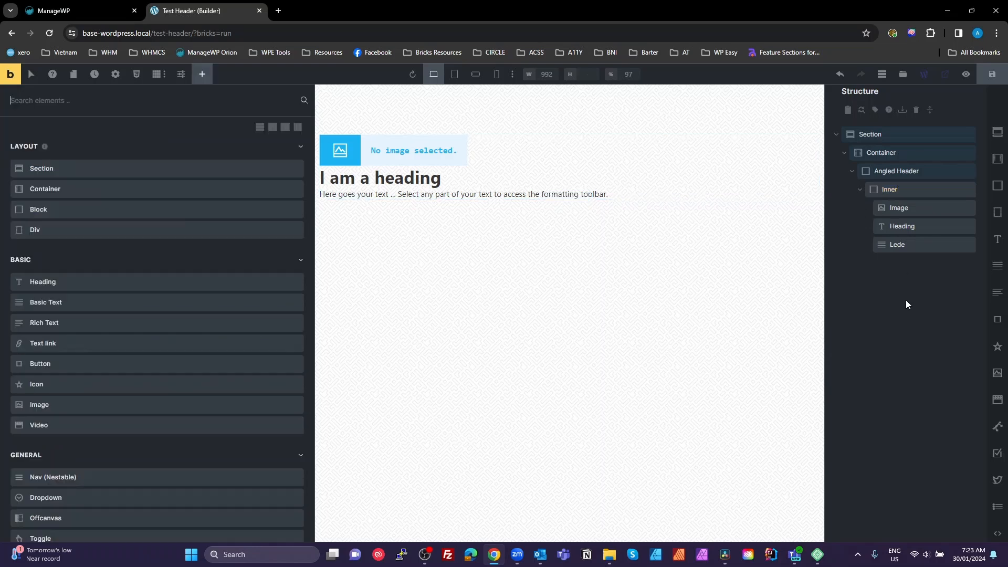
mouse_move(927, 249)
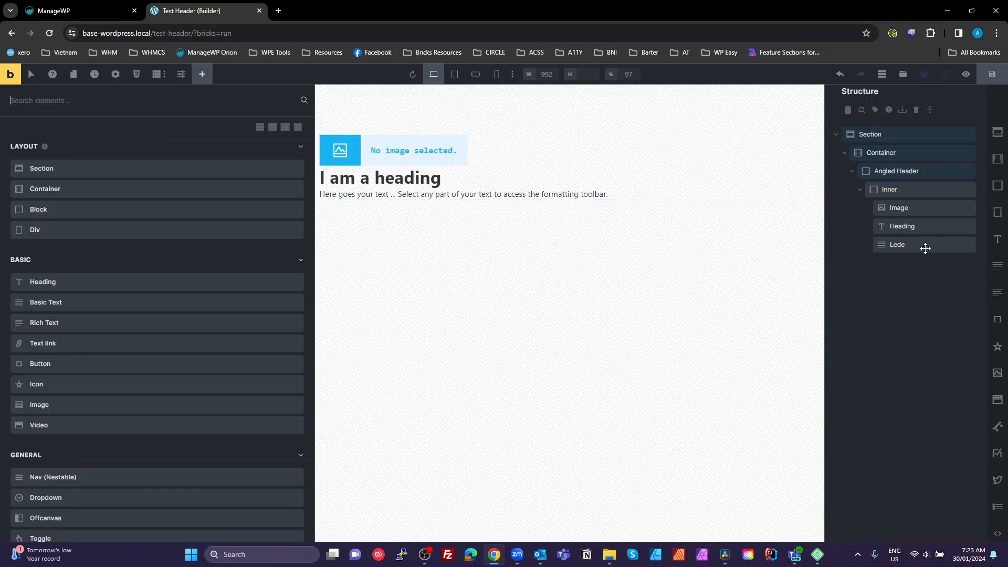
mouse_move(912, 172)
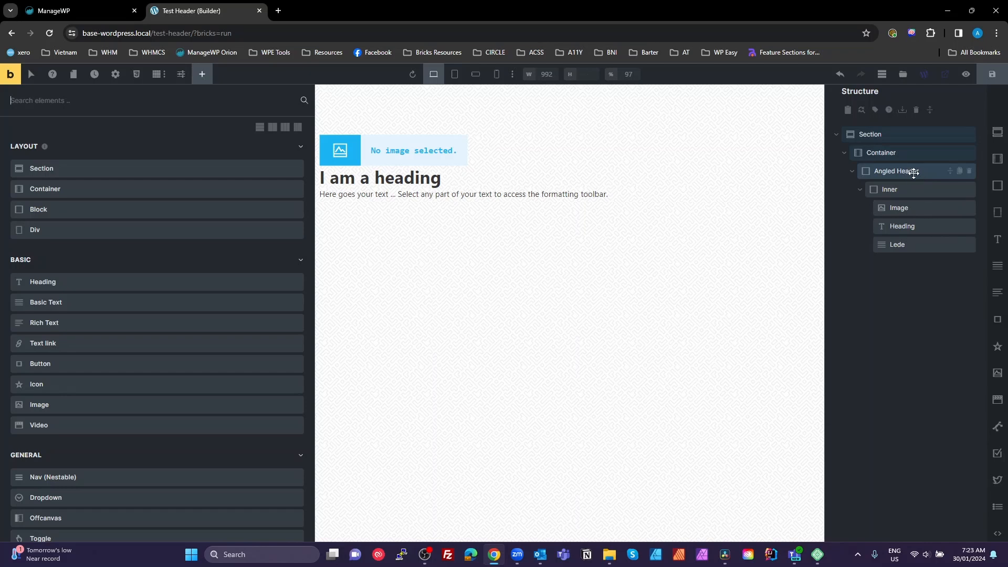
Convert the Angled Header structure into BEM classes such as angled-header__inner
right_click(896, 170)
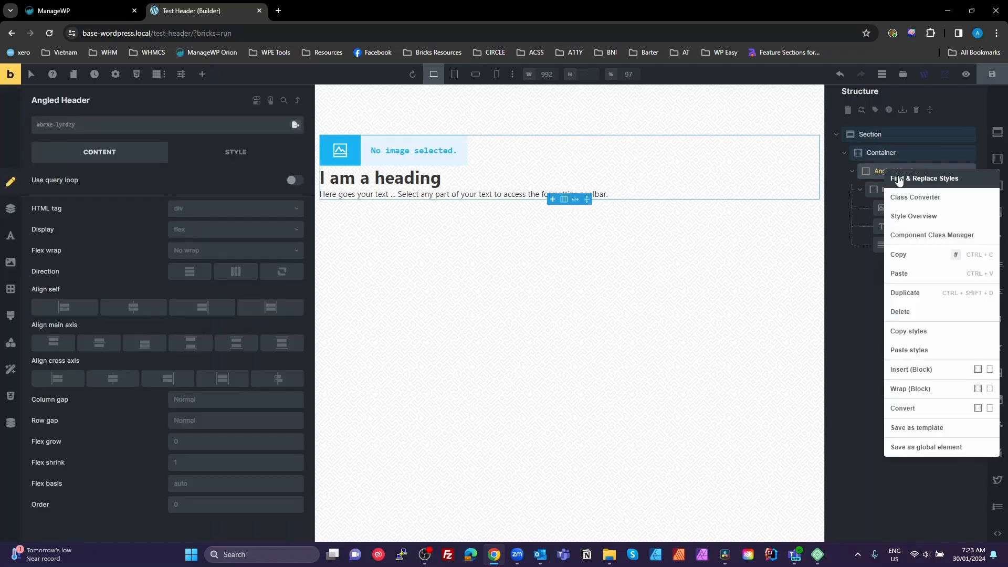
click(914, 198)
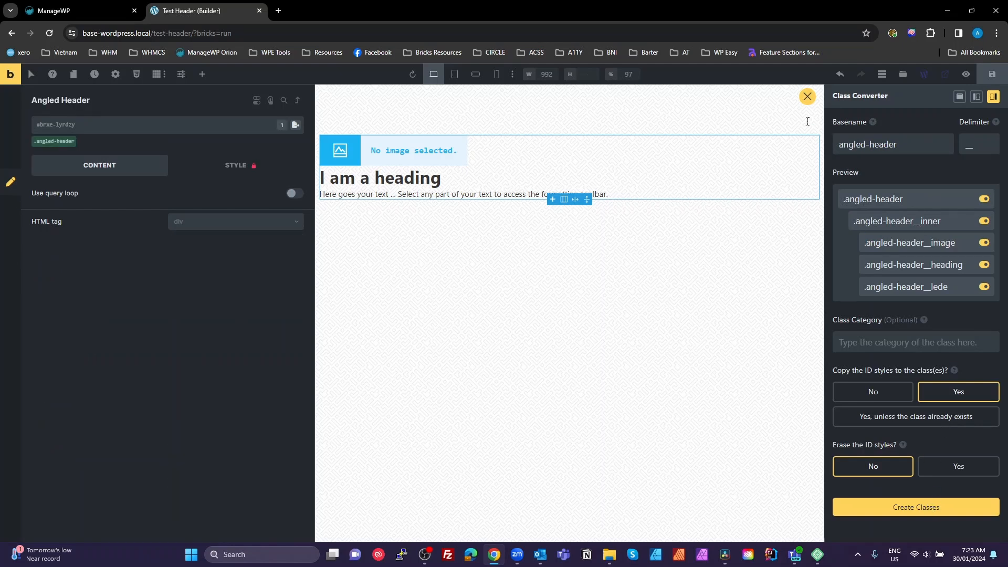
click(915, 507)
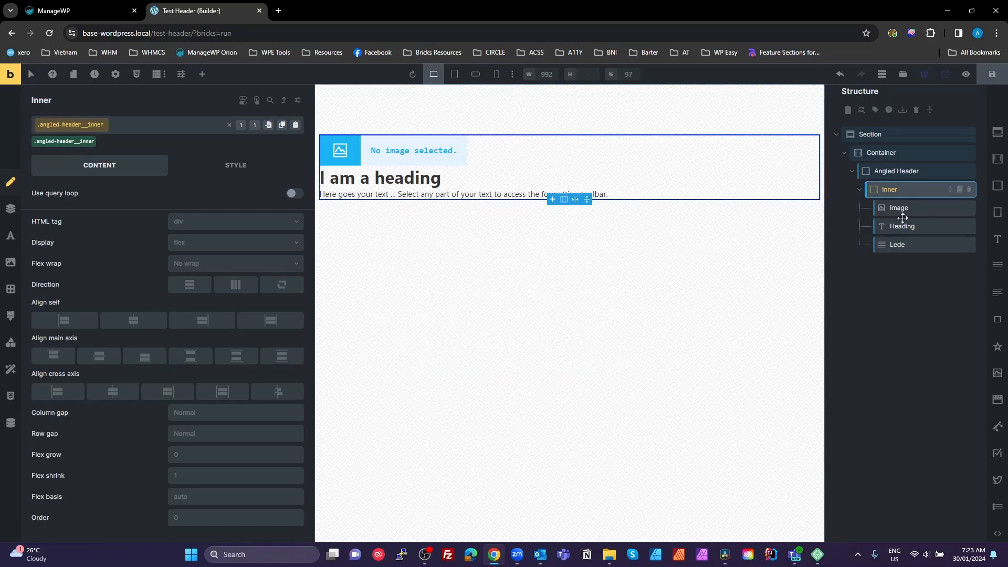
click(202, 73)
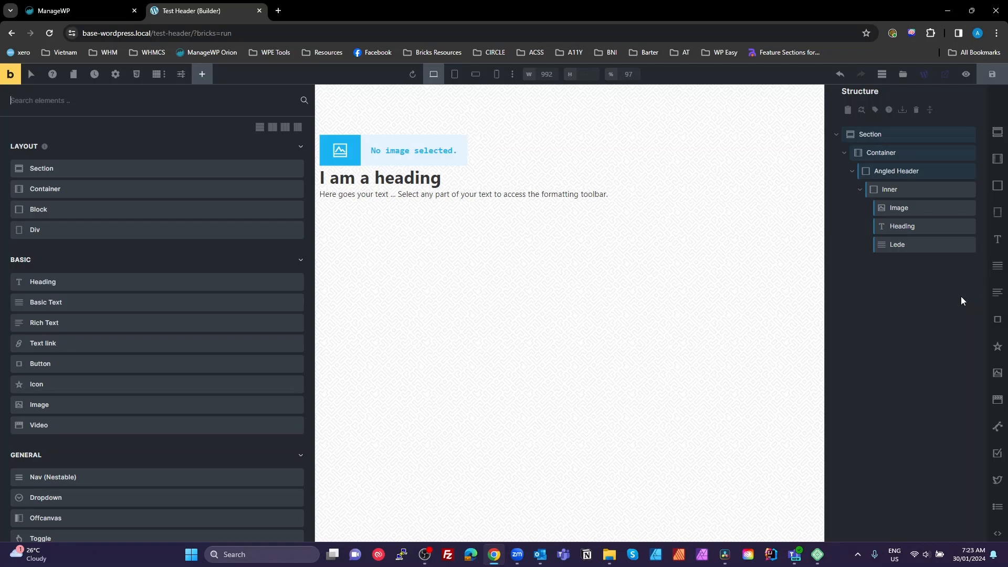
mouse_move(909, 333)
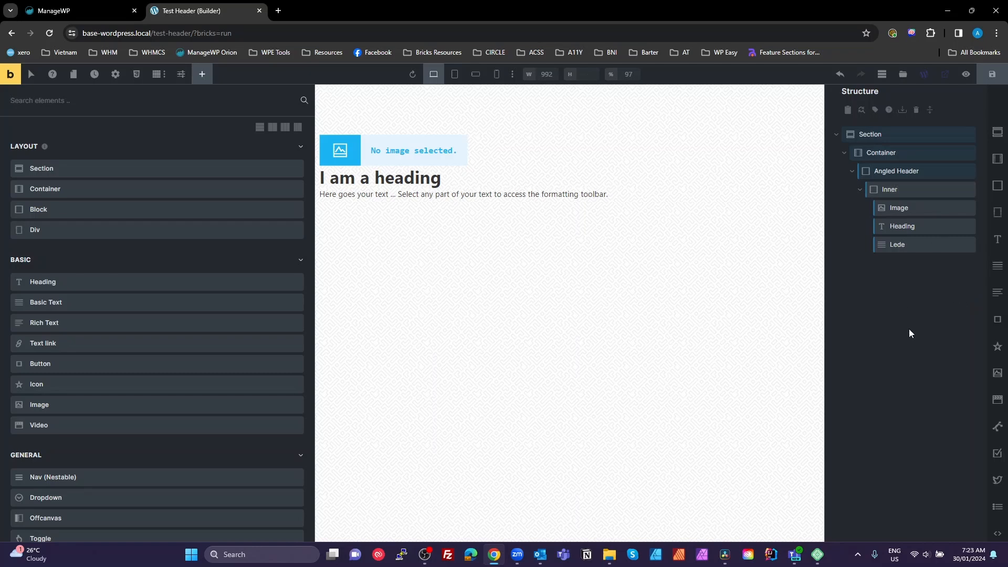
Set the Angled Header background to a near-black swatch from the BB neutral palette
click(896, 171)
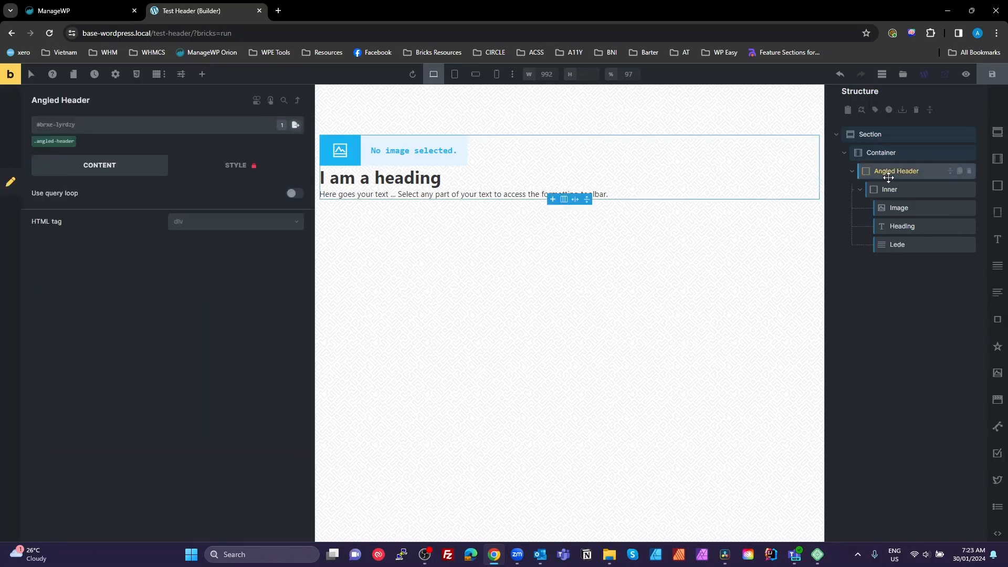
mouse_move(671, 334)
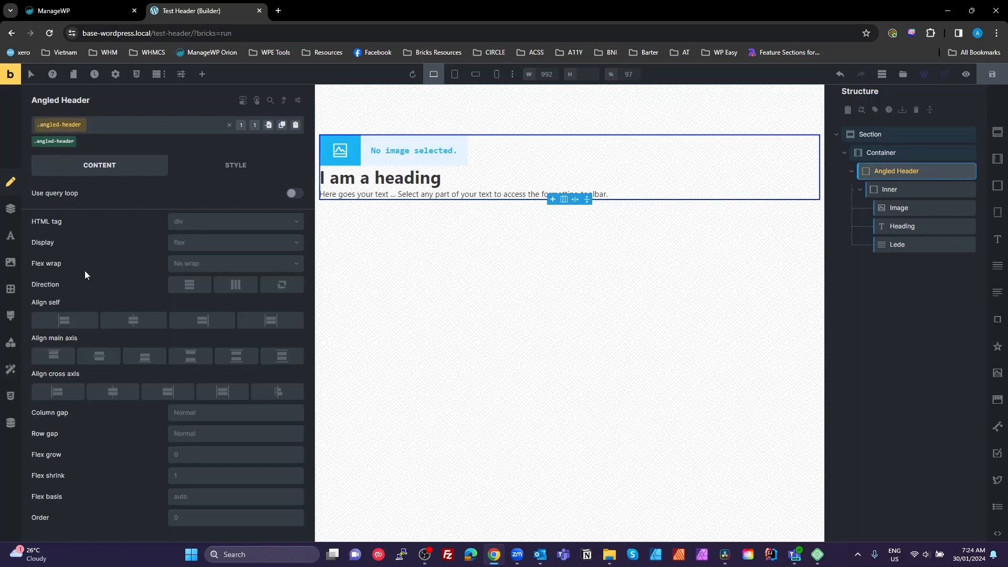
click(235, 165)
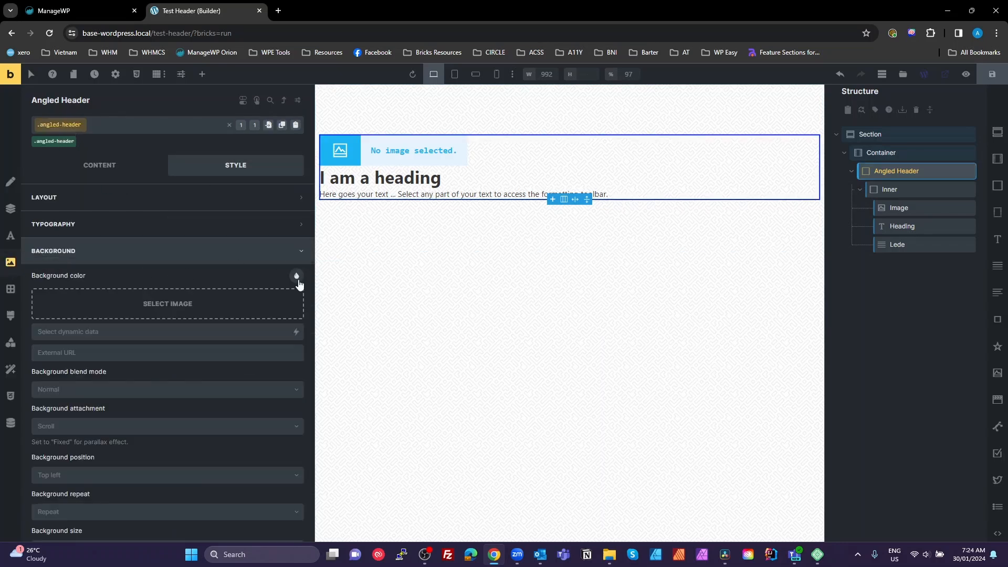
click(296, 275)
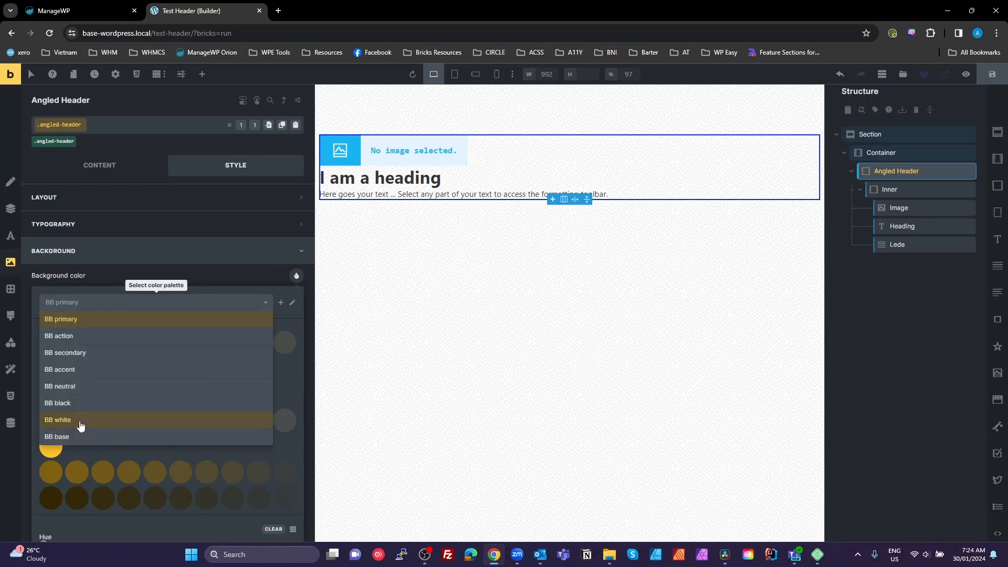
click(60, 385)
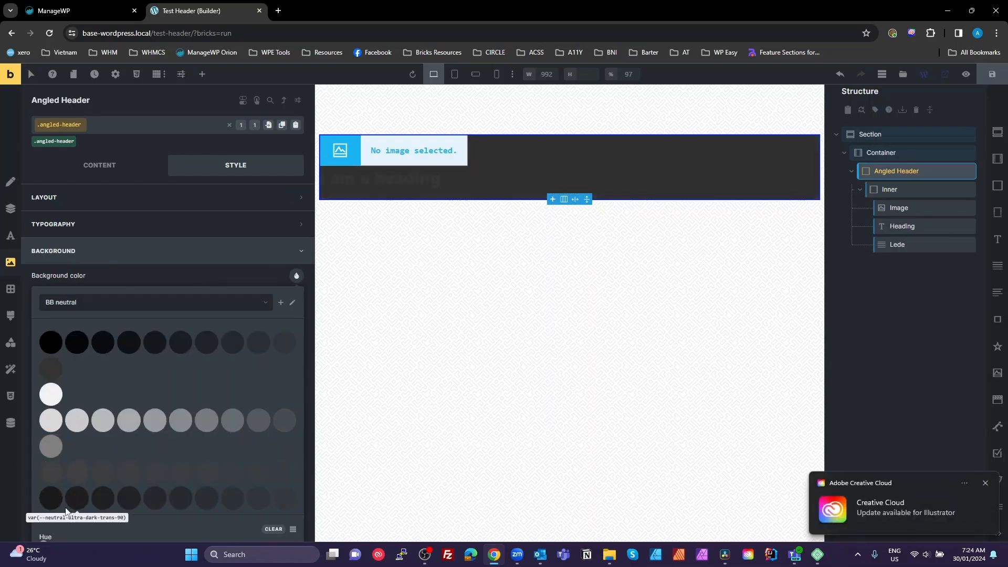
click(49, 497)
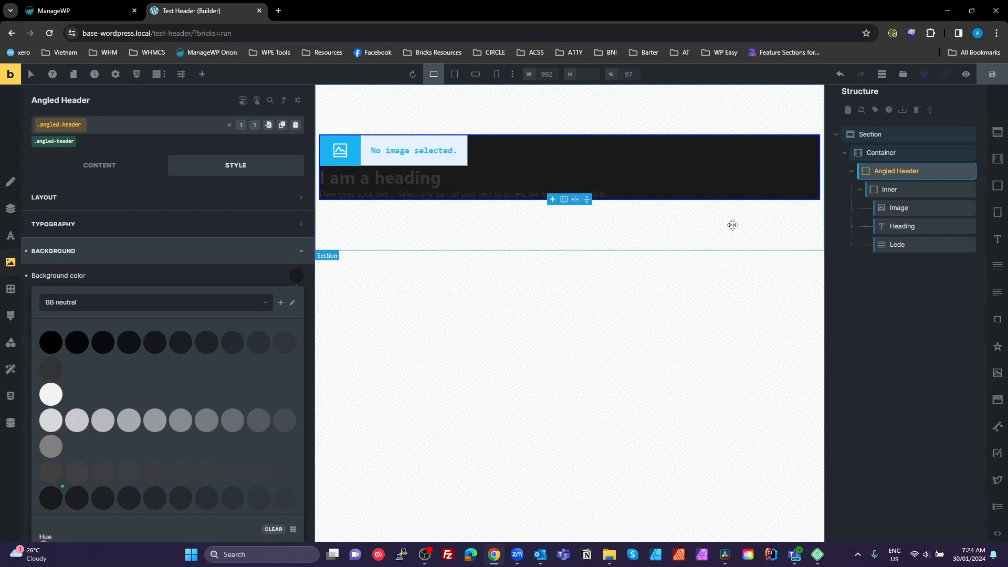
Set the Inner block's background to the primary medium yellow swatch
click(890, 189)
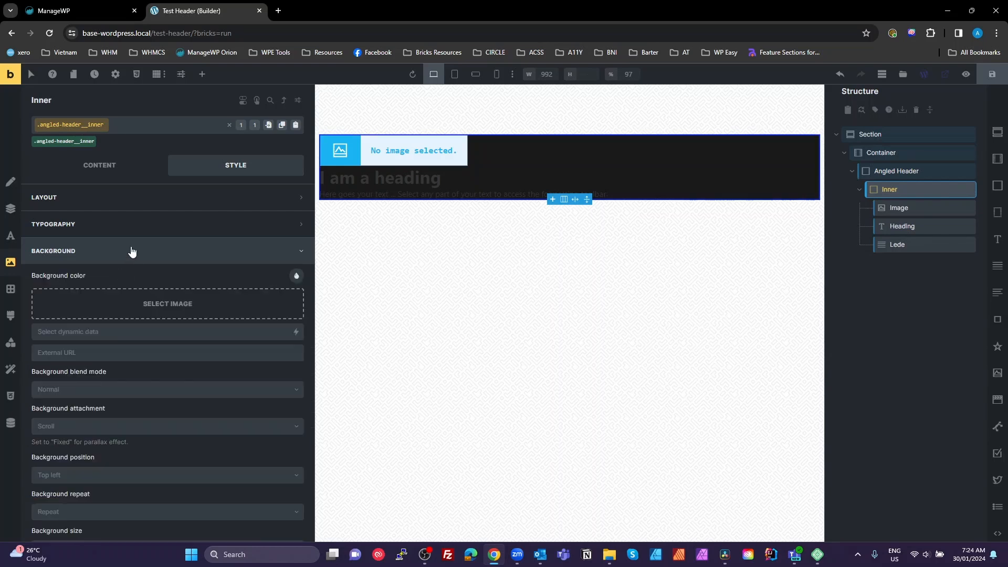
click(296, 276)
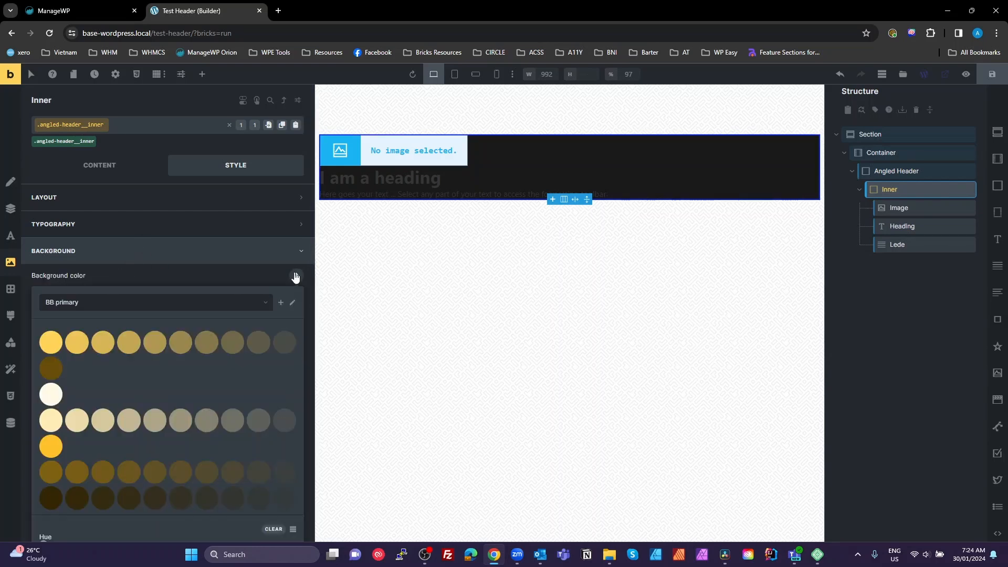
click(50, 445)
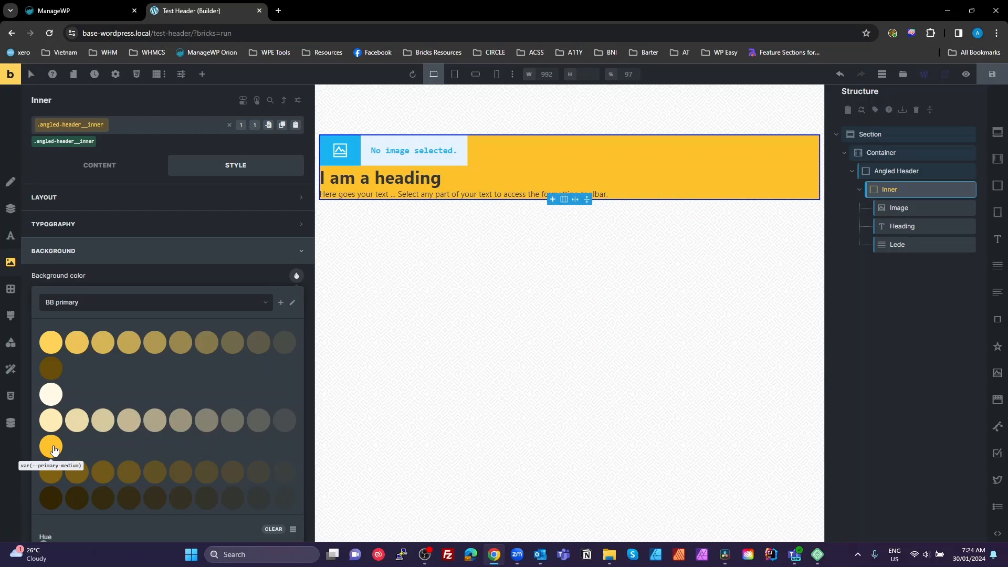
click(51, 445)
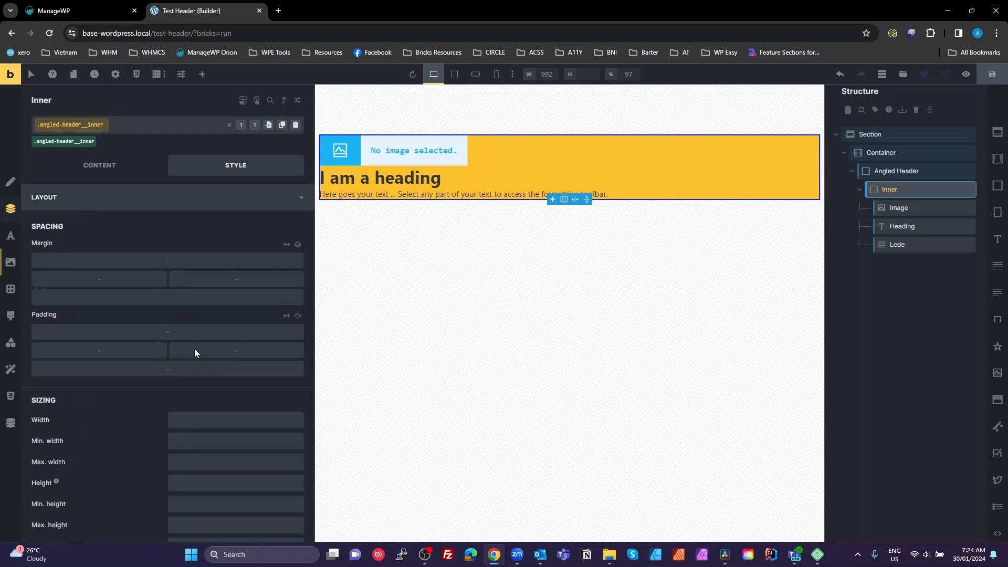
mouse_move(204, 454)
text(75)
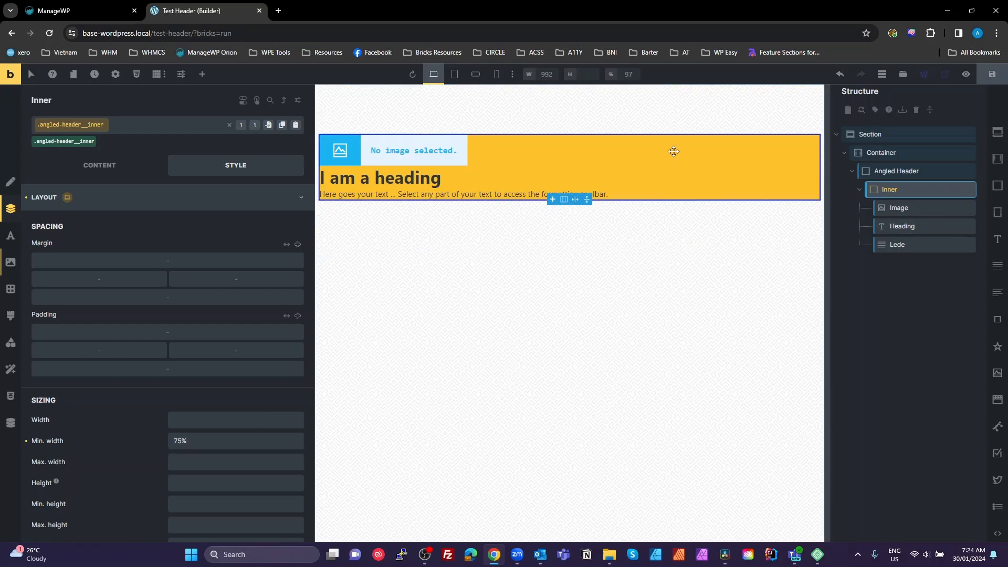
mouse_move(94, 435)
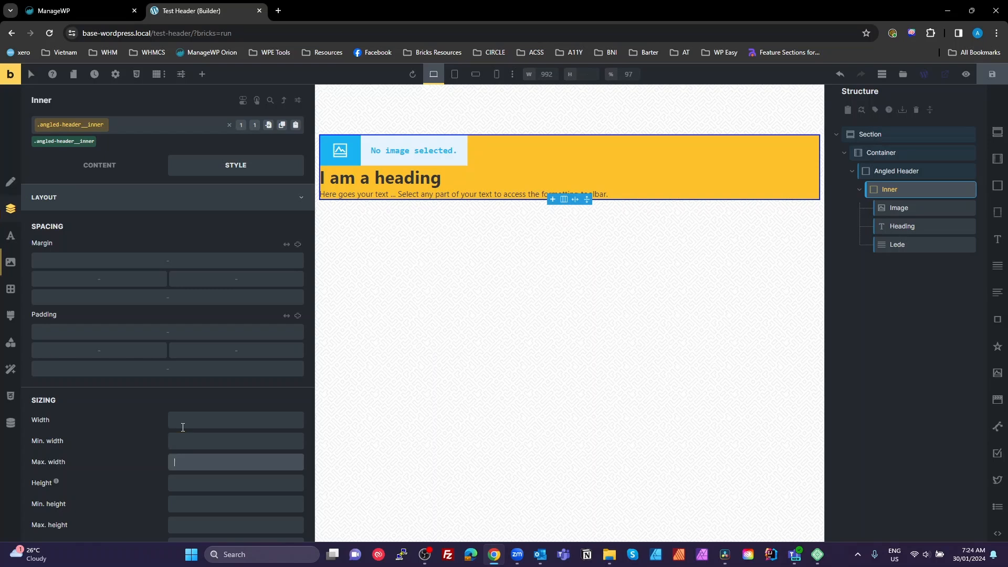
Give the Inner block a Max. width of 75%
text(74)
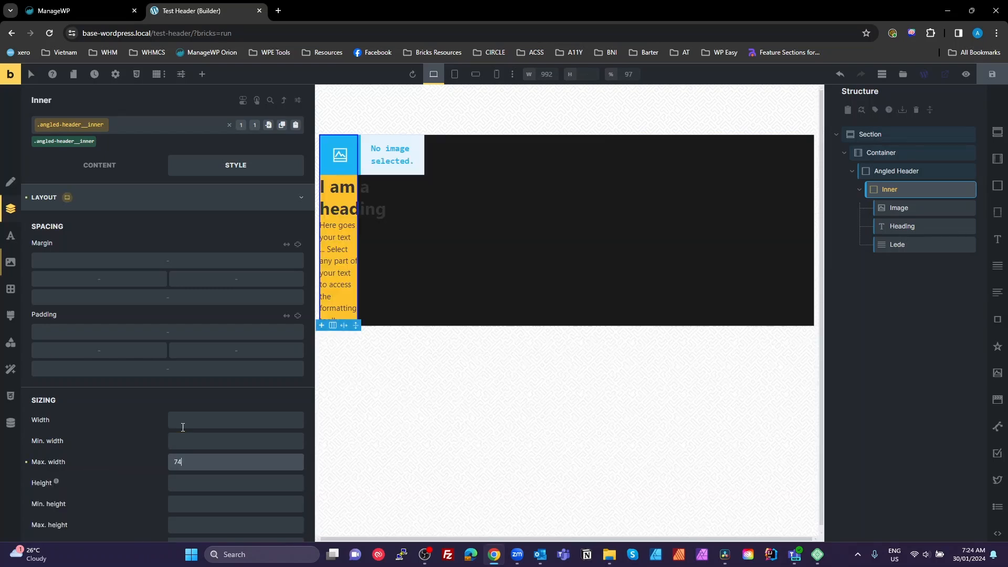
key(Backspace)
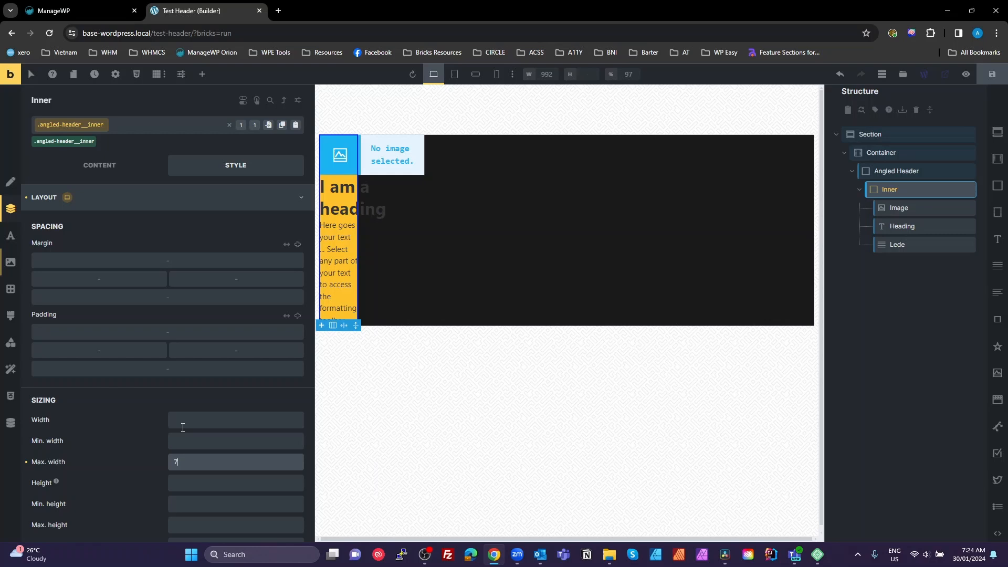
text(5%)
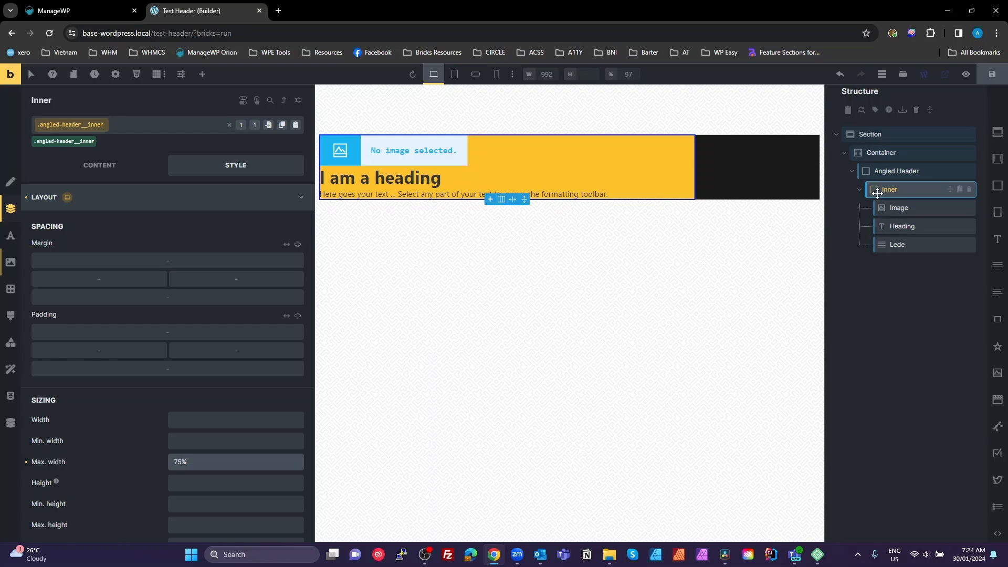
mouse_move(901, 226)
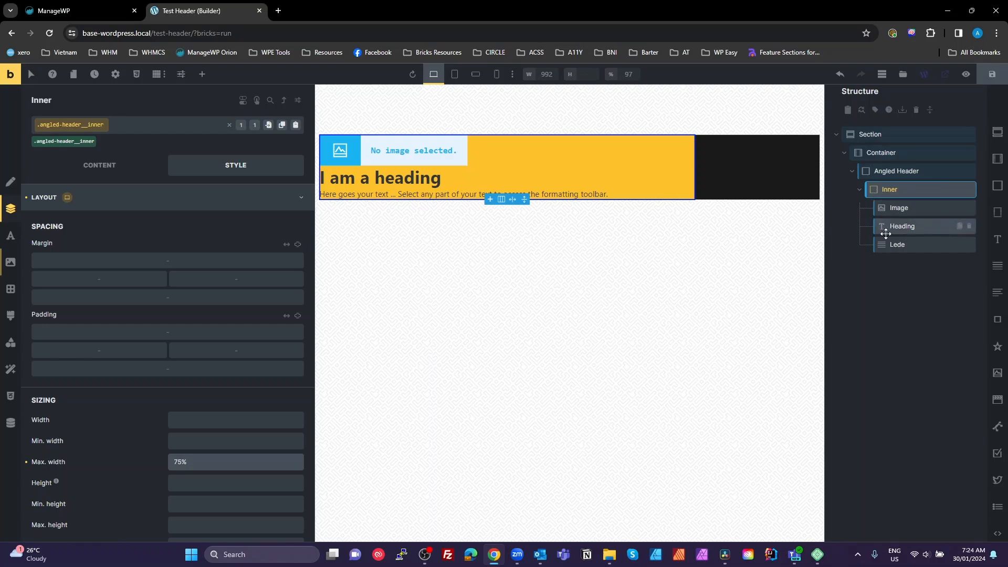
mouse_move(688, 162)
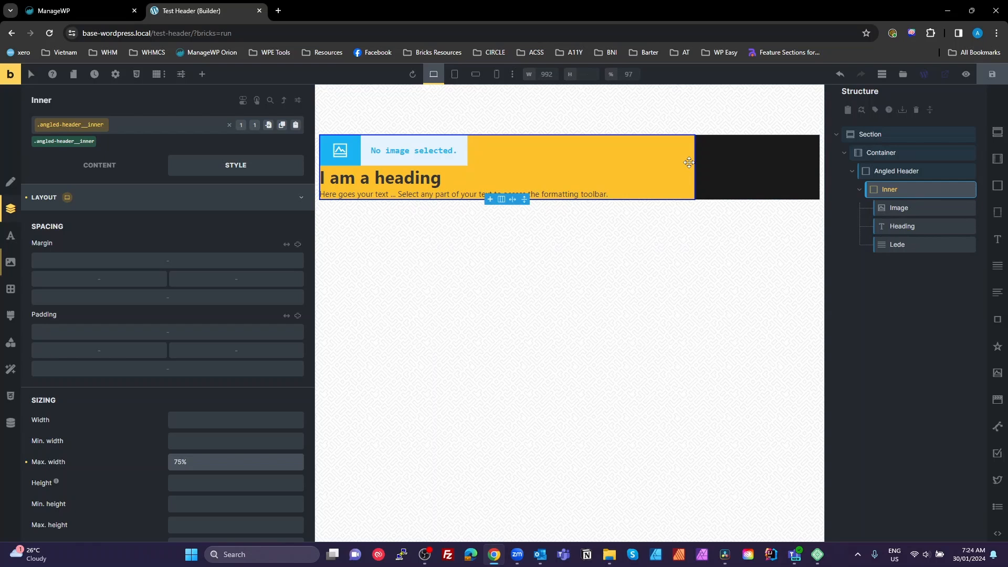
Set the Angled Header's Align cross axis to Center so Inner sits centred
click(895, 171)
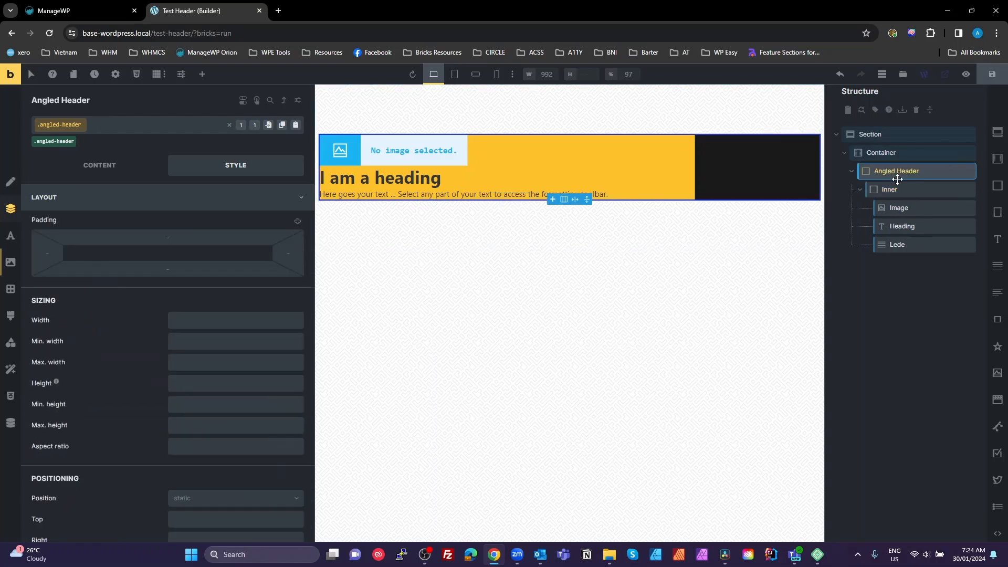
click(98, 165)
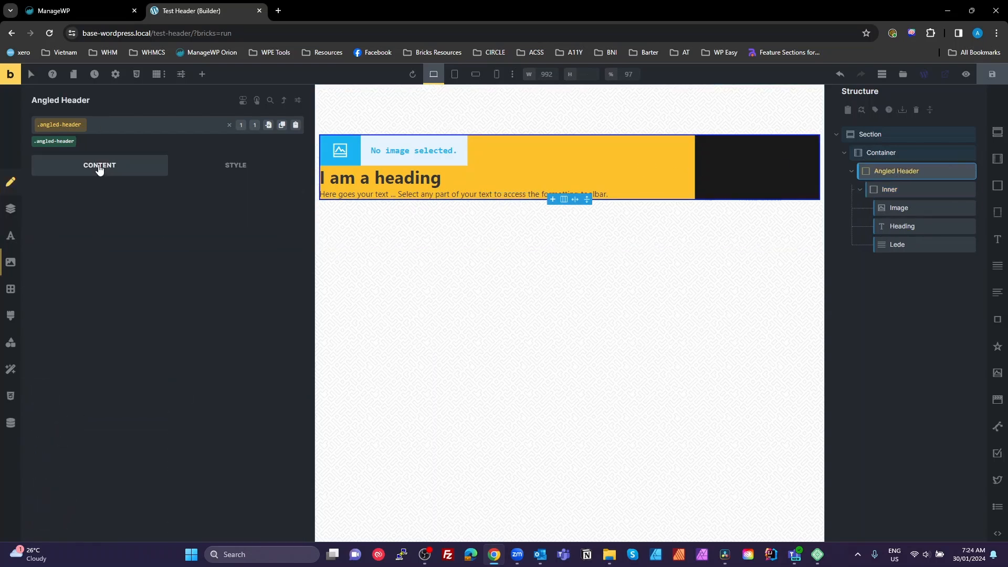
click(100, 165)
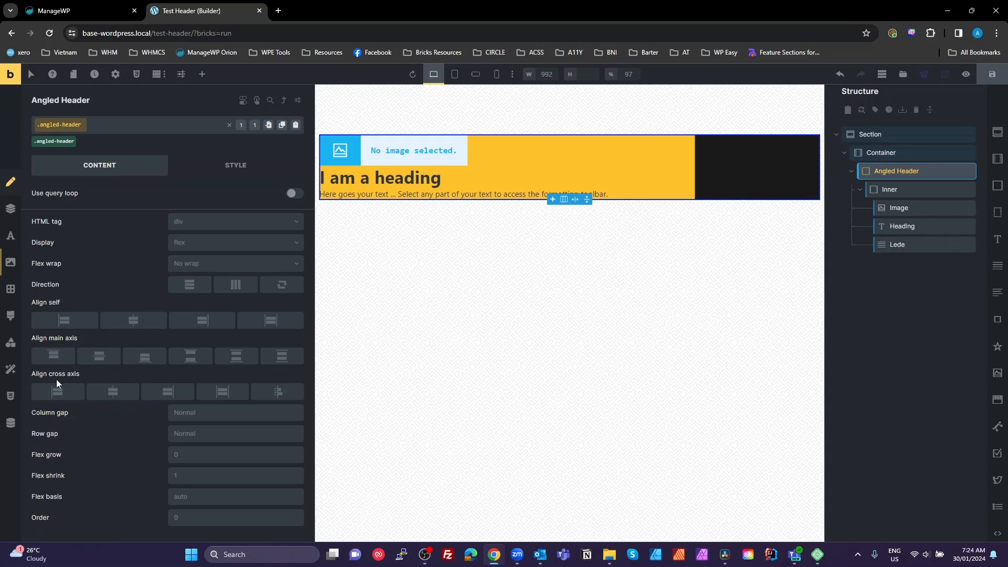
click(112, 392)
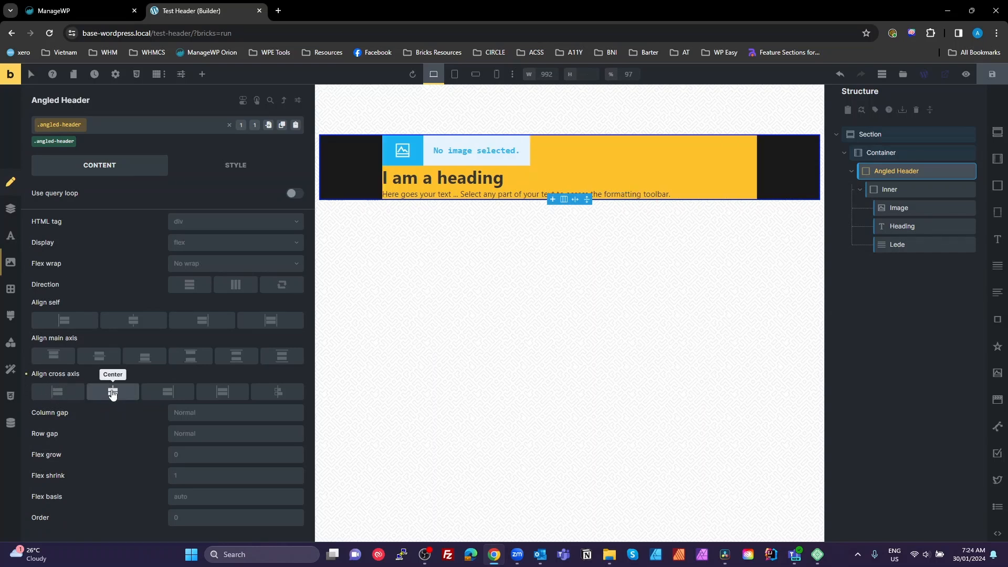
click(112, 391)
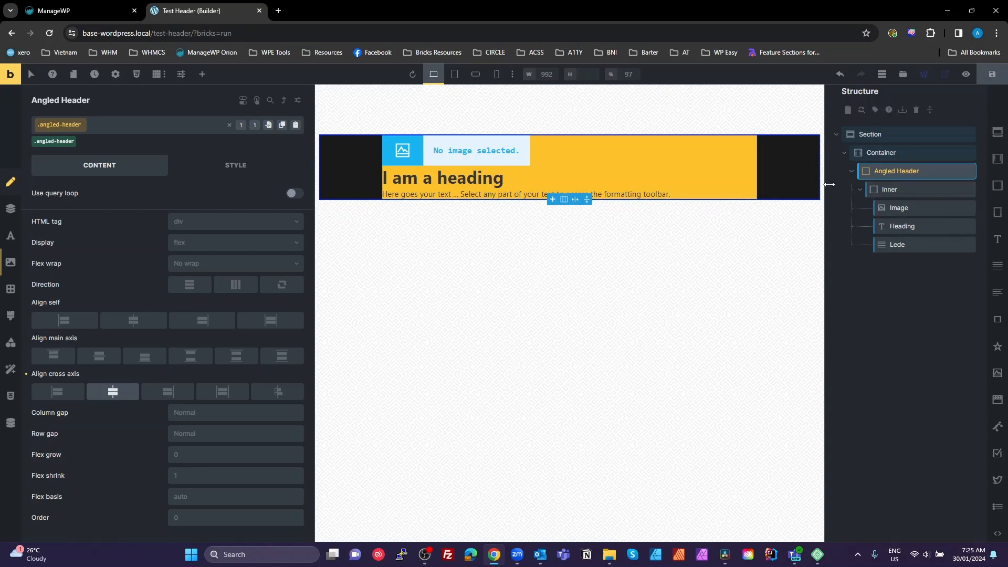
click(891, 189)
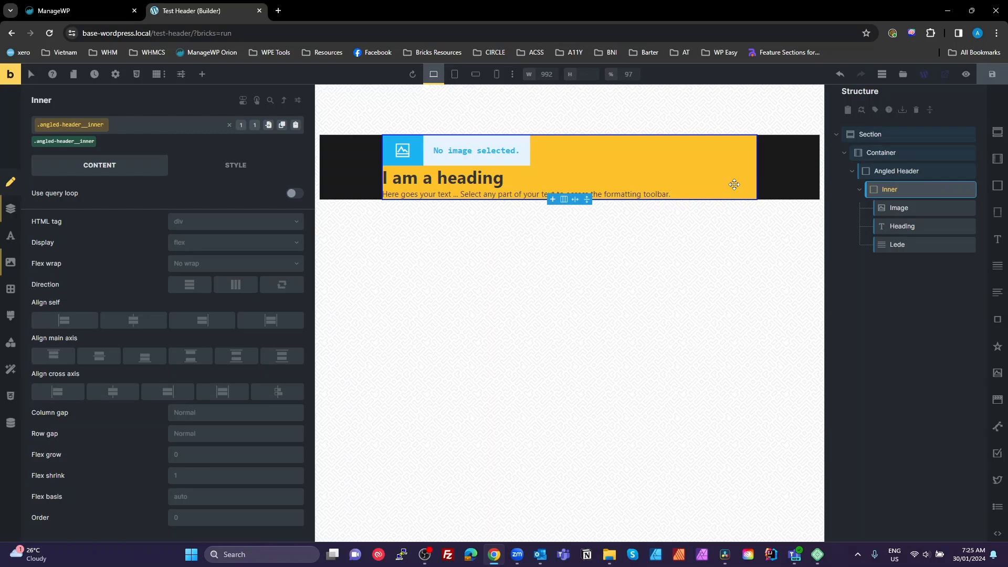
mouse_move(879, 188)
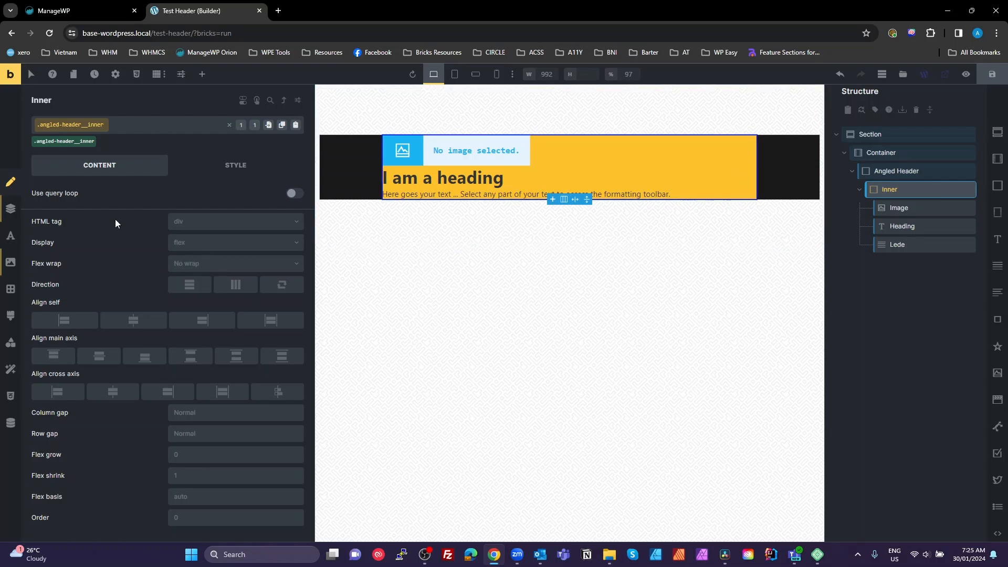
Start entering a -1rem top margin on the Inner block under Style > Spacing
click(235, 165)
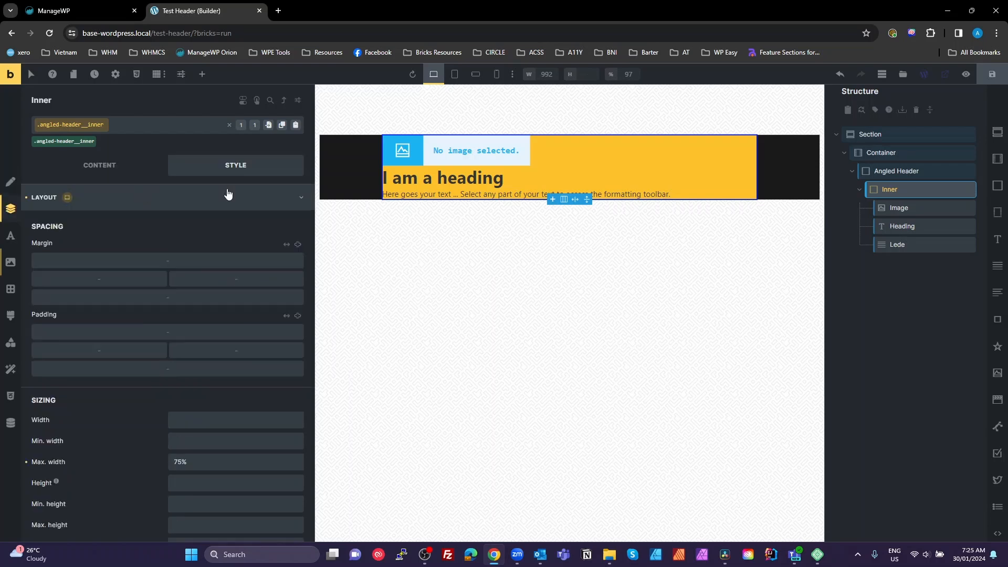
mouse_move(297, 316)
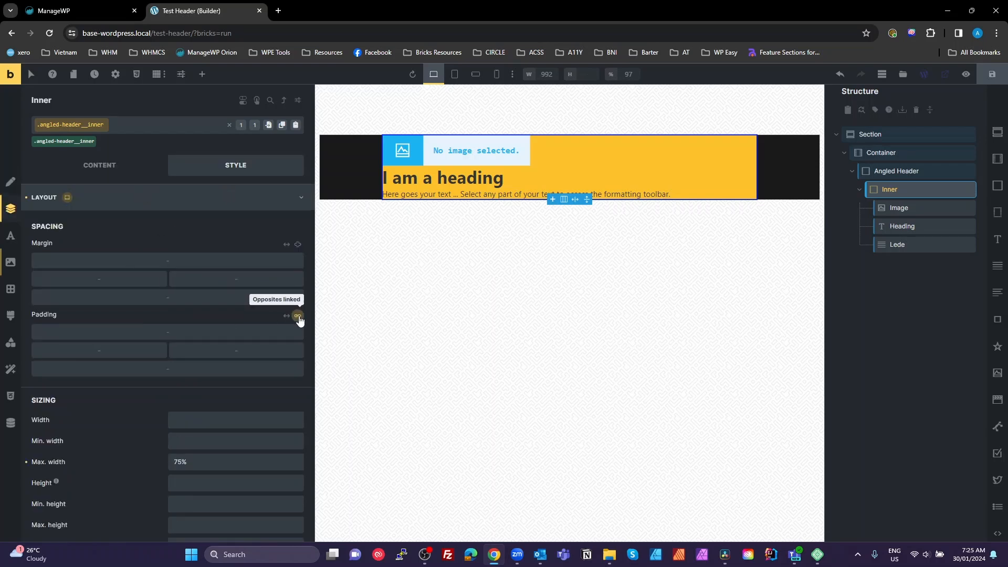
mouse_move(214, 327)
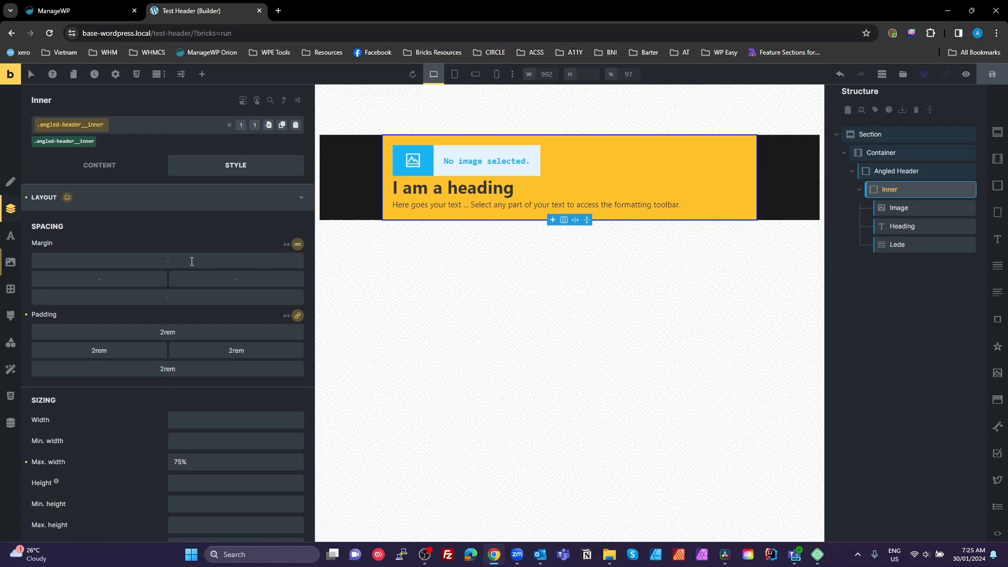
text(-1rem)
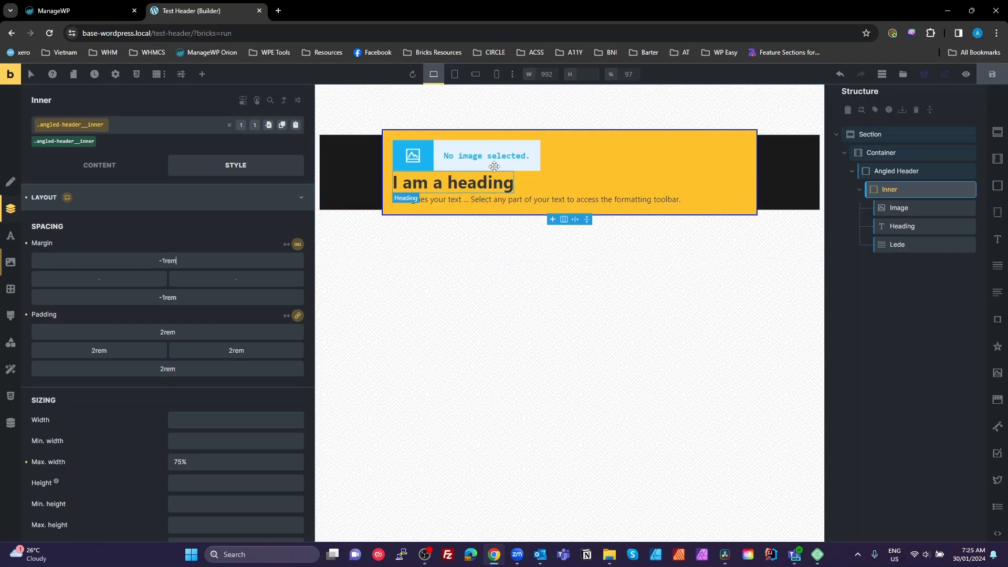
mouse_move(422, 210)
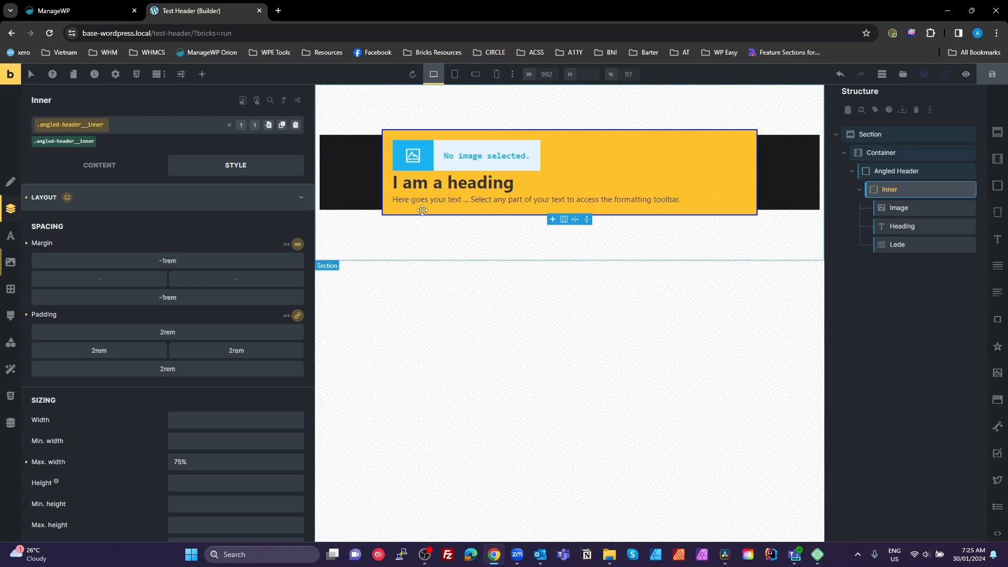
mouse_move(761, 150)
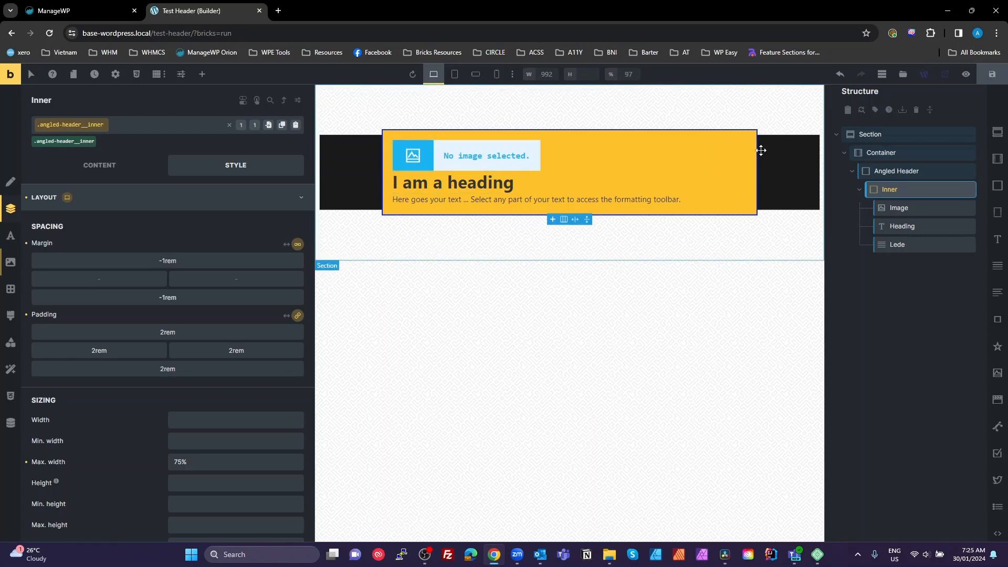
mouse_move(418, 155)
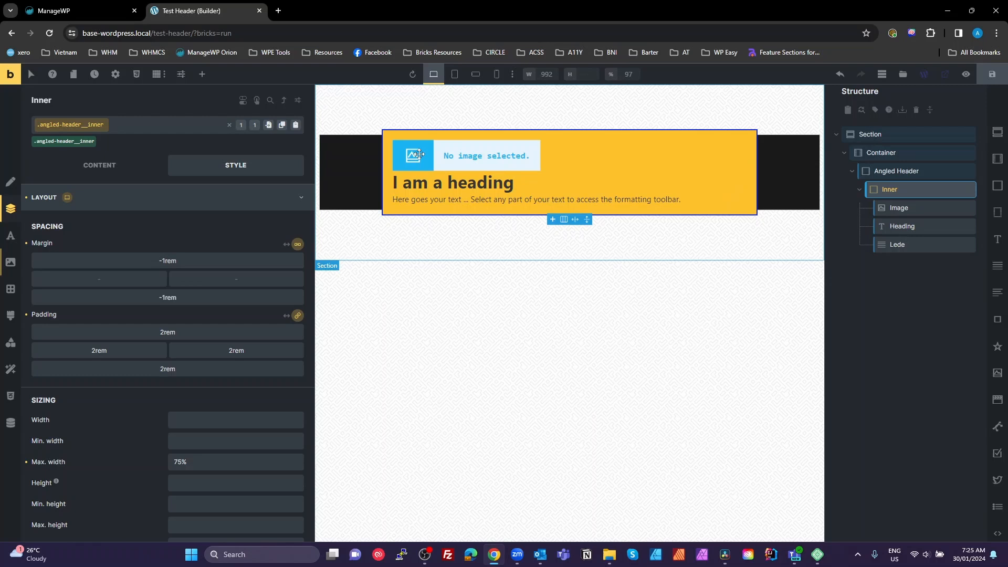
mouse_move(699, 276)
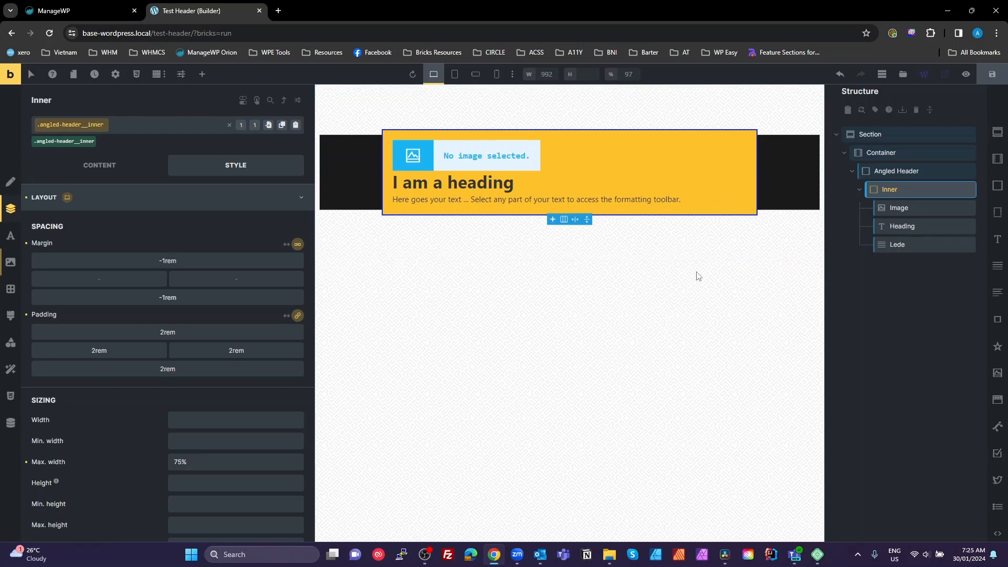
mouse_move(888, 189)
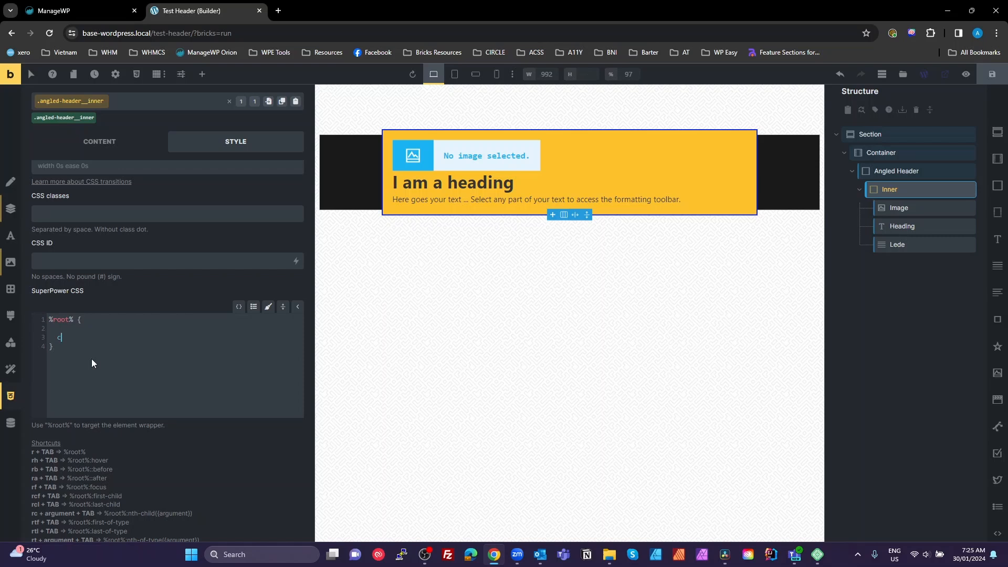
Write clip-path: polygon(0 0, 100% 0, 90% 100%, 10% 100%); in the Inner block's %root% CSS rule
text(clip-path)
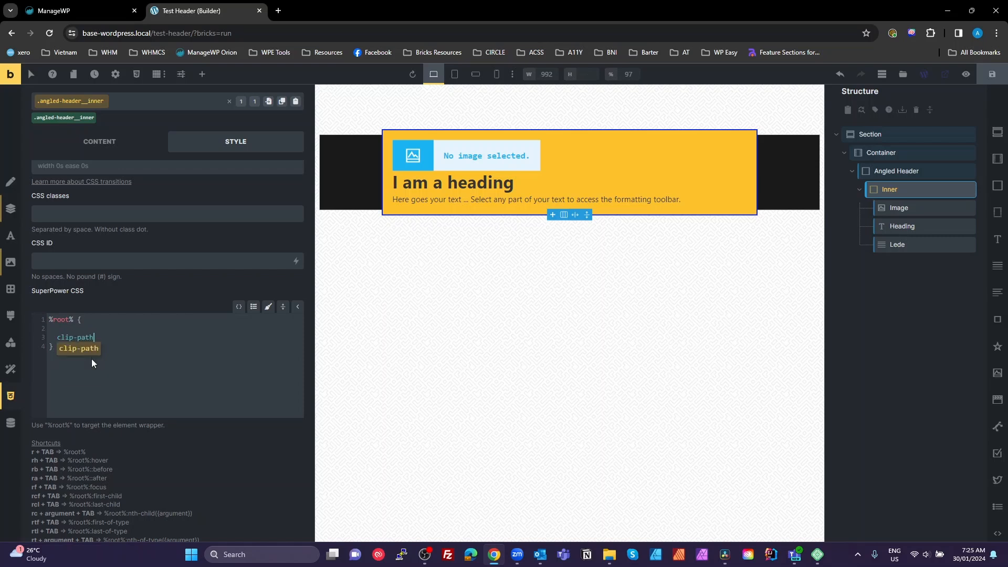
text(: p)
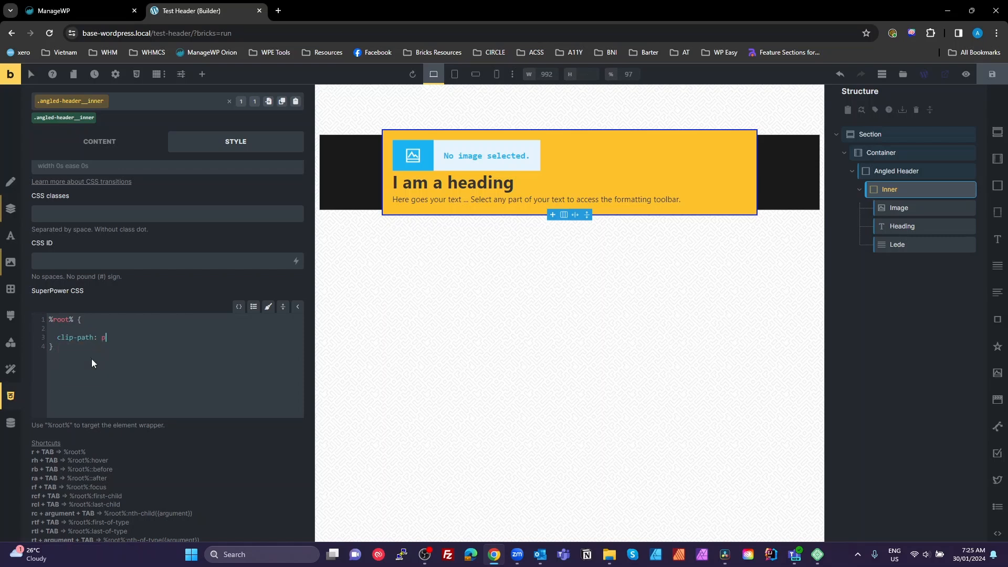
text(olygon)
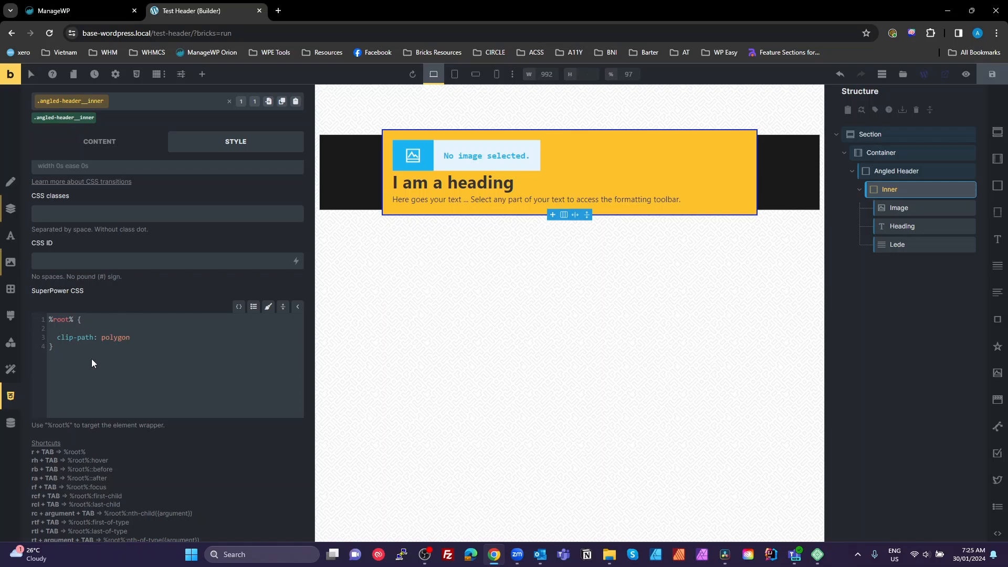
text(();)
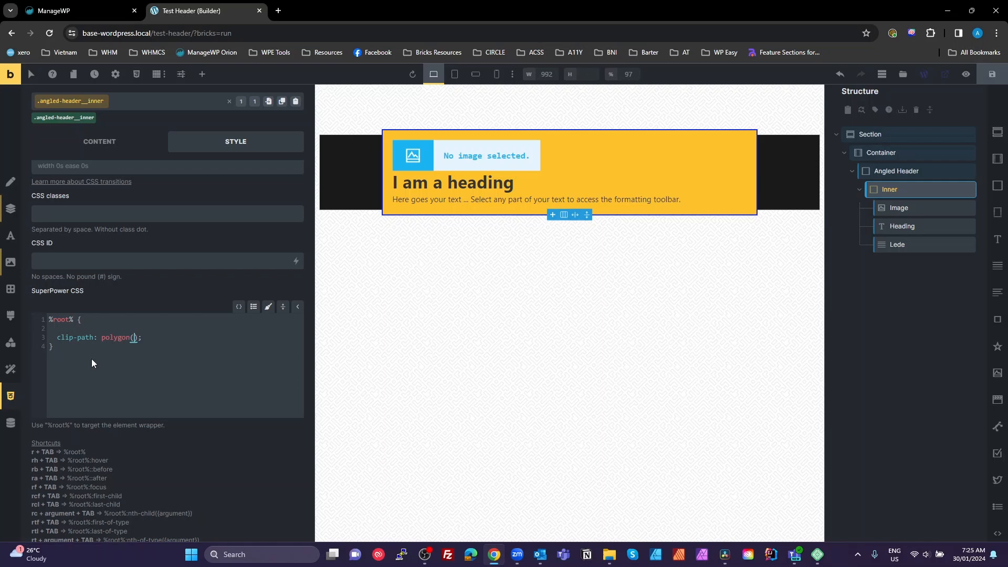
text(0)
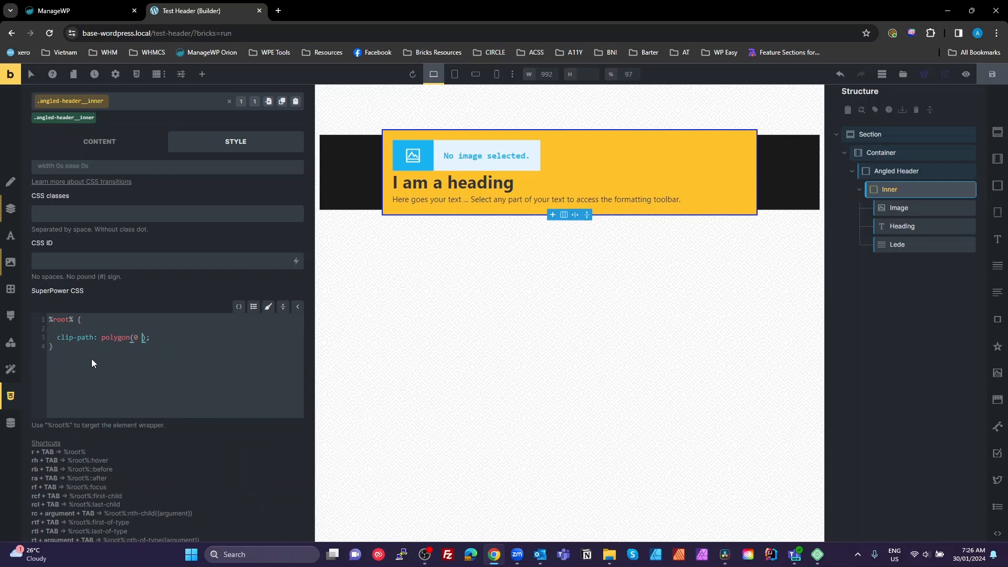
text(0,)
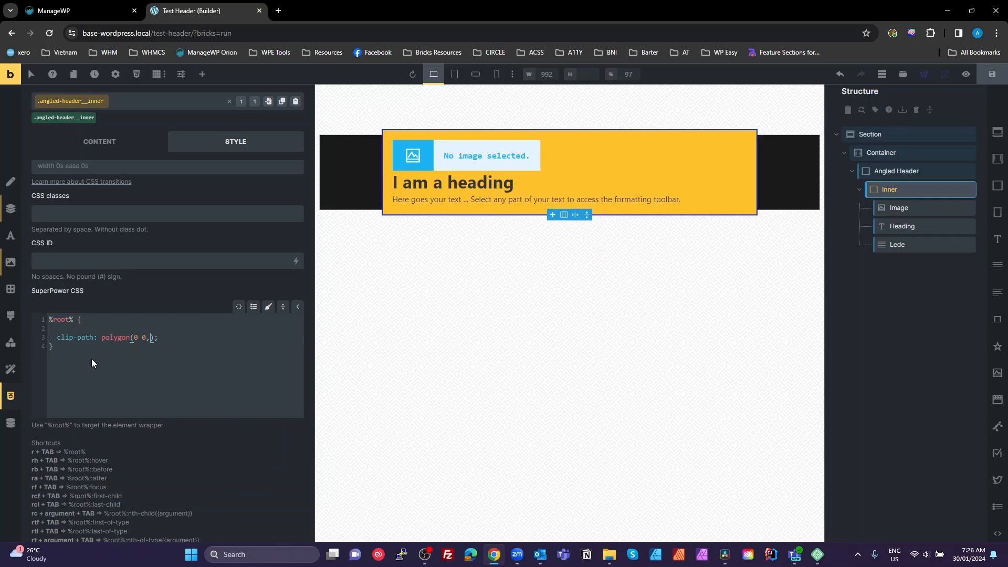
text(,)
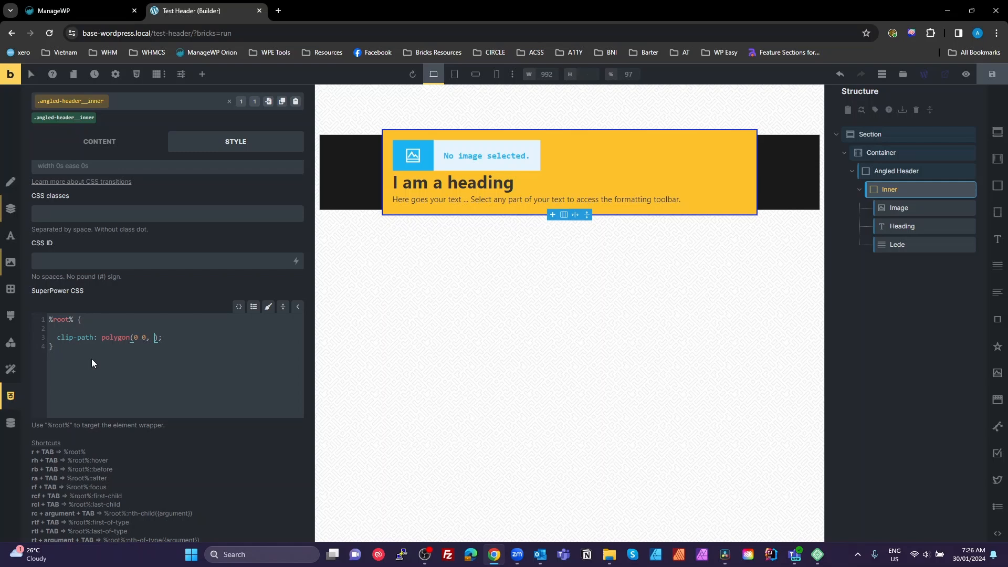
text(100% 0,)
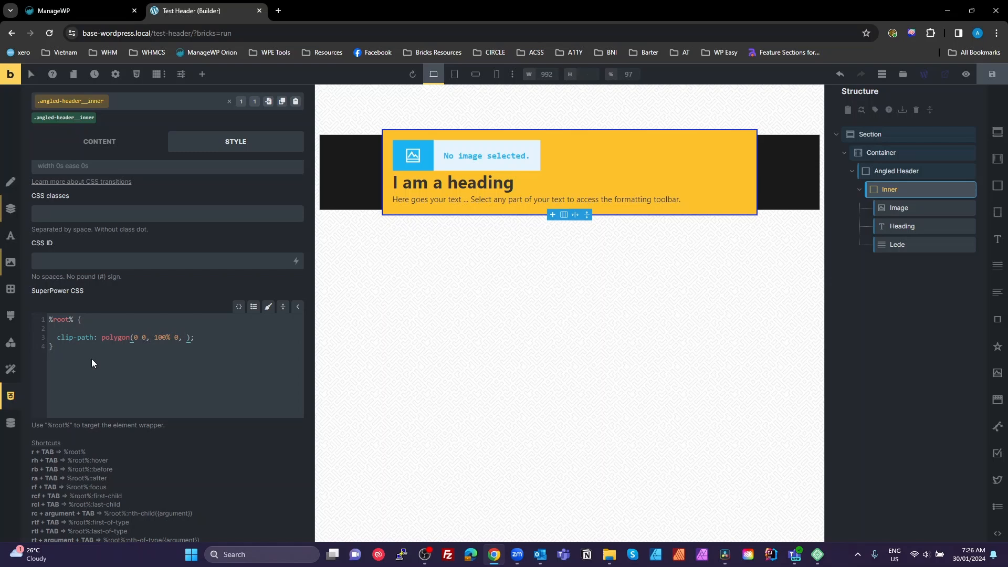
text(90%)
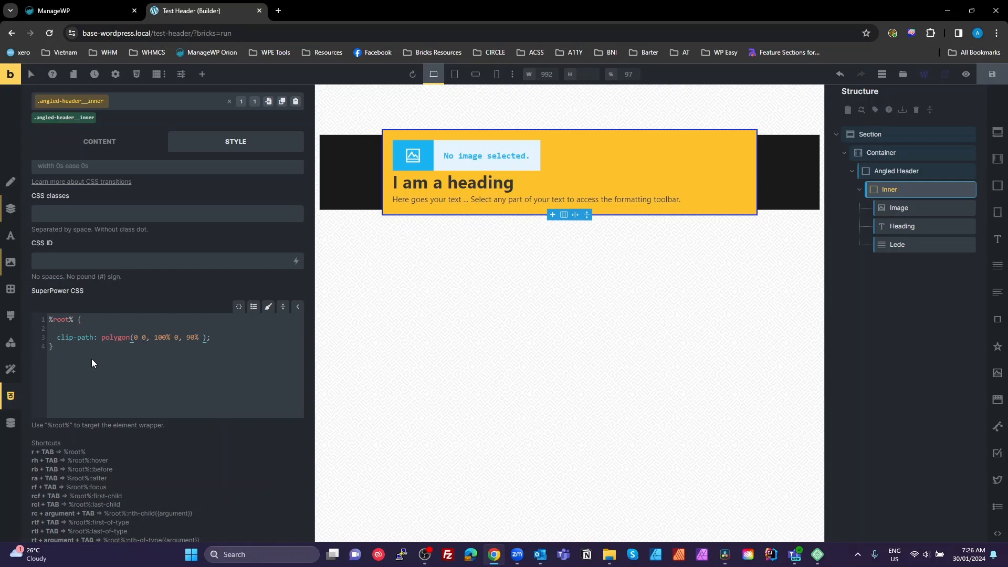
text(100%)
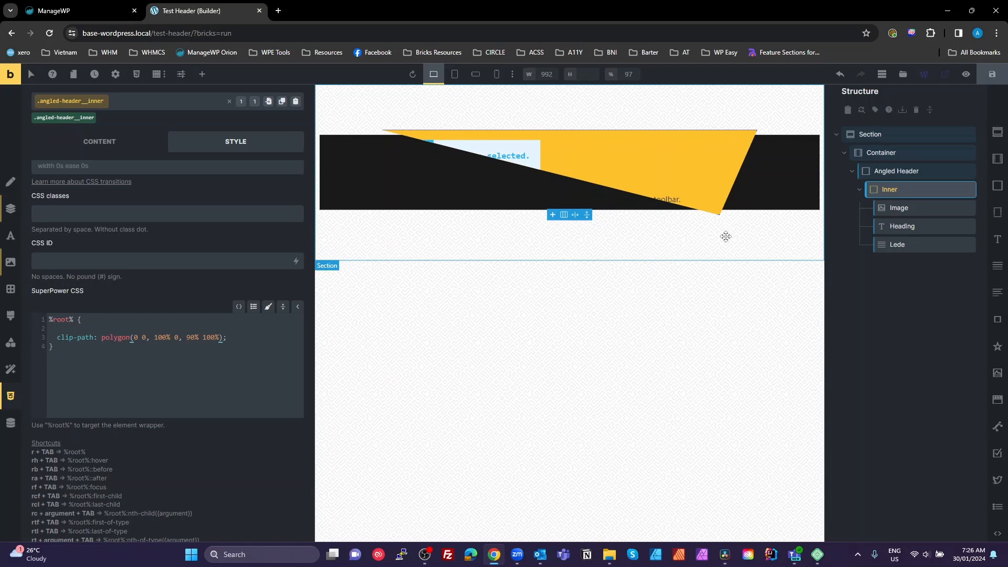
mouse_move(754, 210)
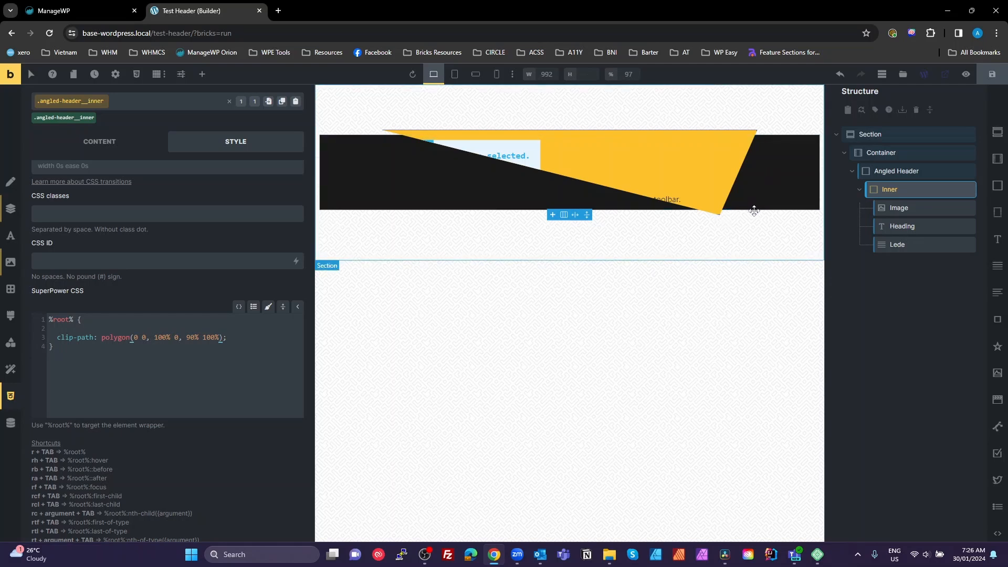
mouse_move(758, 164)
text(, 1)
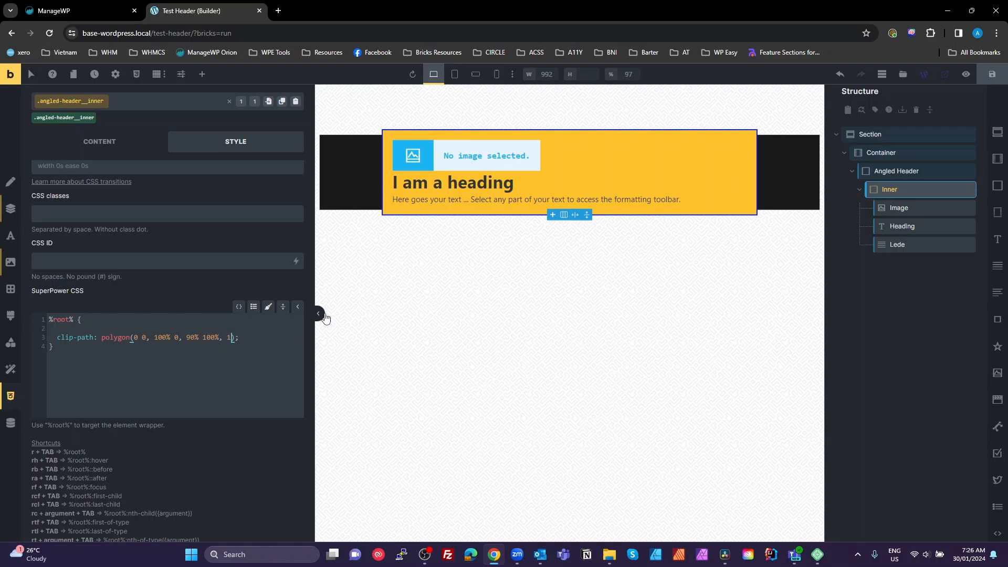
text(0% 100%)
text(--offsetr)
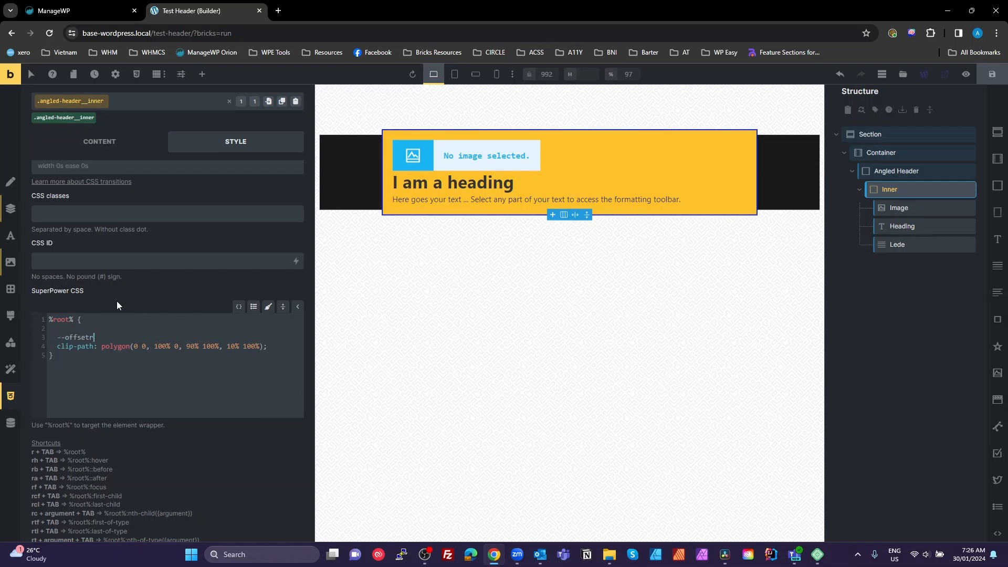
Define an --offset variable in rem and rewrite the clip-path corners with var(--offset) and calc(100% ...)
key(Backspace)
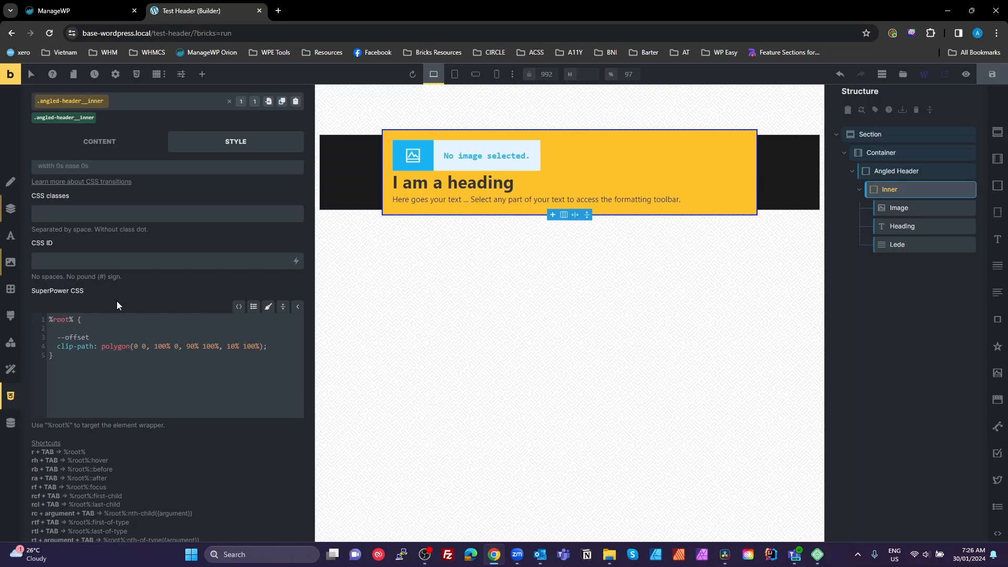
text(3re)
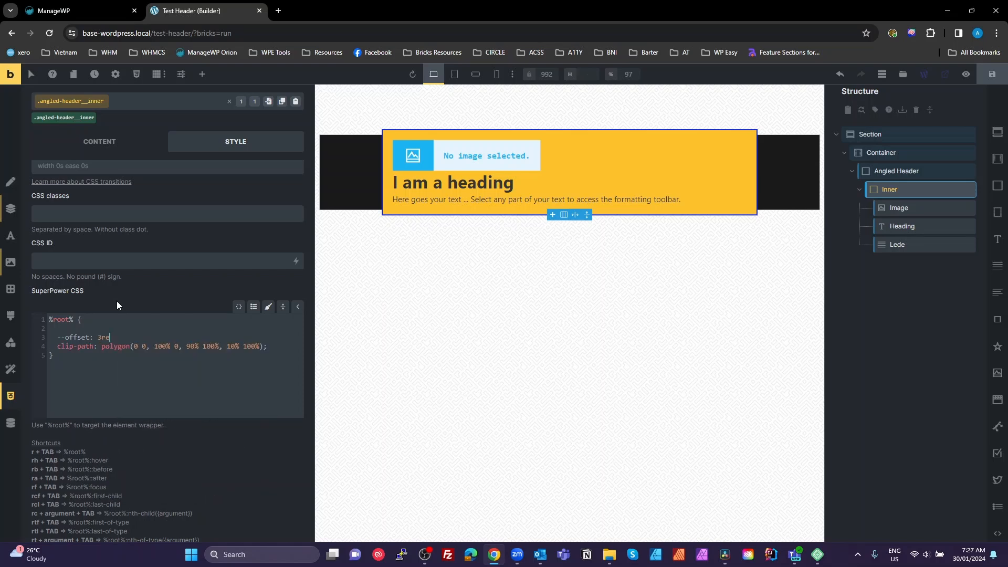
text(m;)
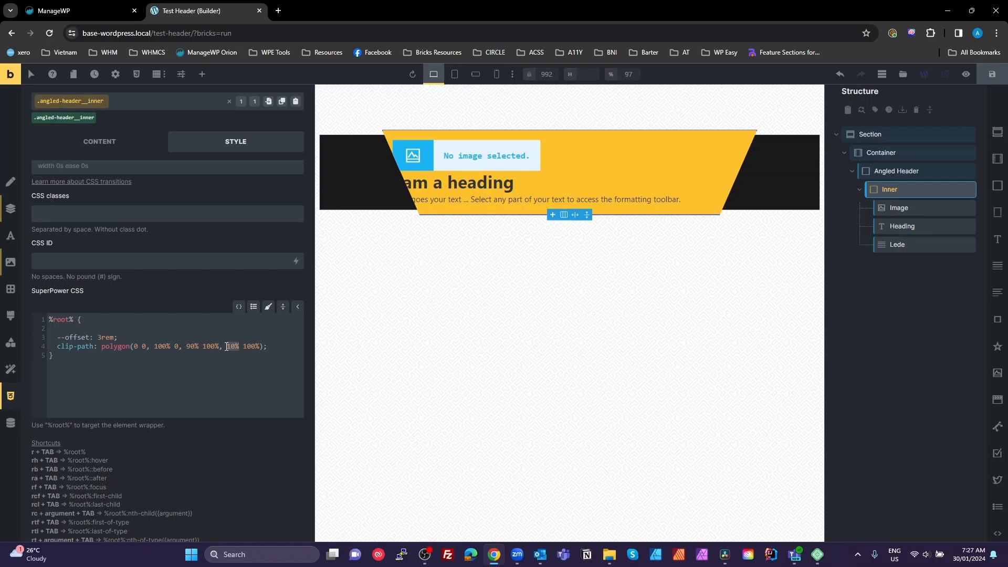
text(var(--offset)
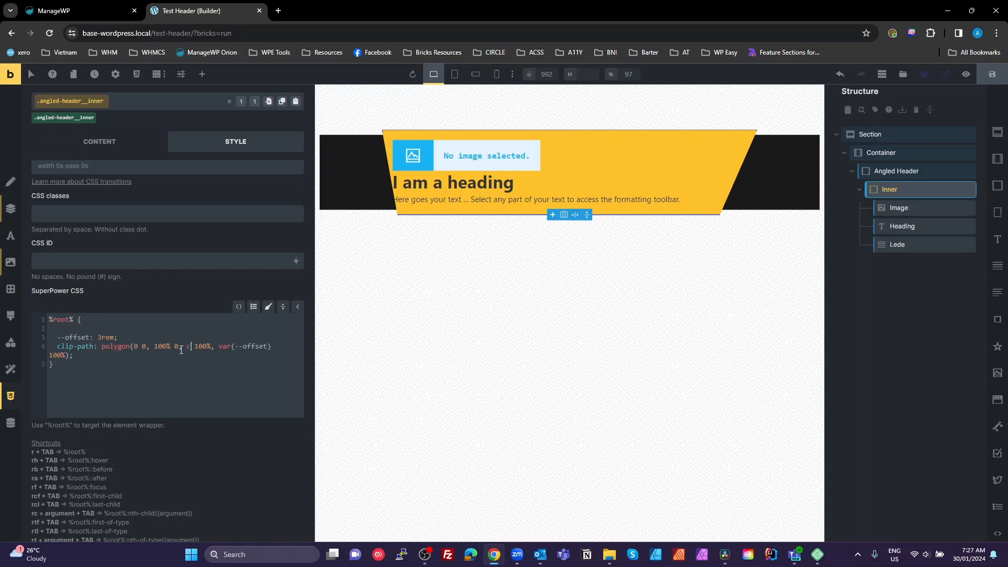
text(calc()
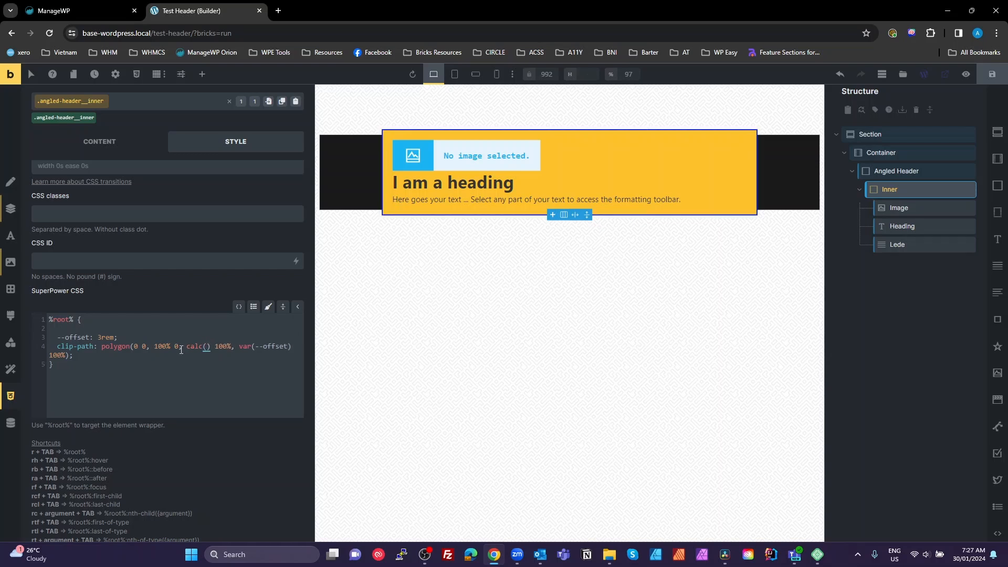
text(100% - var(--offset)
click(175, 337)
text(1.5)
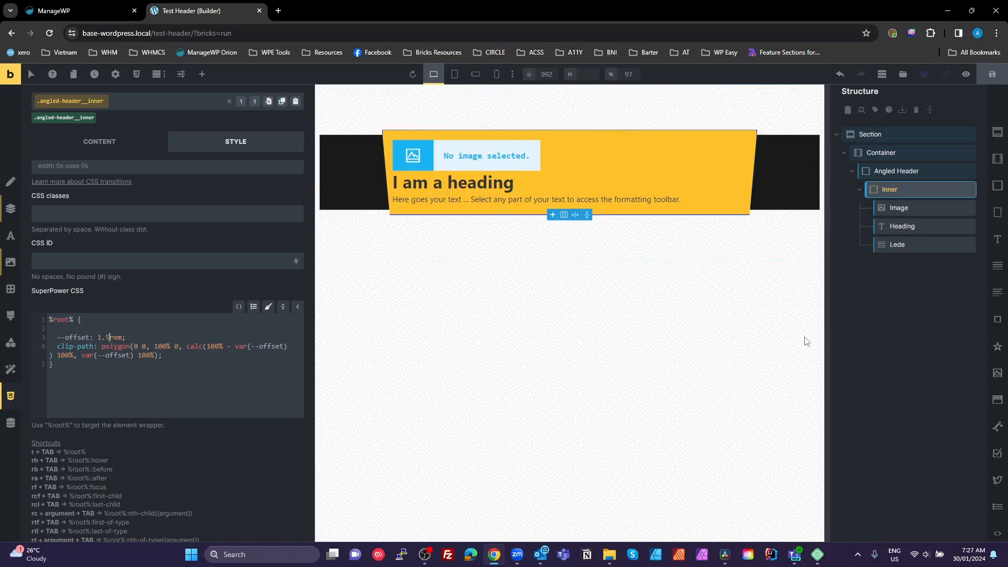
mouse_move(856, 389)
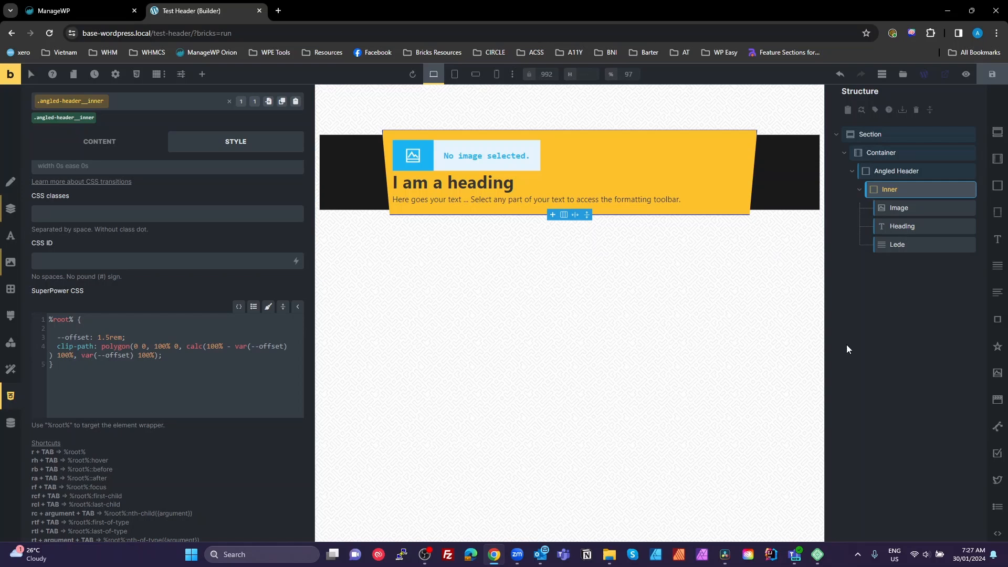
mouse_move(818, 268)
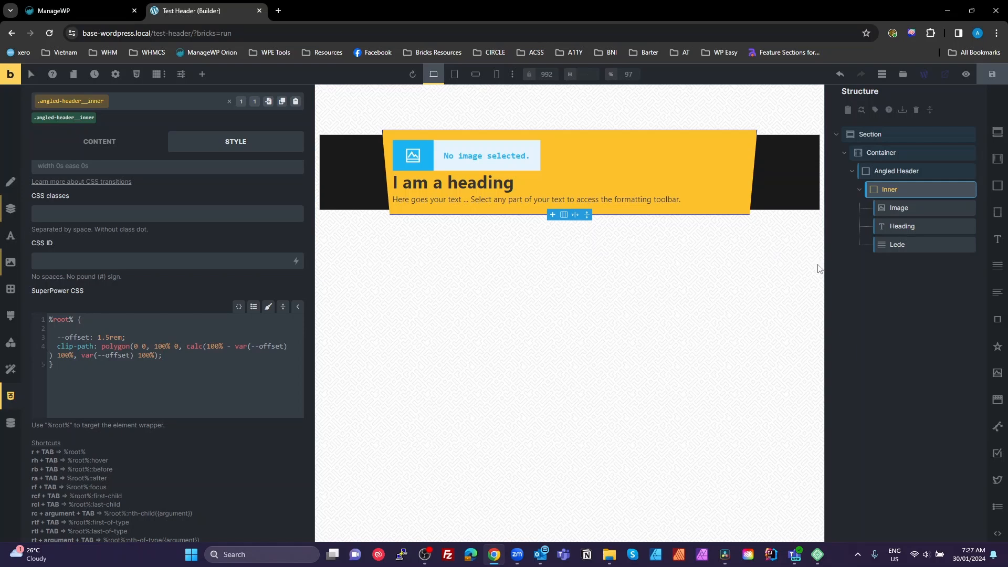
mouse_move(863, 174)
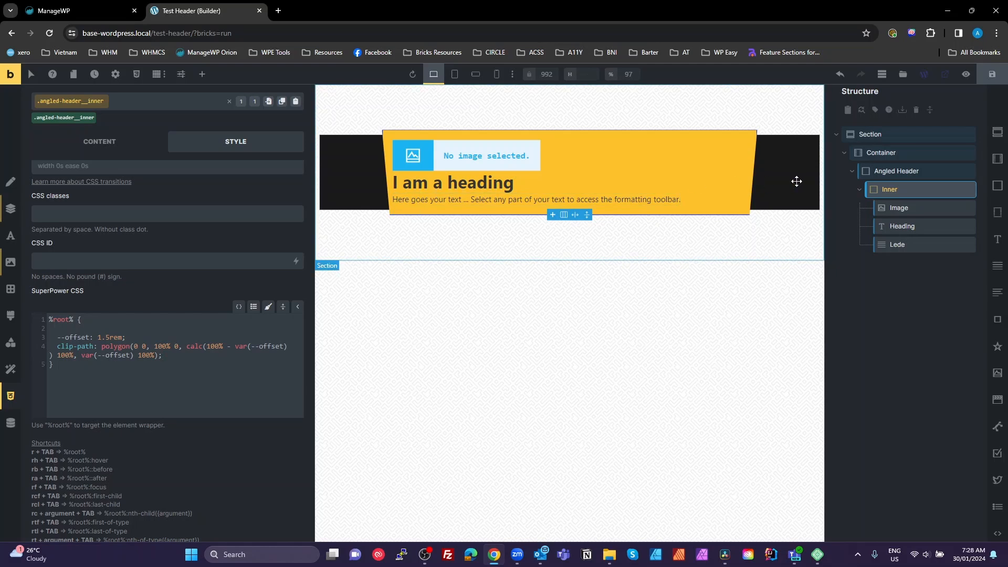
mouse_move(291, 194)
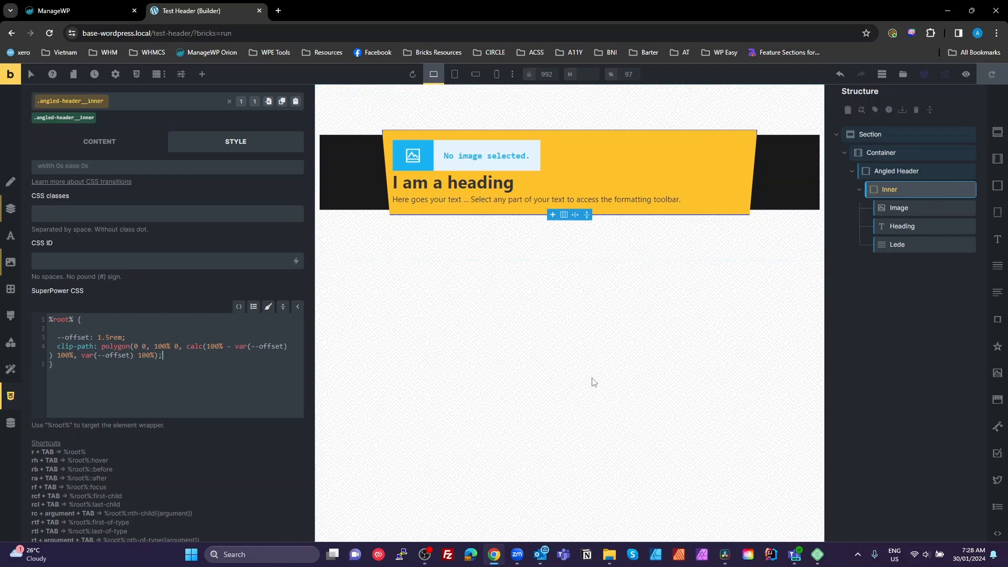
mouse_move(387, 417)
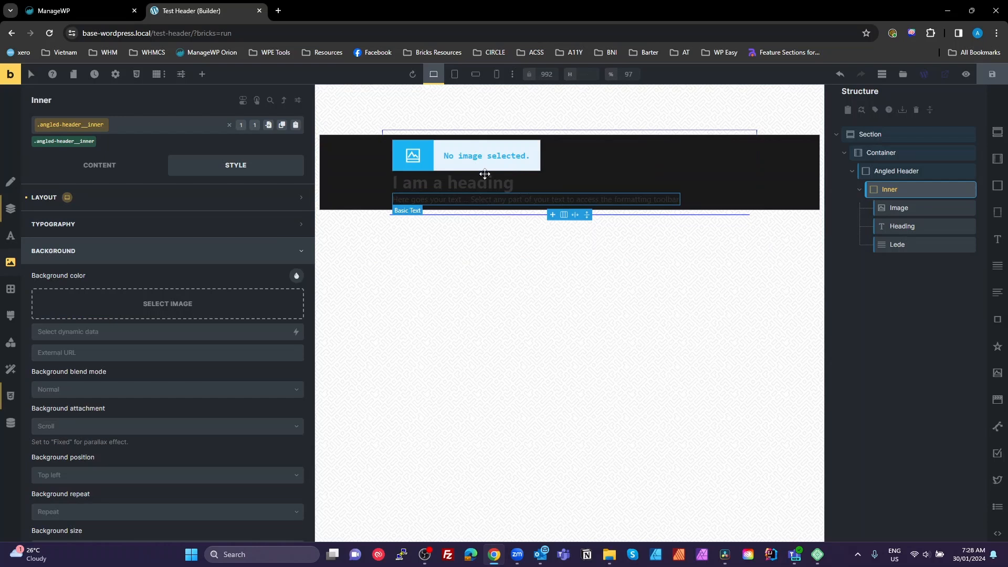
mouse_move(899, 207)
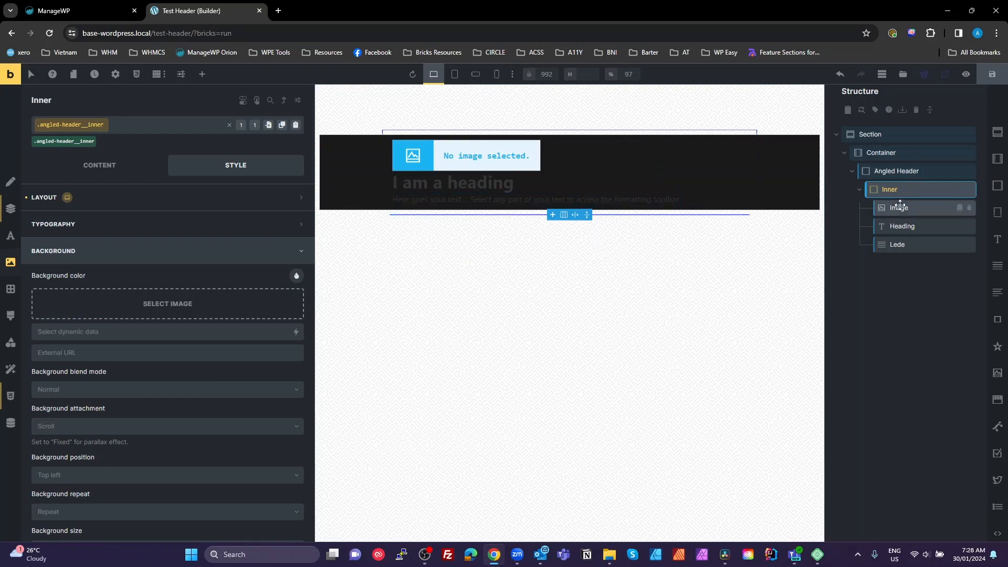
Fill the Image element with the street photo, class angled-header__image, Object fit Cover
click(898, 207)
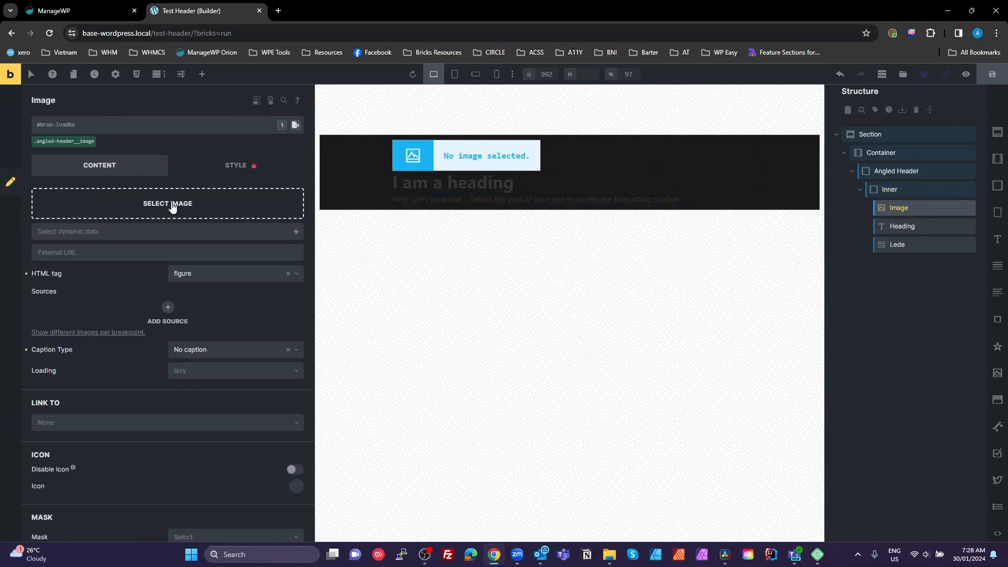
click(167, 203)
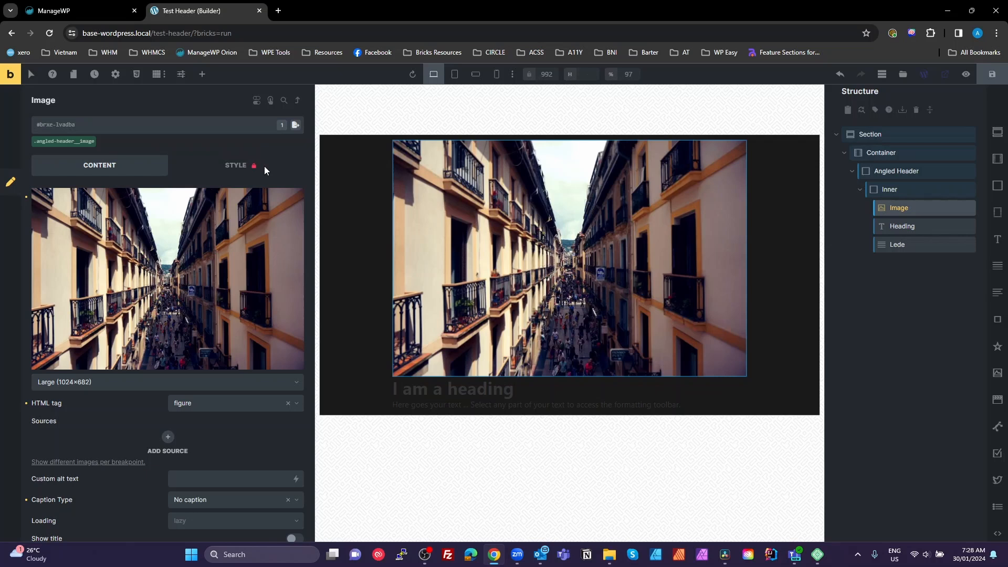
mouse_move(259, 168)
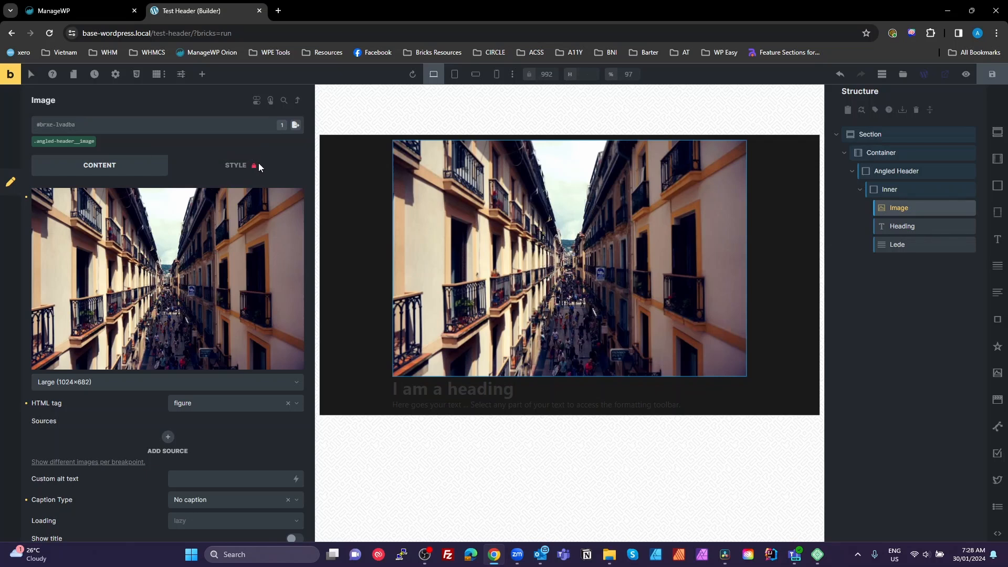
mouse_move(257, 297)
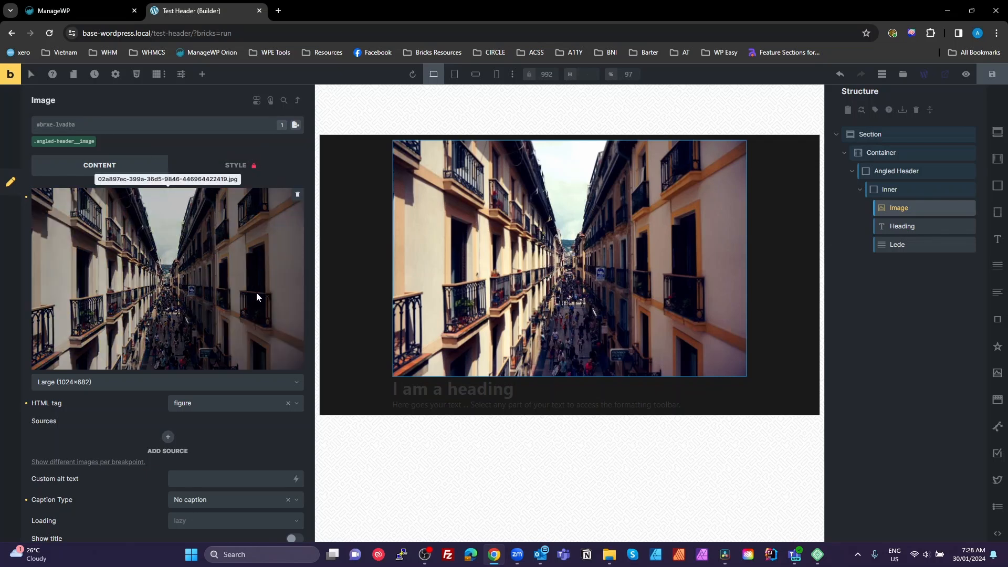
mouse_move(907, 214)
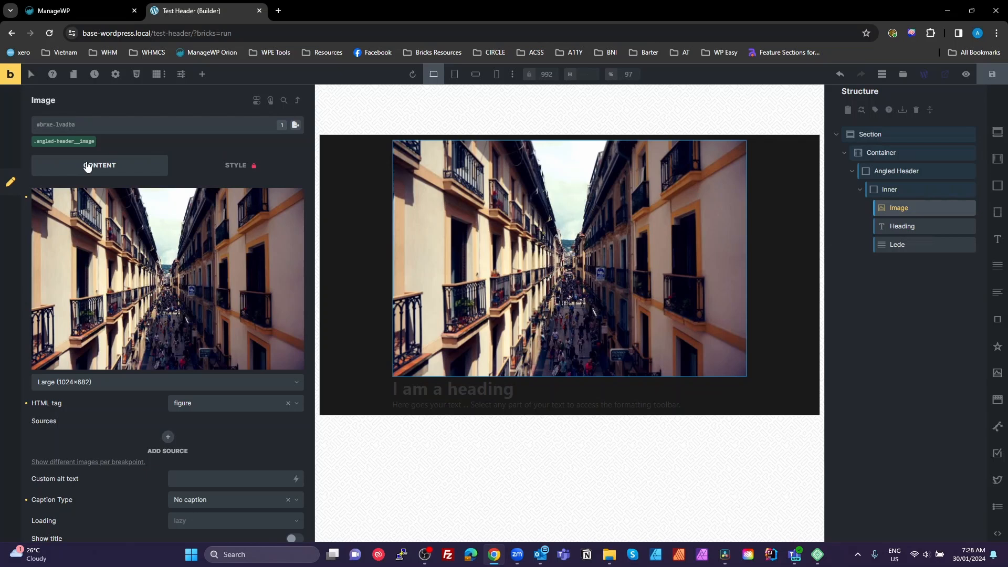
scroll(down, 3)
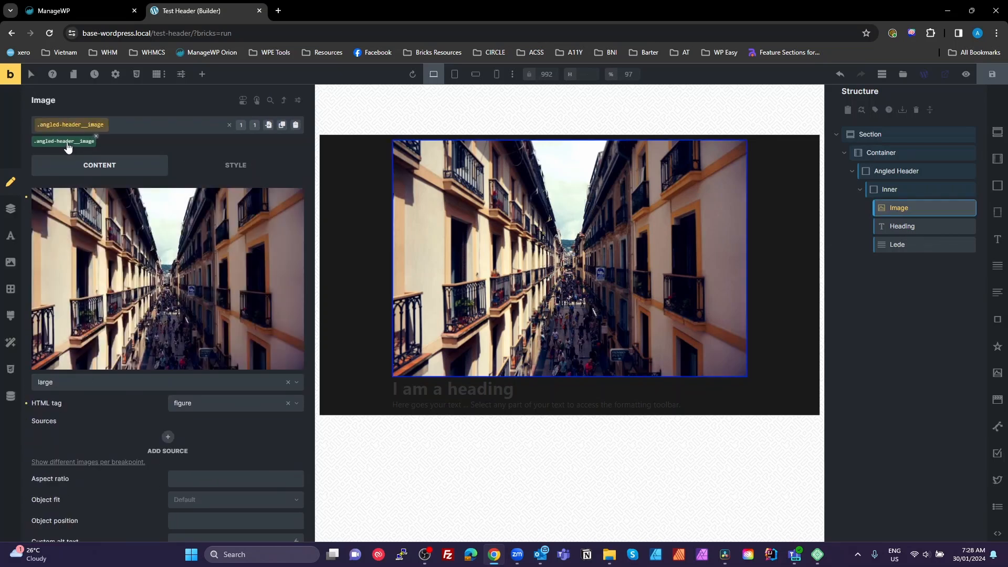
scroll(down, 3)
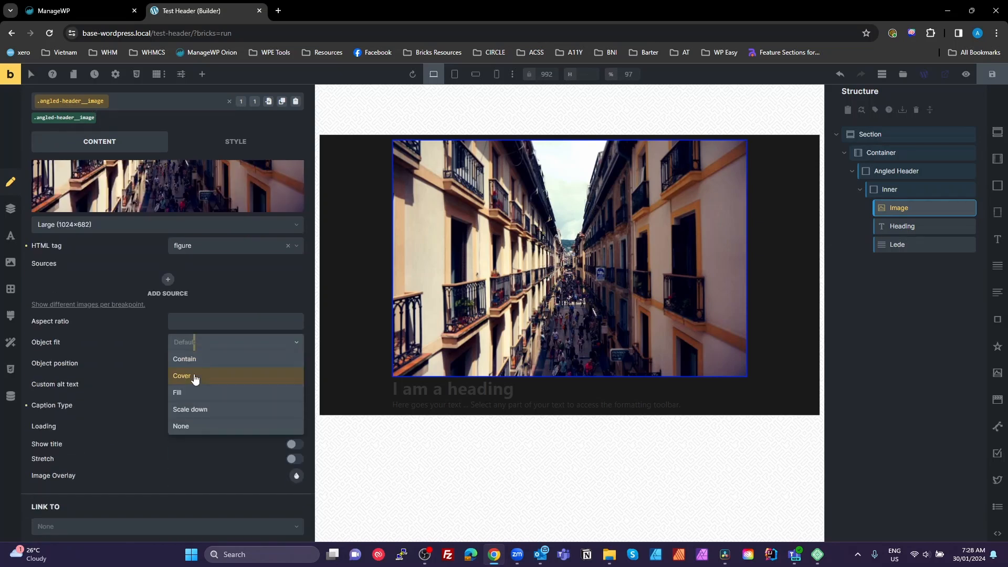
click(182, 376)
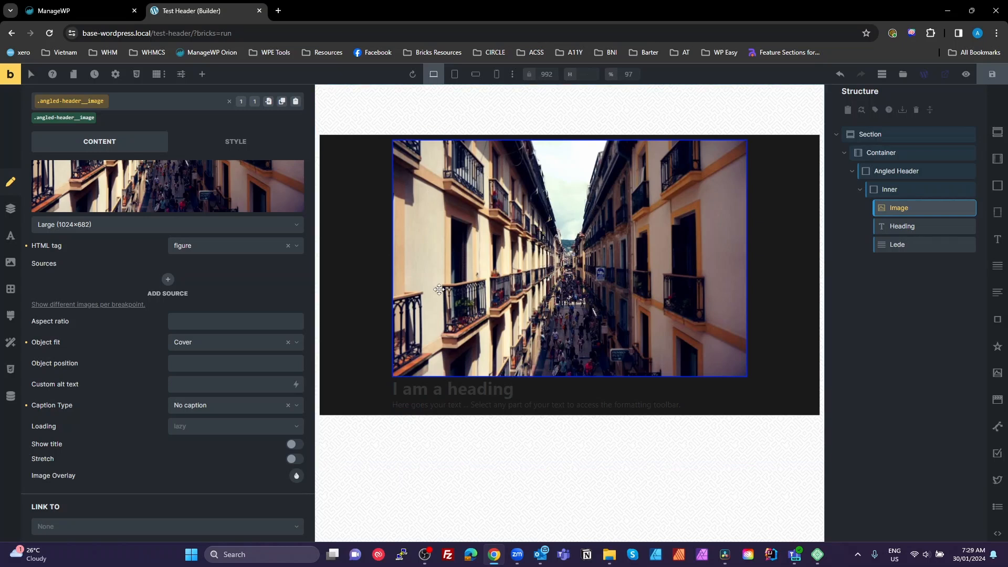
mouse_move(555, 336)
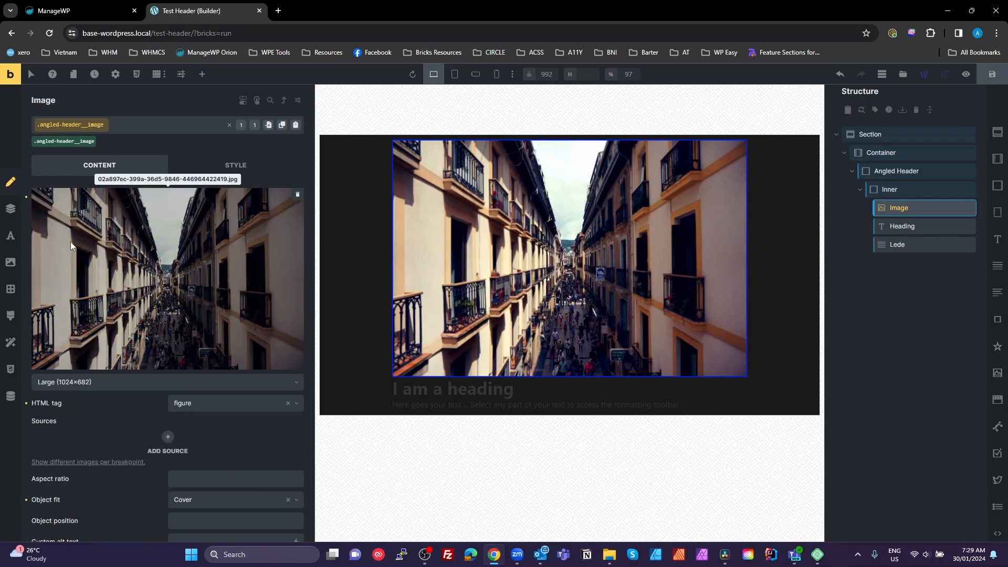
Give the Inner block relative positioning in its Layout settings
click(235, 164)
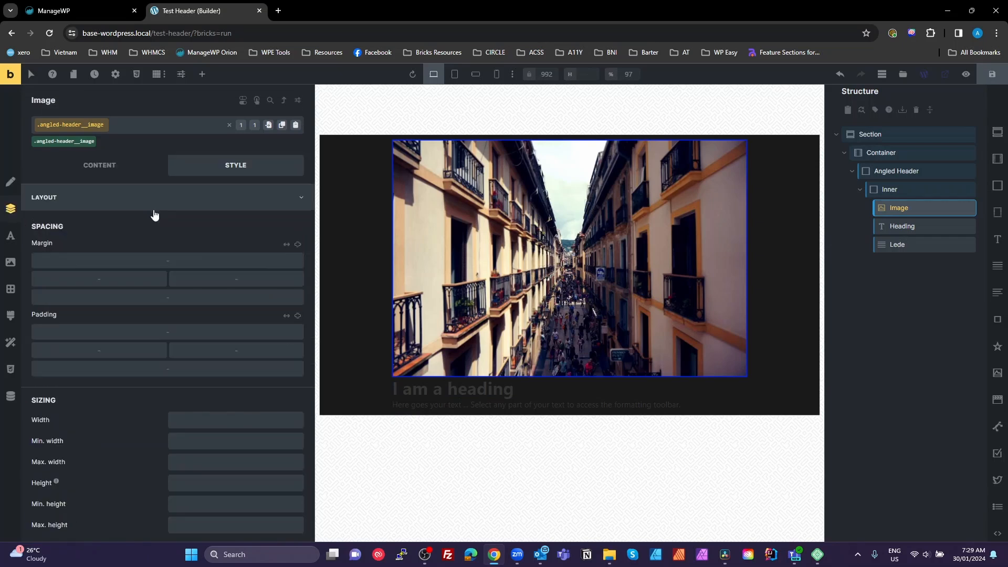
click(889, 189)
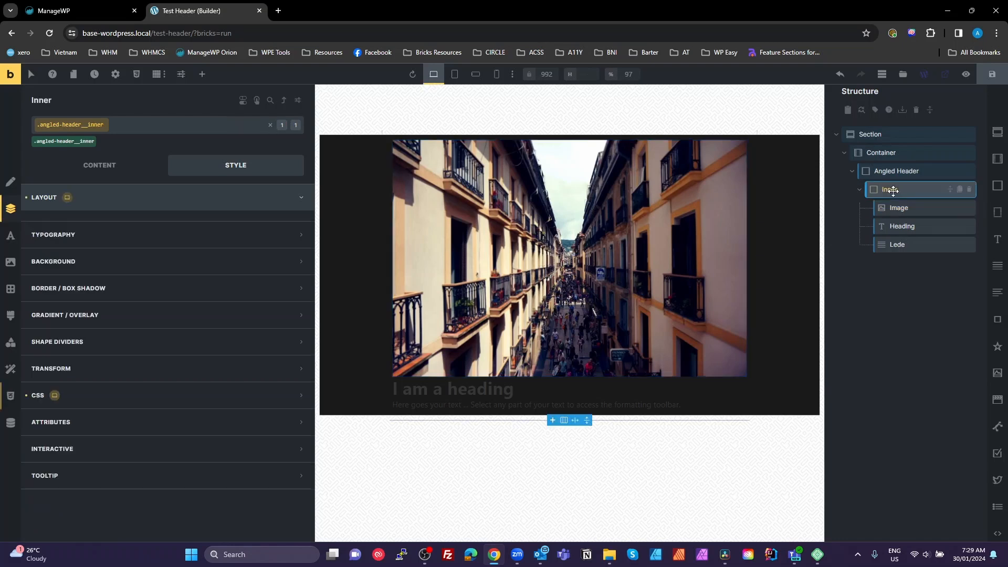
click(44, 198)
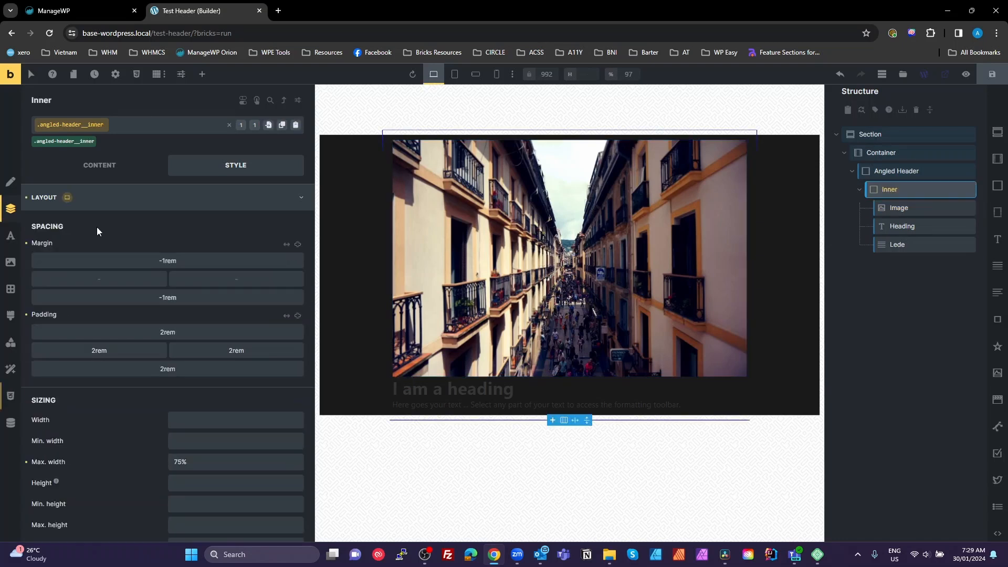
mouse_move(188, 393)
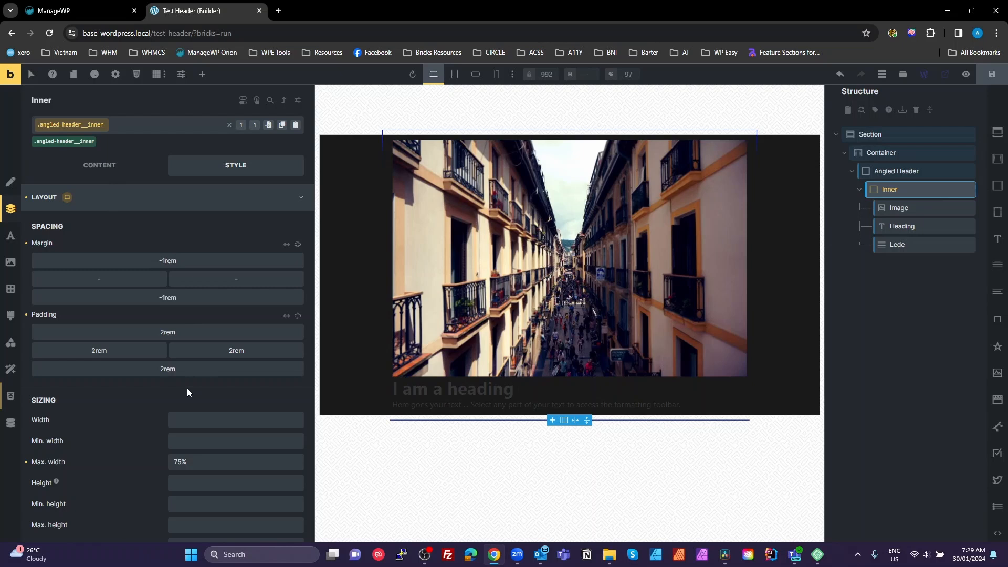
click(234, 283)
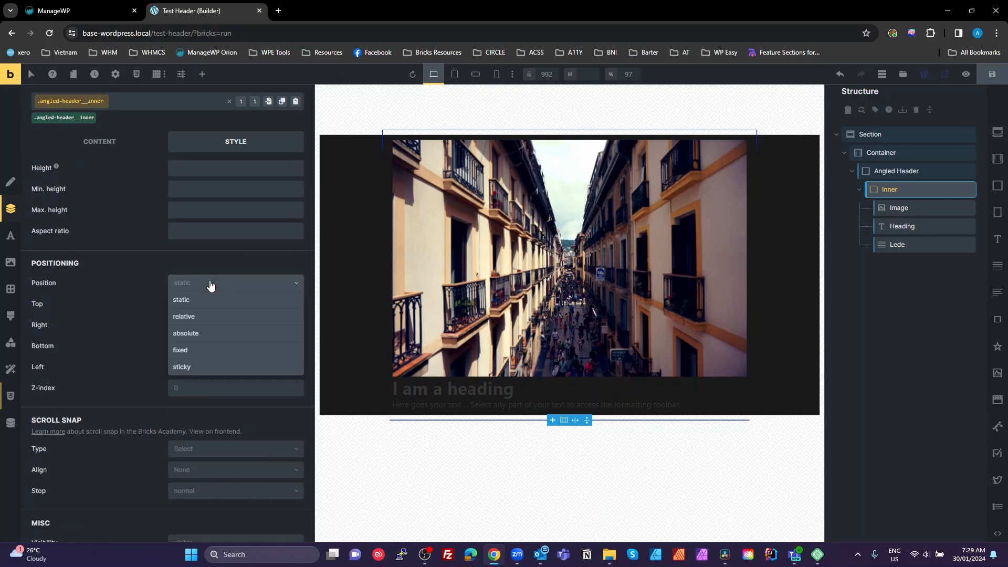
click(183, 316)
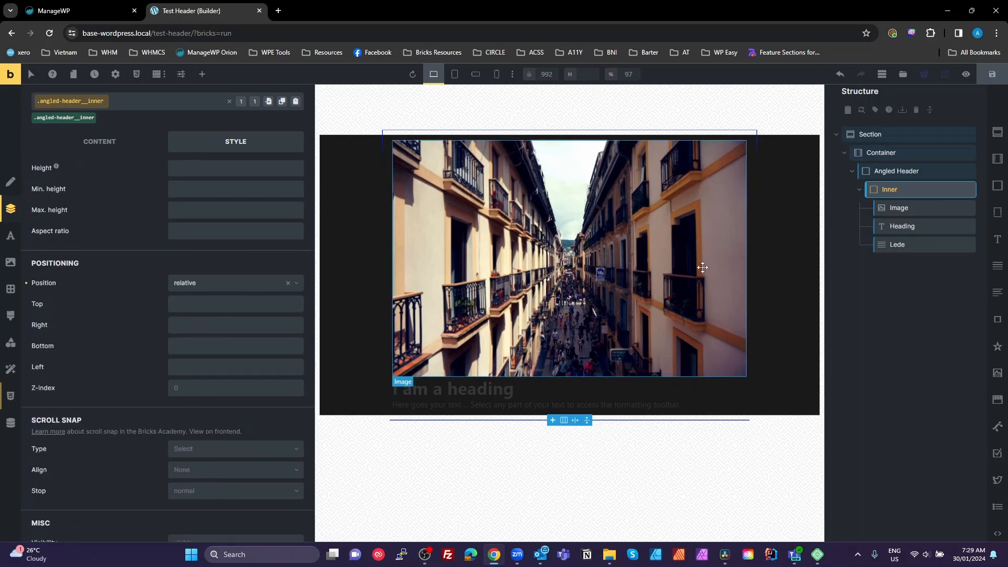
mouse_move(899, 207)
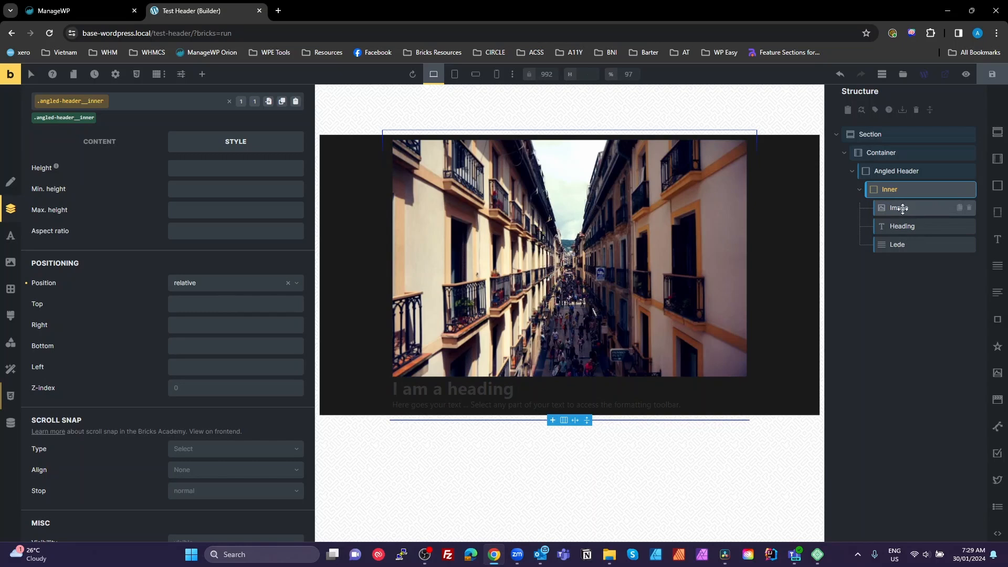
mouse_move(892, 189)
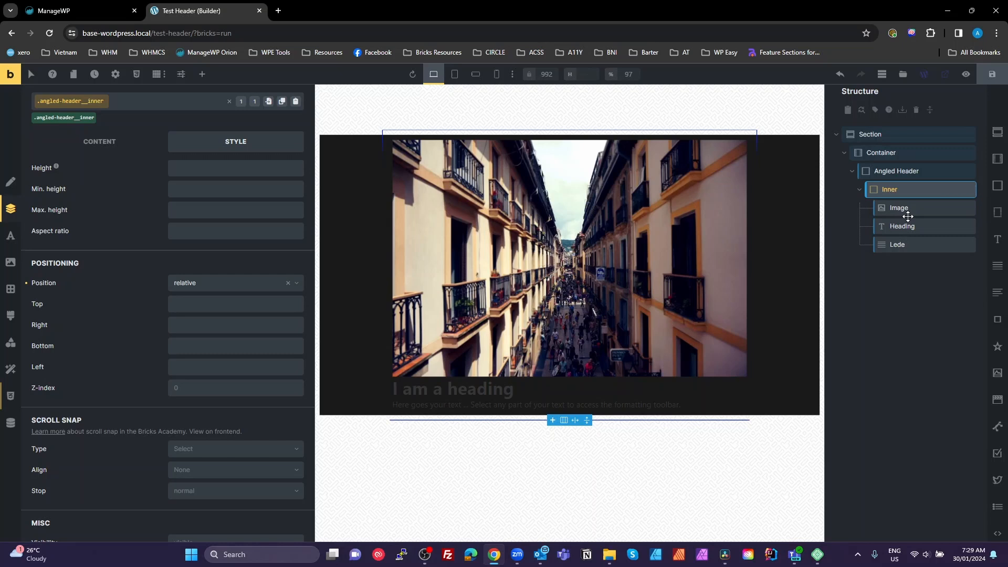
mouse_move(149, 425)
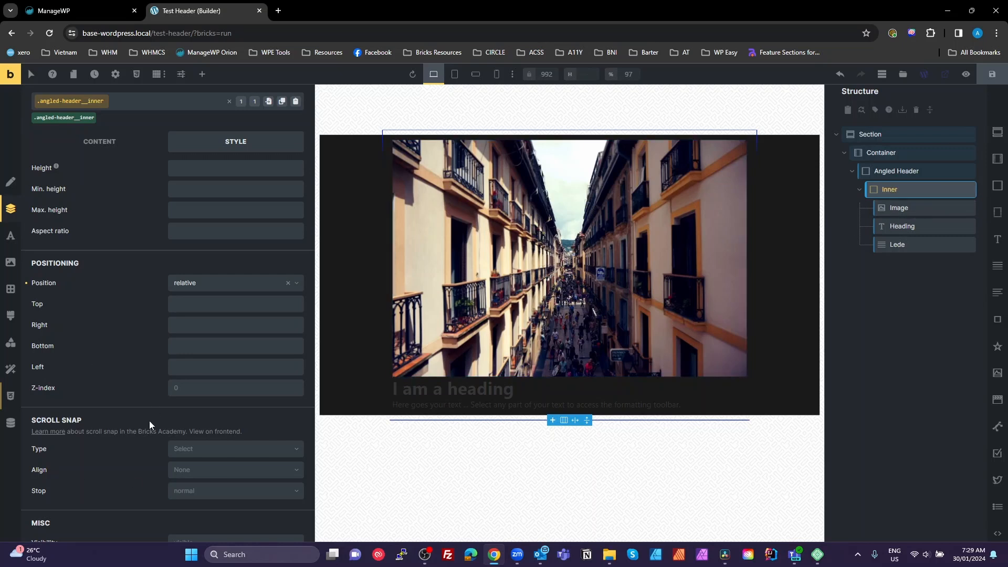
Set Inner's Isolation to isolate under Misc
scroll(down, 3)
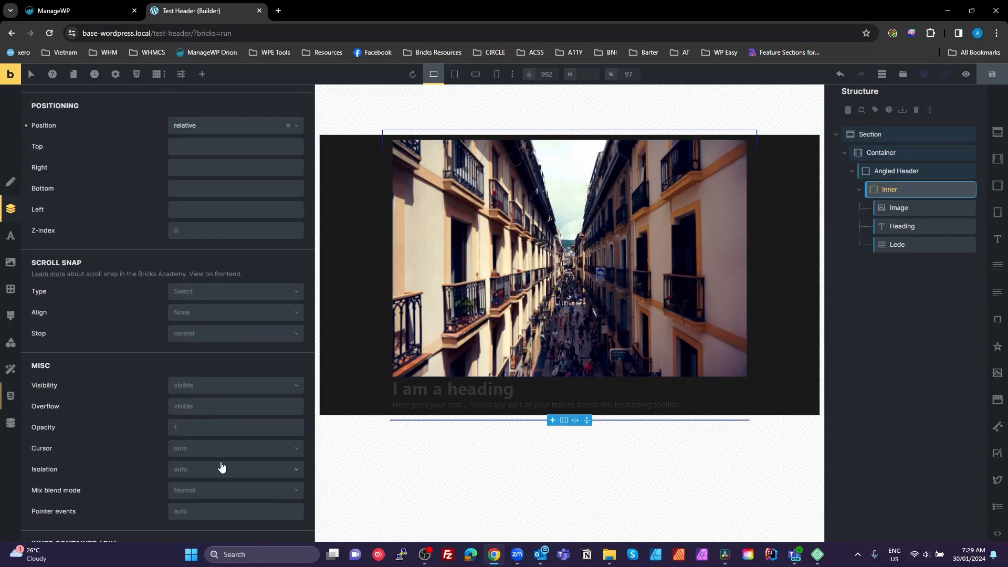
click(235, 468)
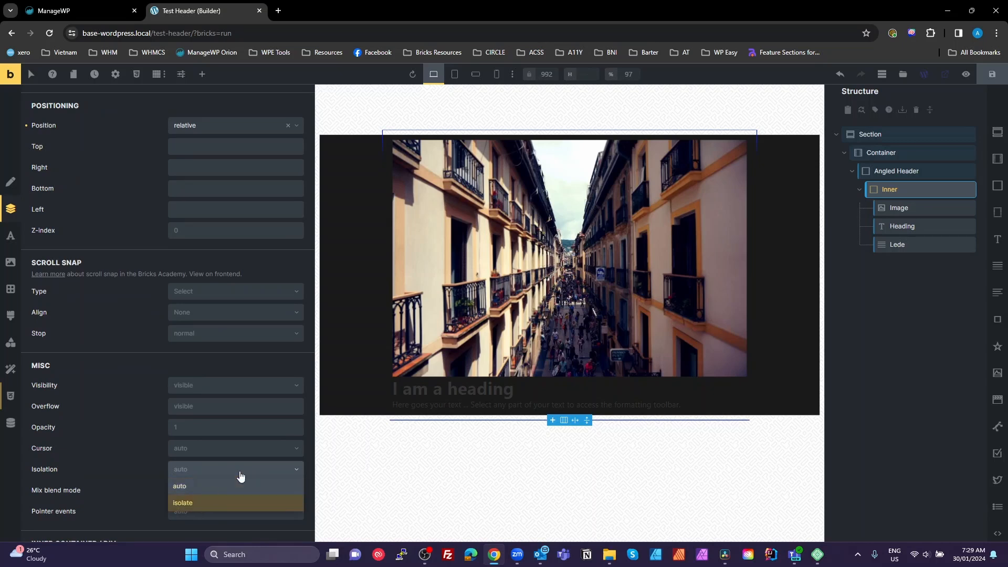
click(183, 502)
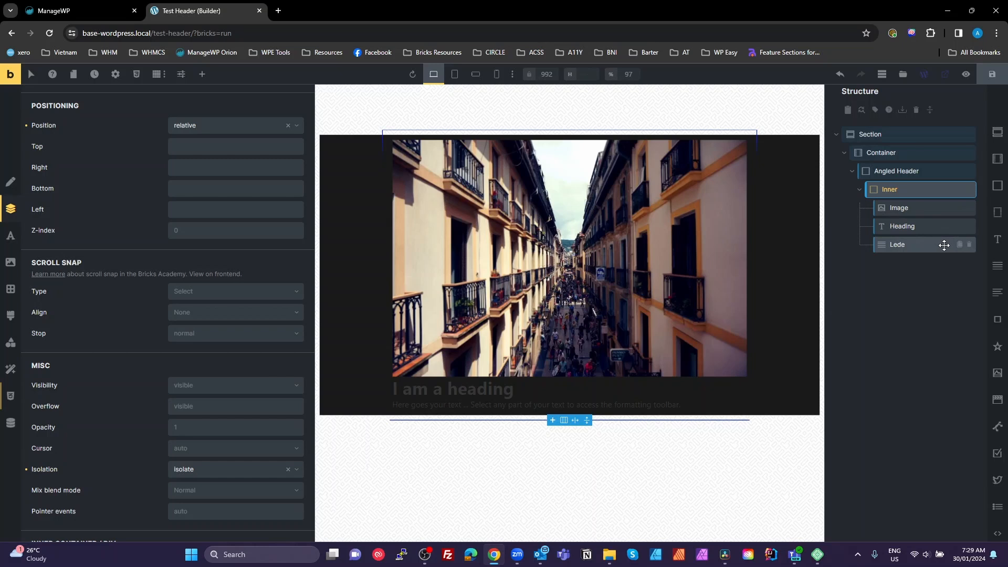
mouse_move(923, 336)
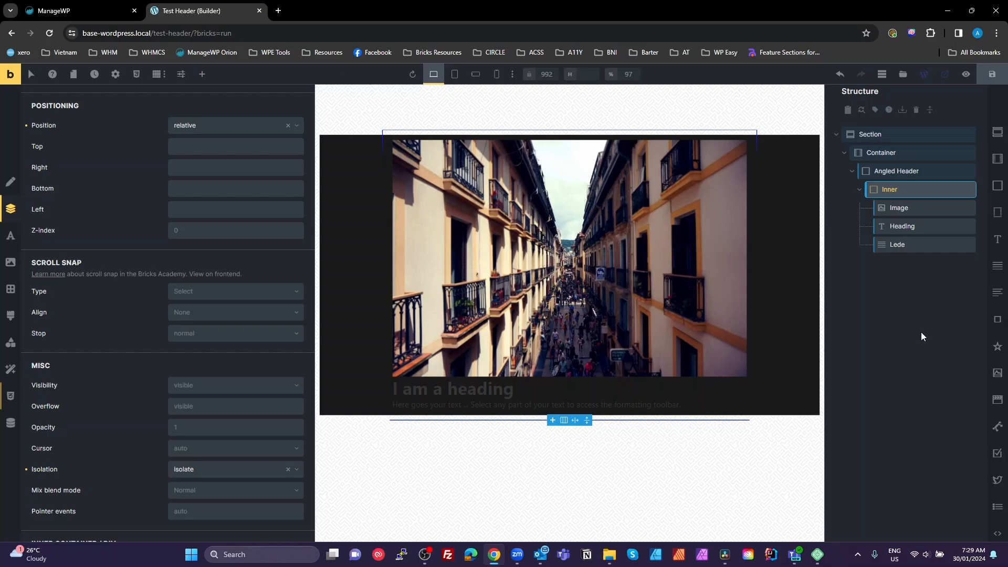
mouse_move(900, 189)
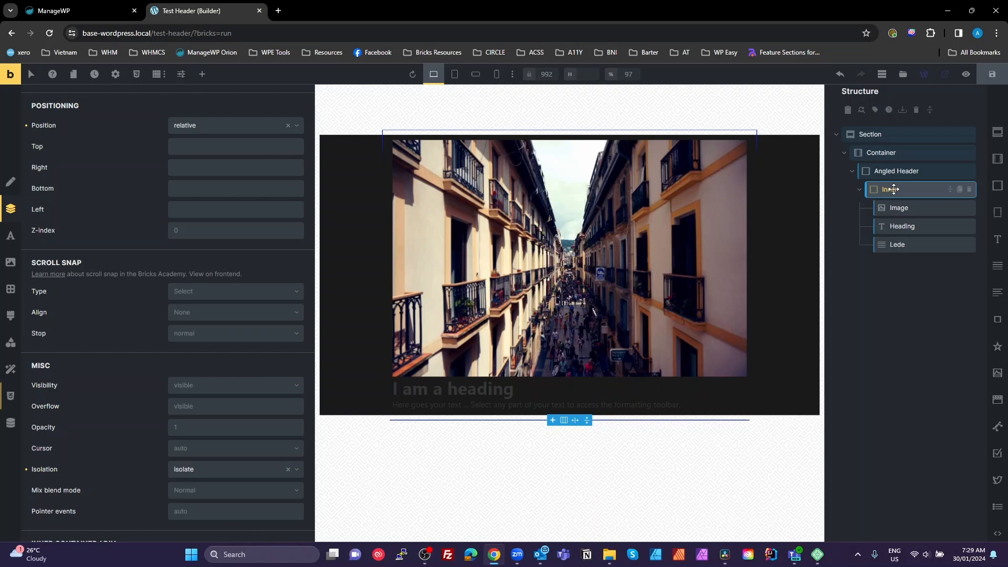
mouse_move(870, 213)
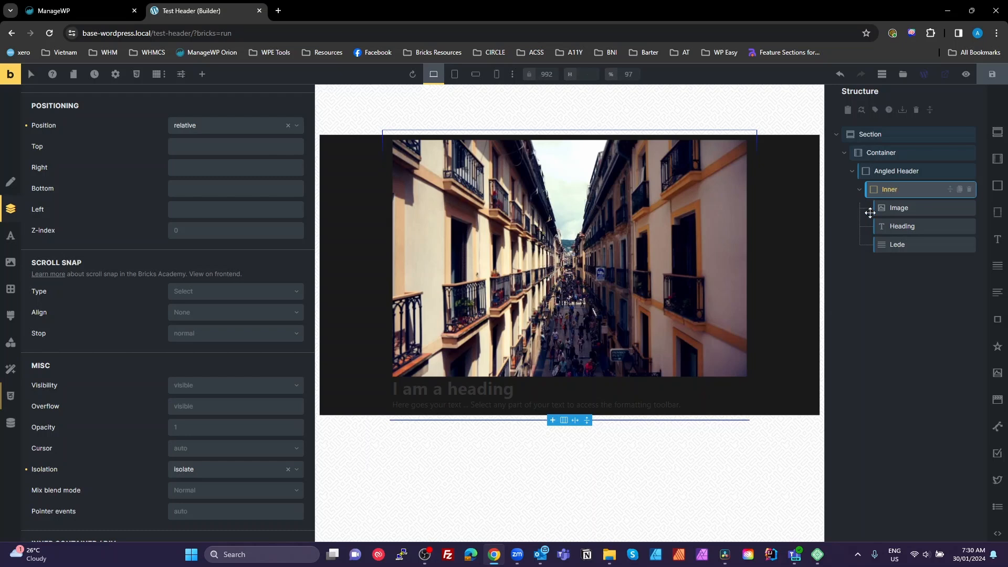
mouse_move(858, 245)
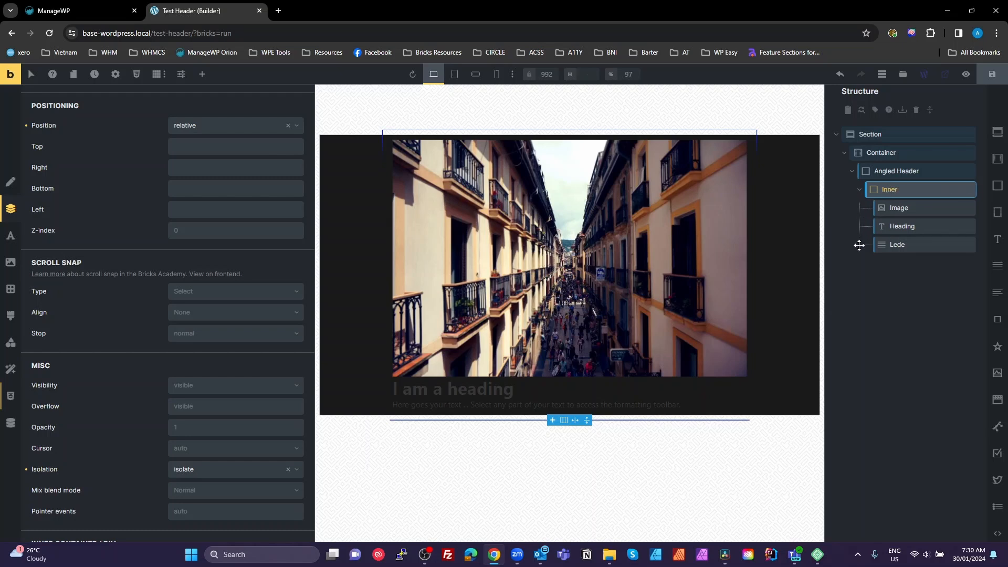
mouse_move(857, 266)
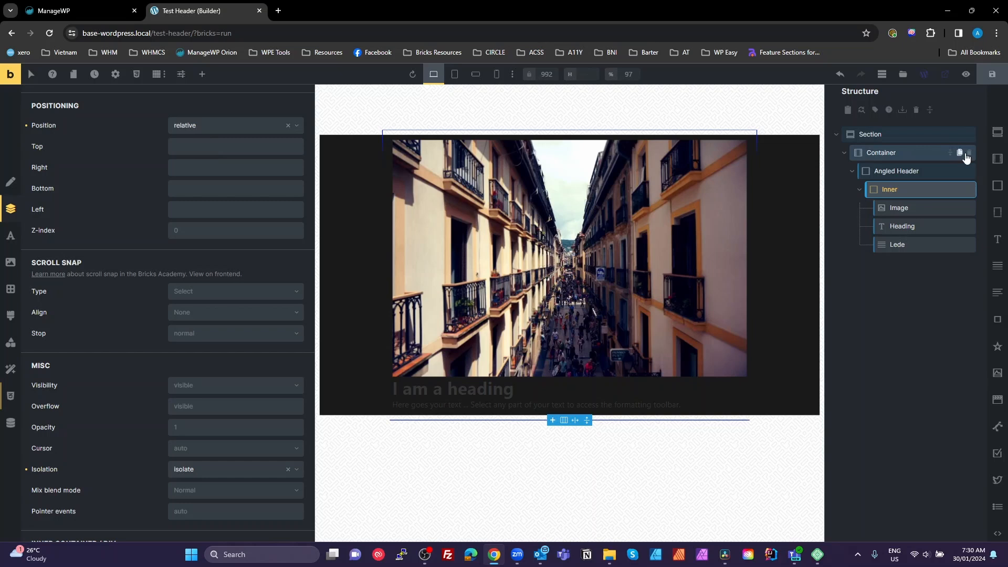
Position the Image absolutely with Top/Right/Bottom/Left 0 and Z-index -1
click(899, 208)
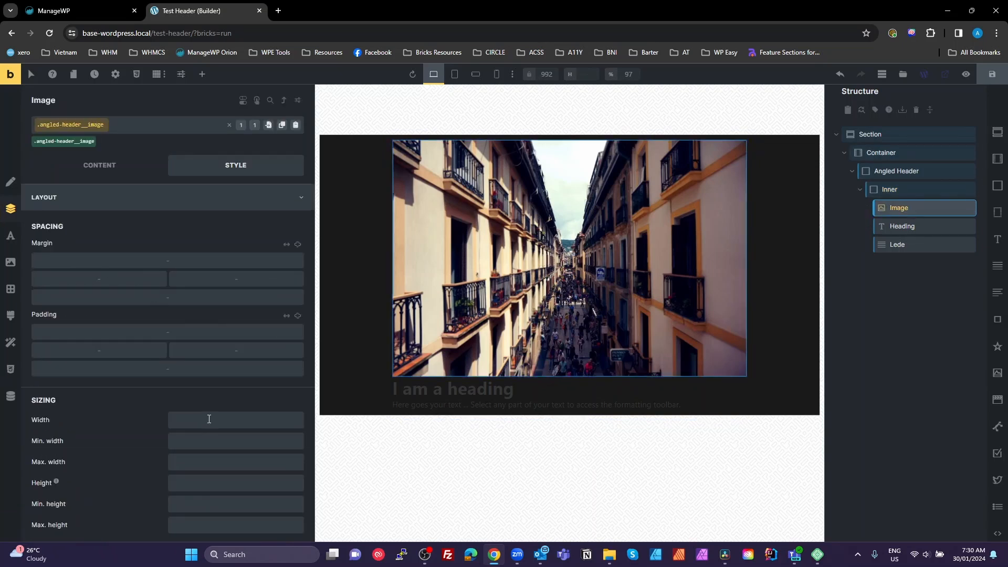
scroll(down, 3)
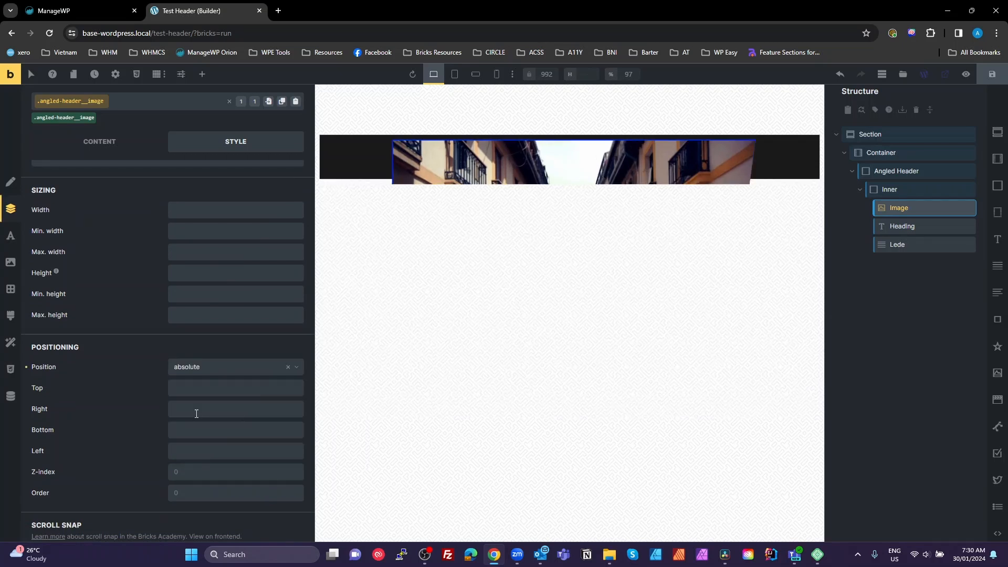
scroll(down, 3)
text(0)
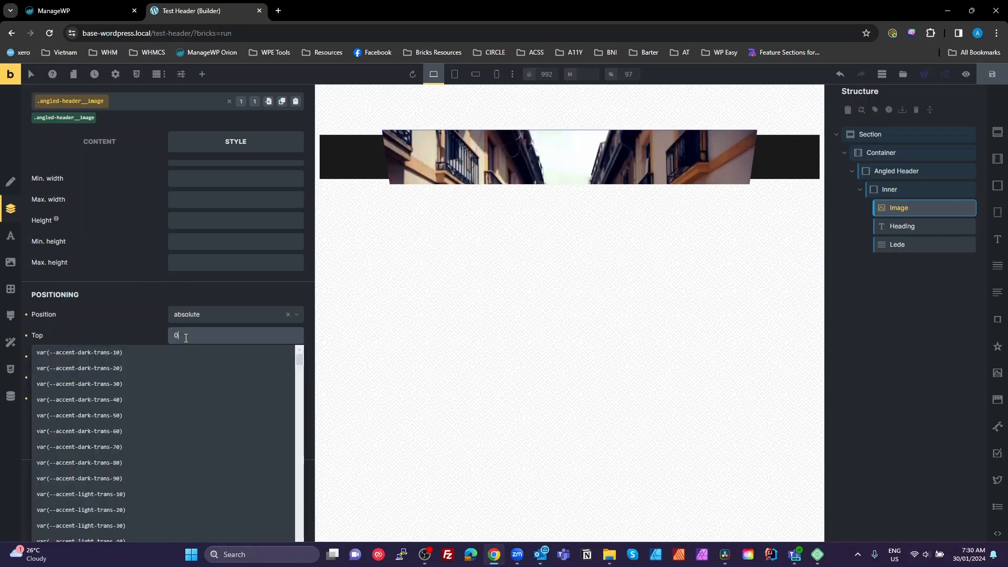
mouse_move(174, 322)
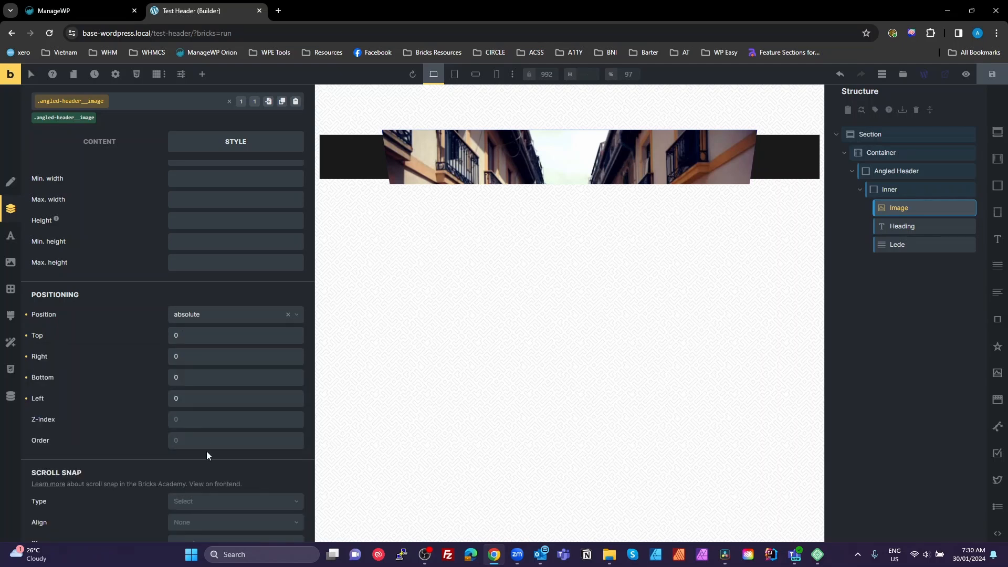
scroll(down, 3)
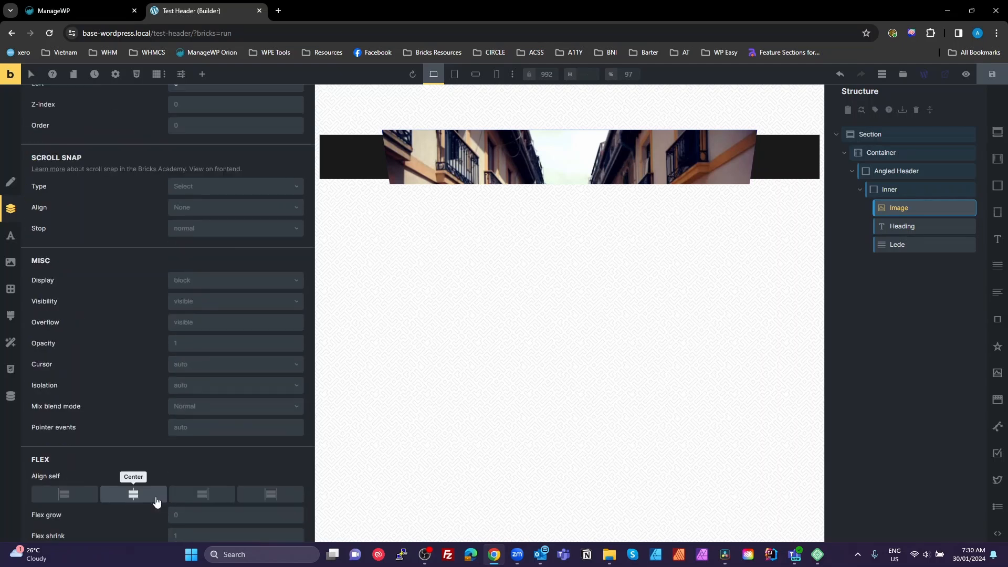
scroll(up, 3)
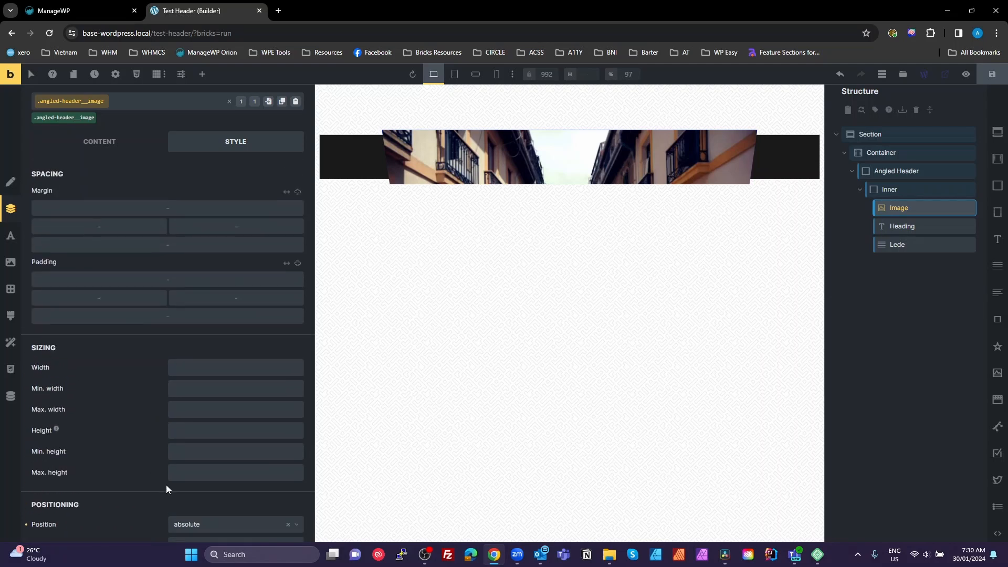
scroll(down, 3)
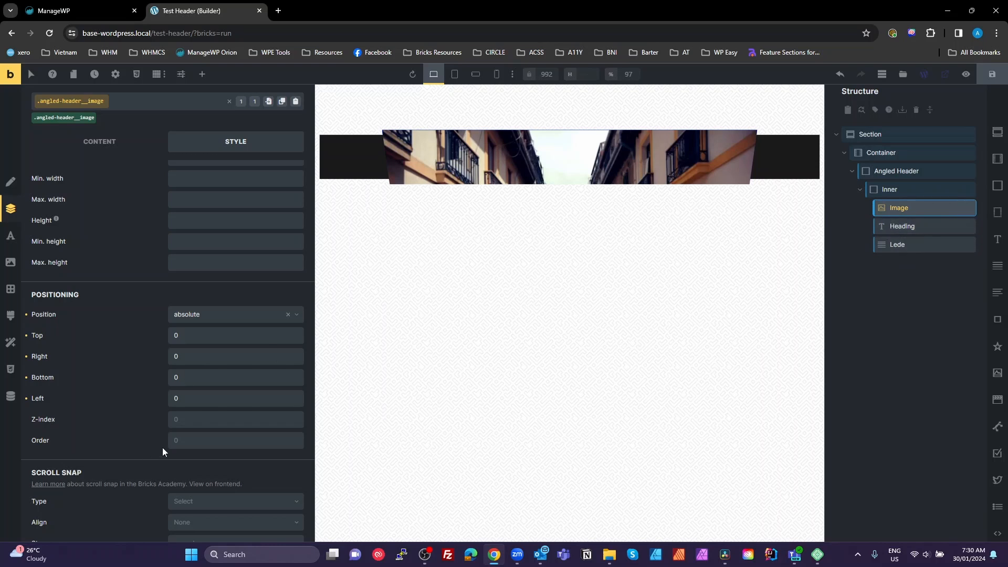
click(235, 419)
text(-1)
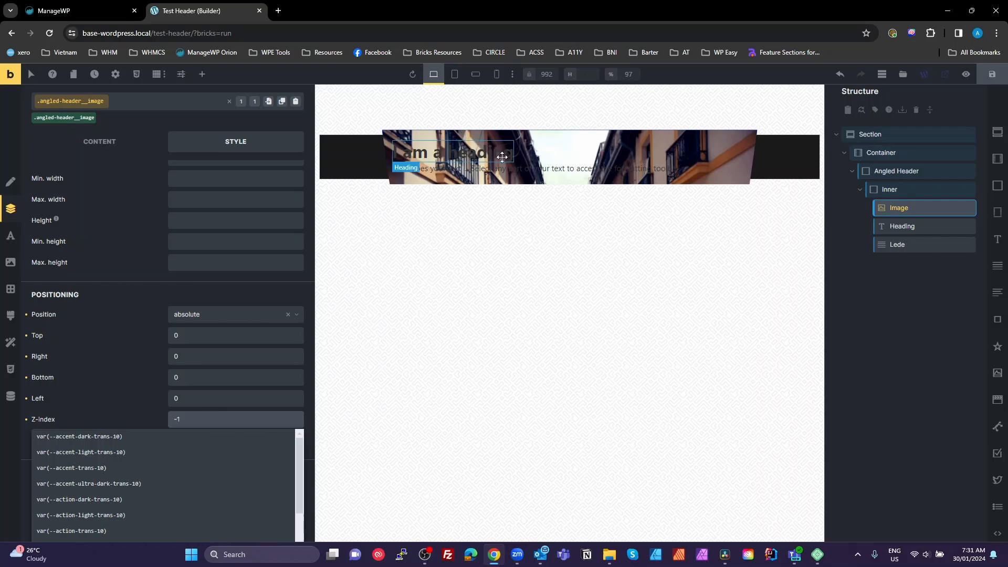
click(79, 439)
text(0000000)
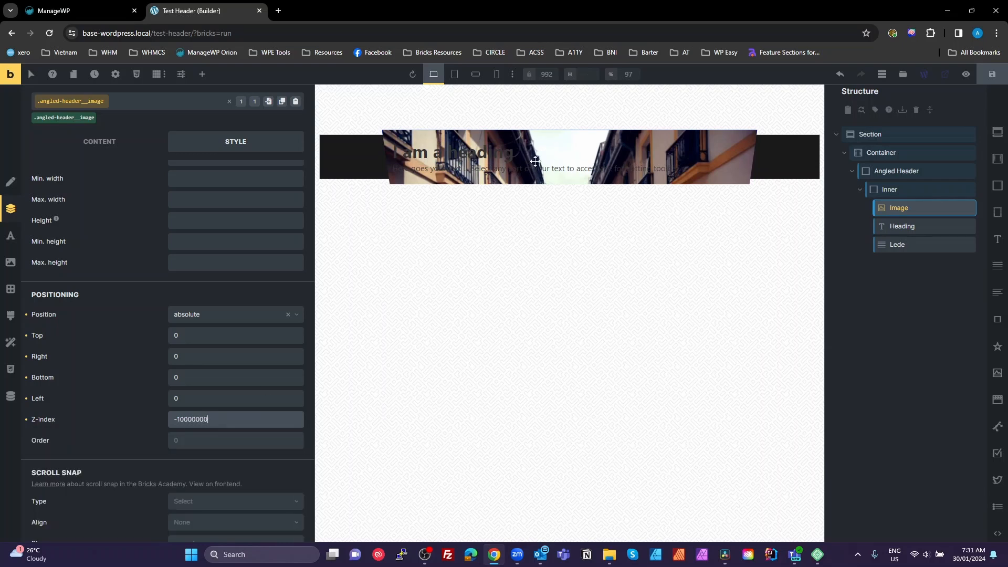
mouse_move(893, 208)
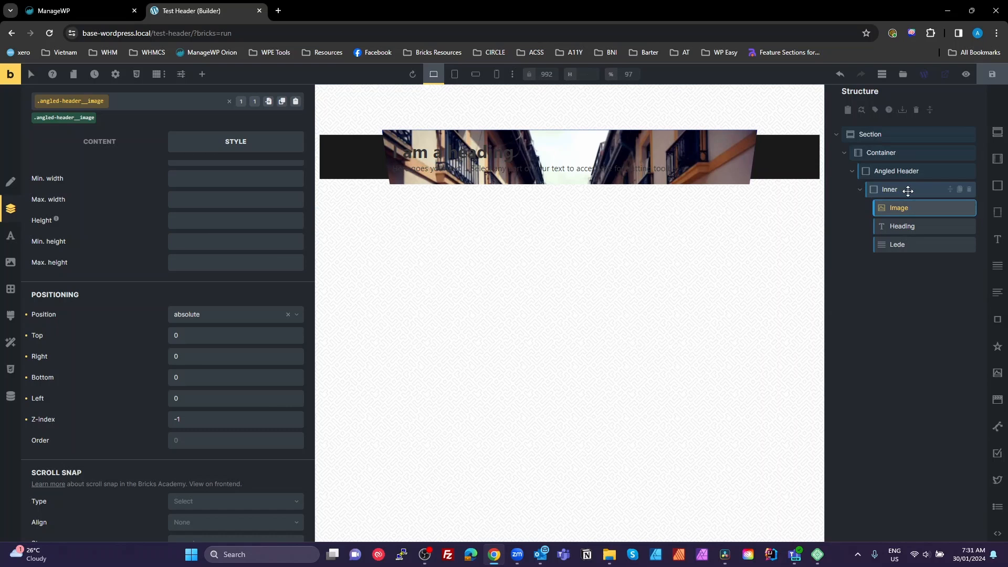
Set Inner's Gradient / Overlay to apply as an Overlay
click(891, 189)
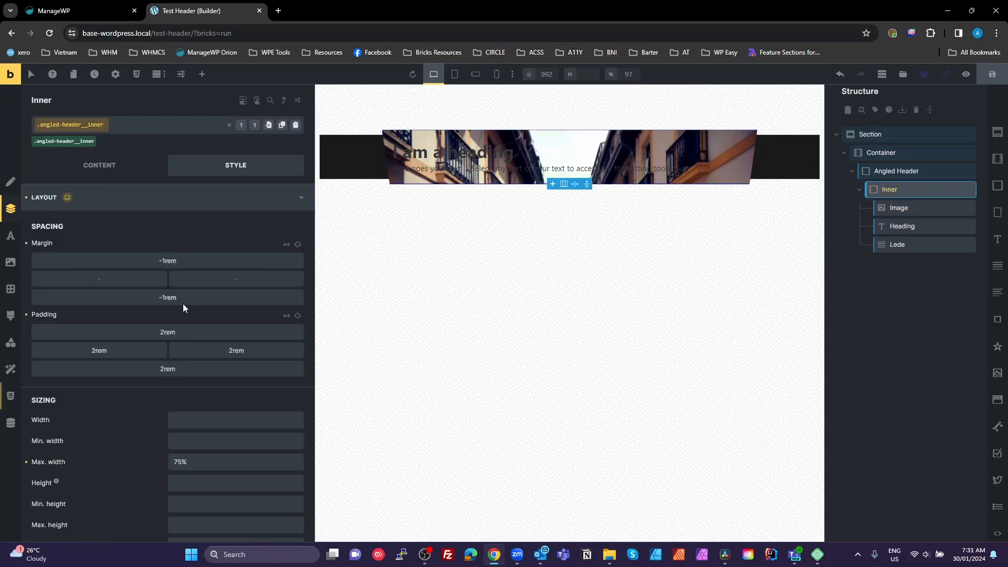
mouse_move(10, 393)
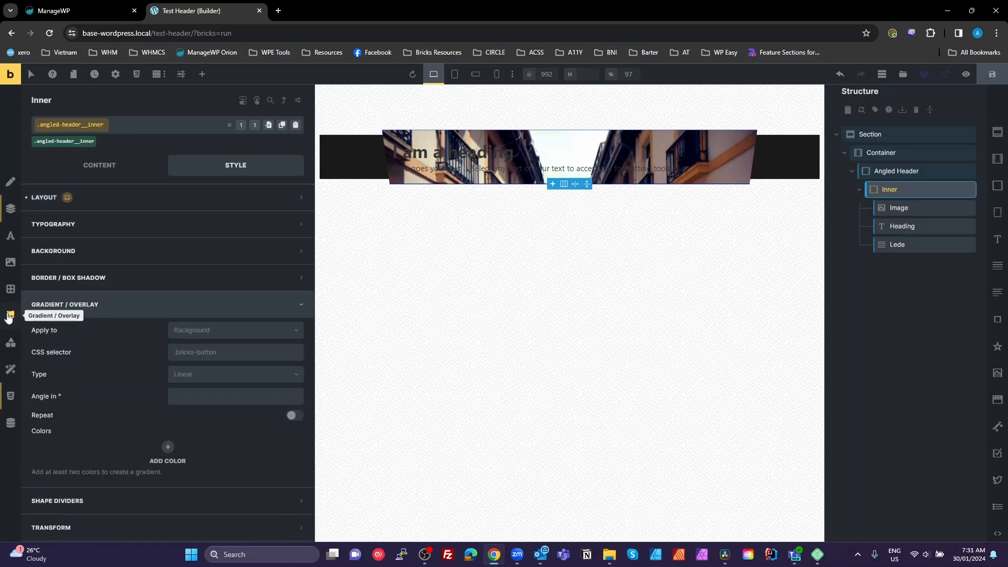
click(234, 330)
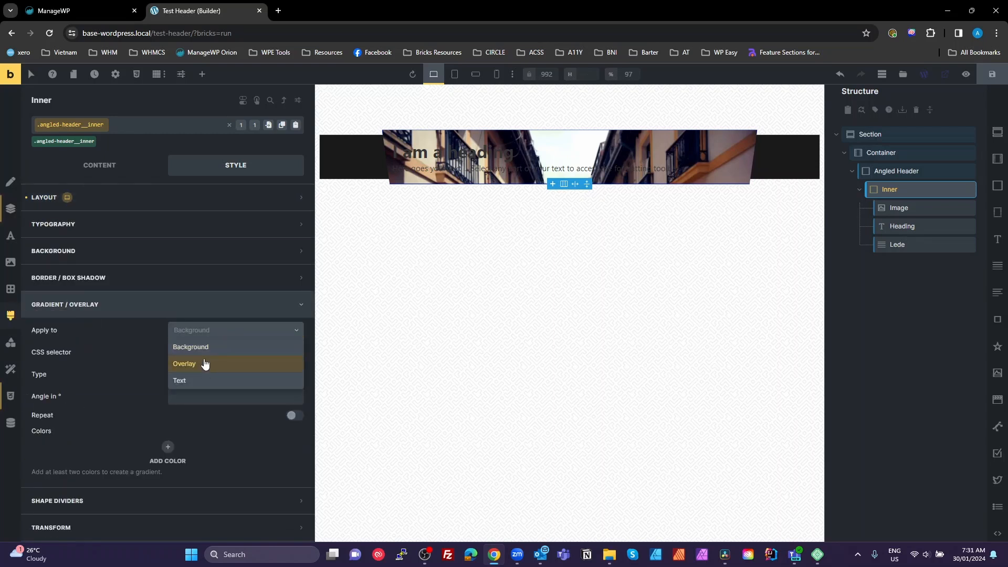
click(185, 364)
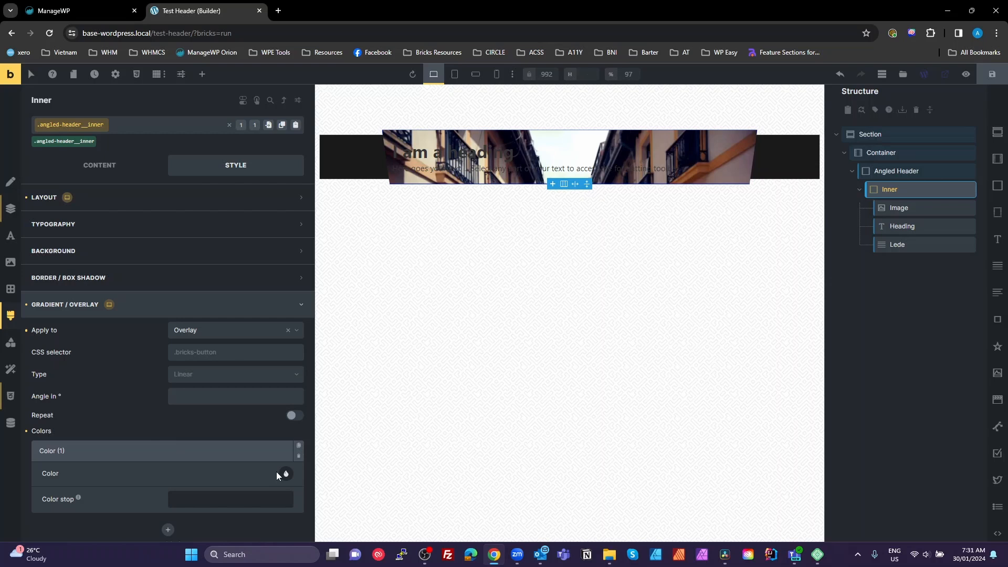
Colour the overlay var(--black-trans-30) from the BB black palette
click(286, 474)
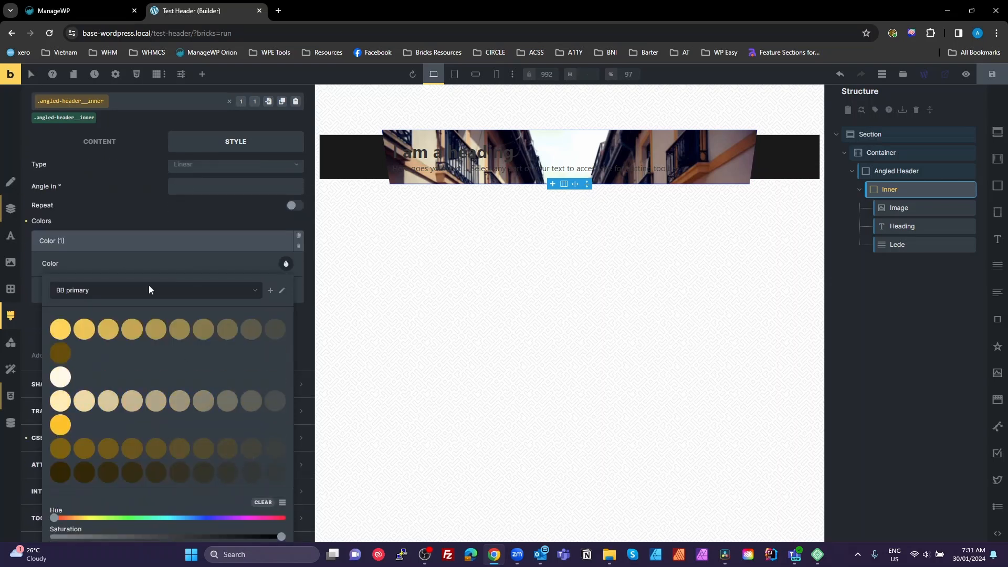
click(155, 290)
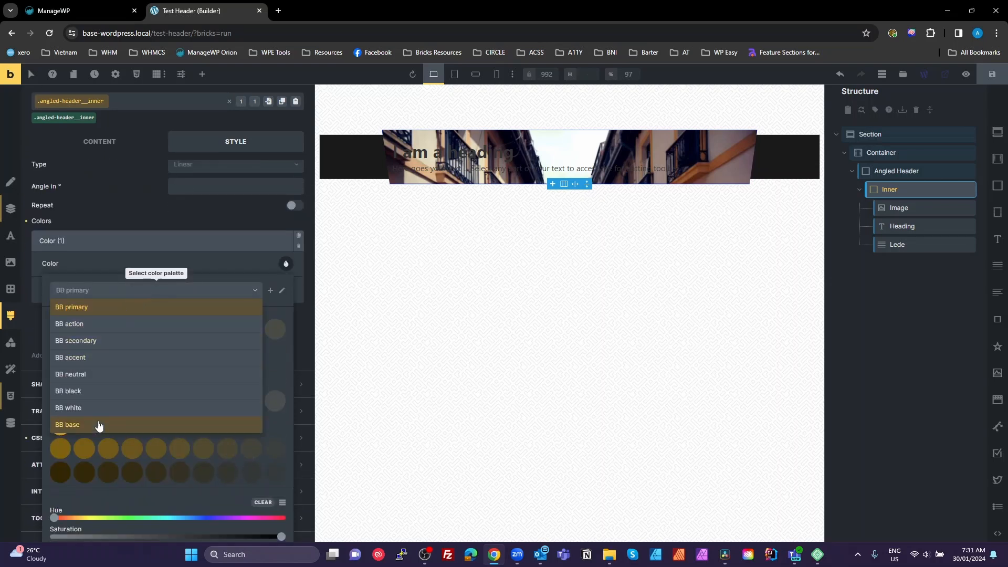
mouse_move(84, 391)
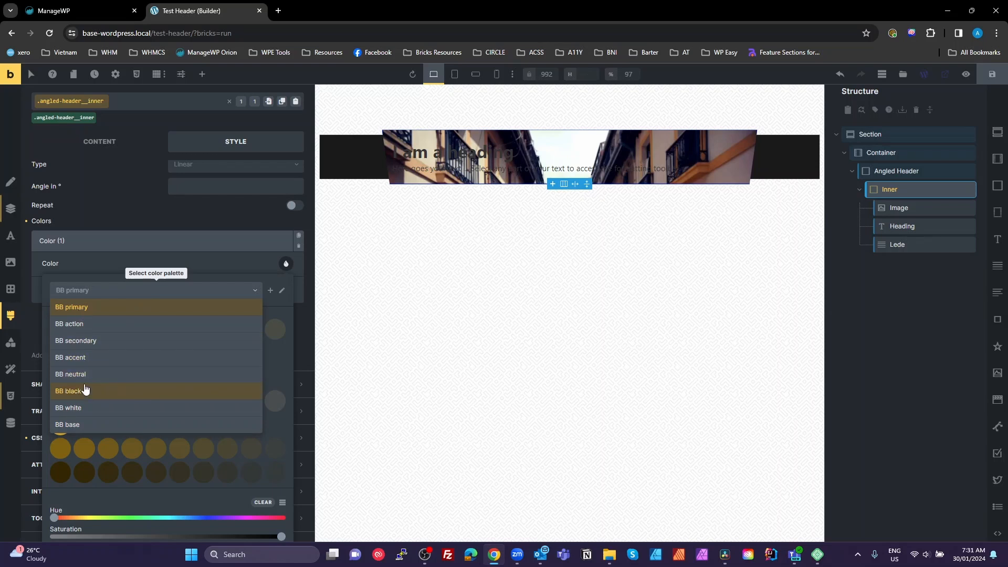
click(67, 390)
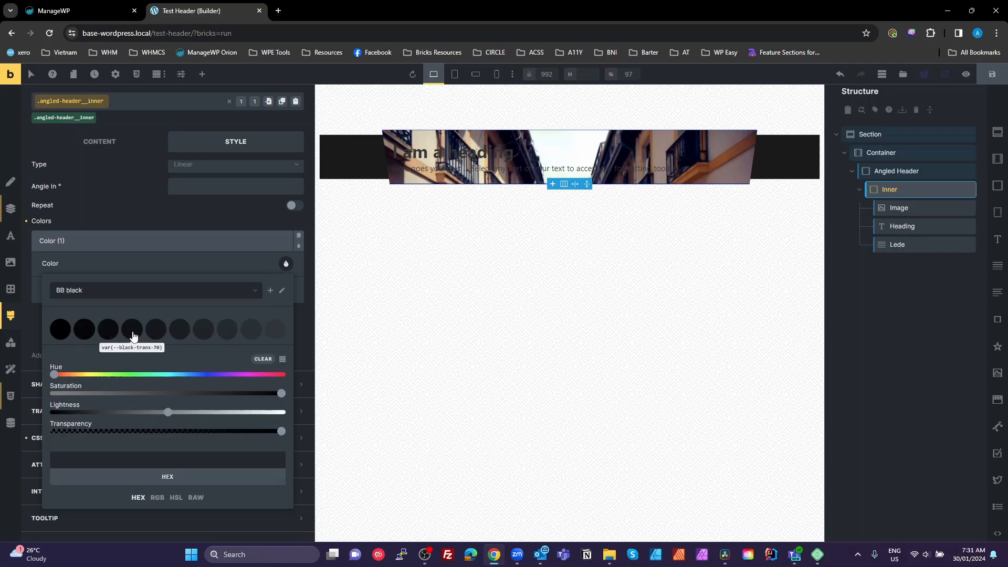
click(154, 329)
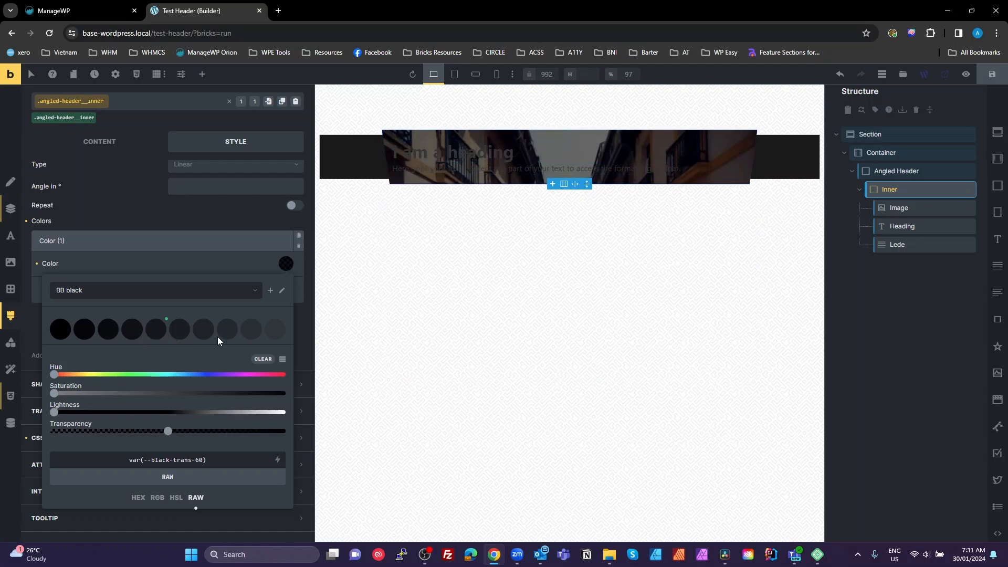
click(226, 328)
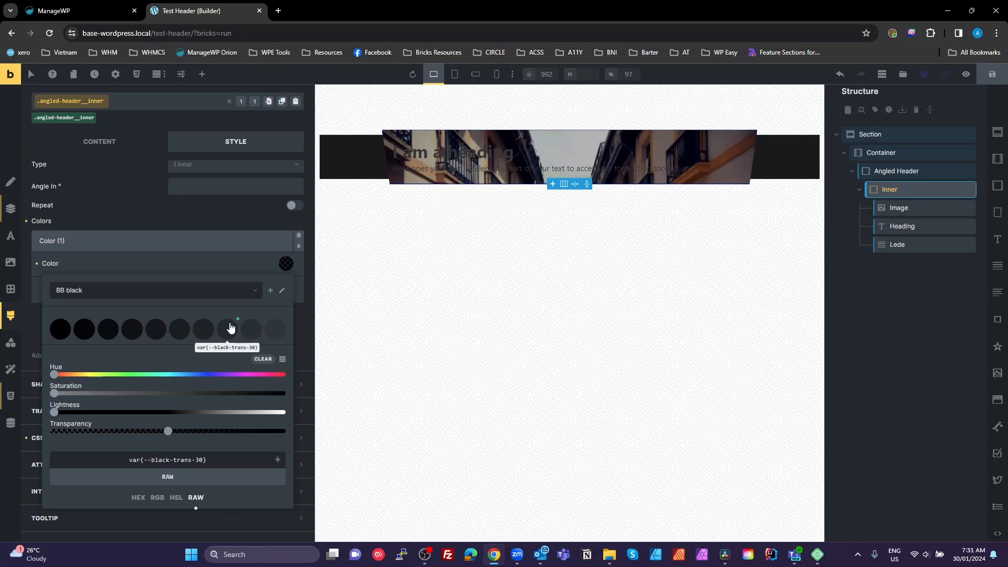
mouse_move(235, 323)
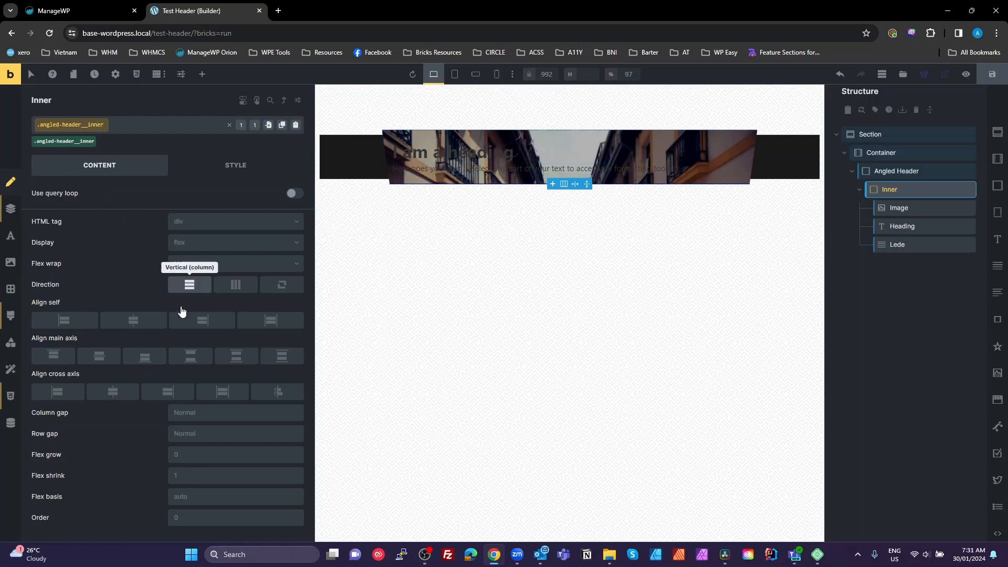
Align Inner's cross axis and text to center and make its text colour yellow
click(112, 392)
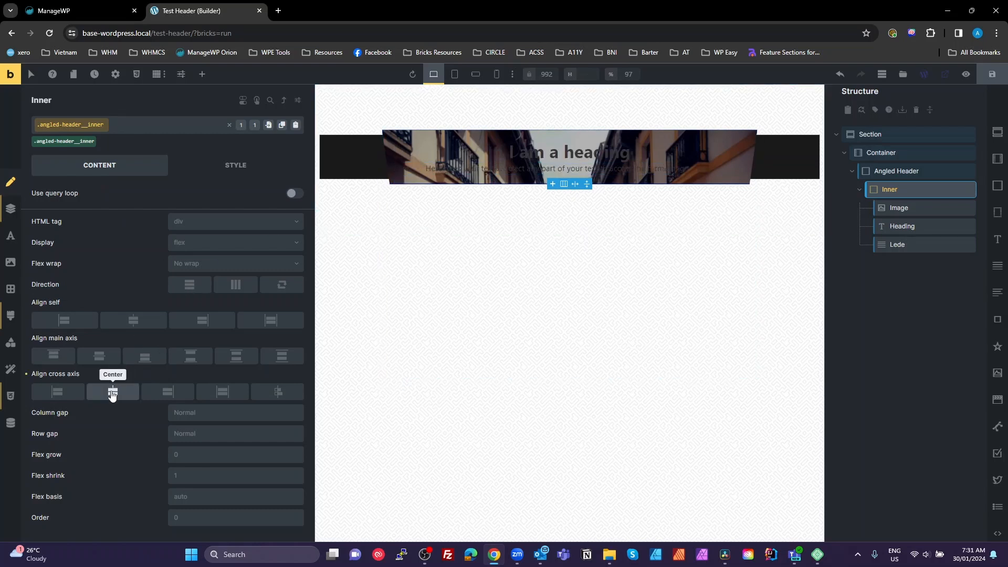
click(235, 167)
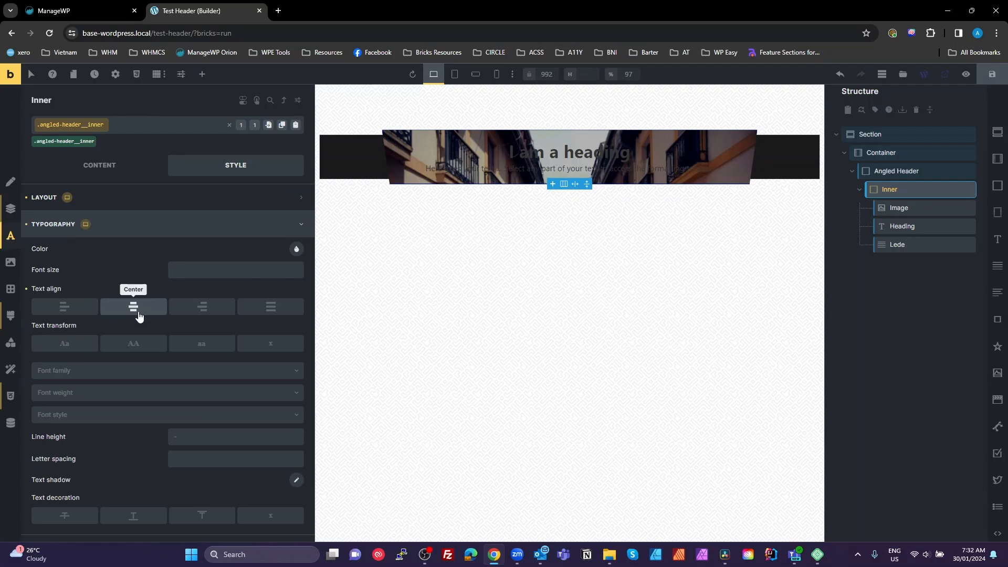
mouse_move(134, 345)
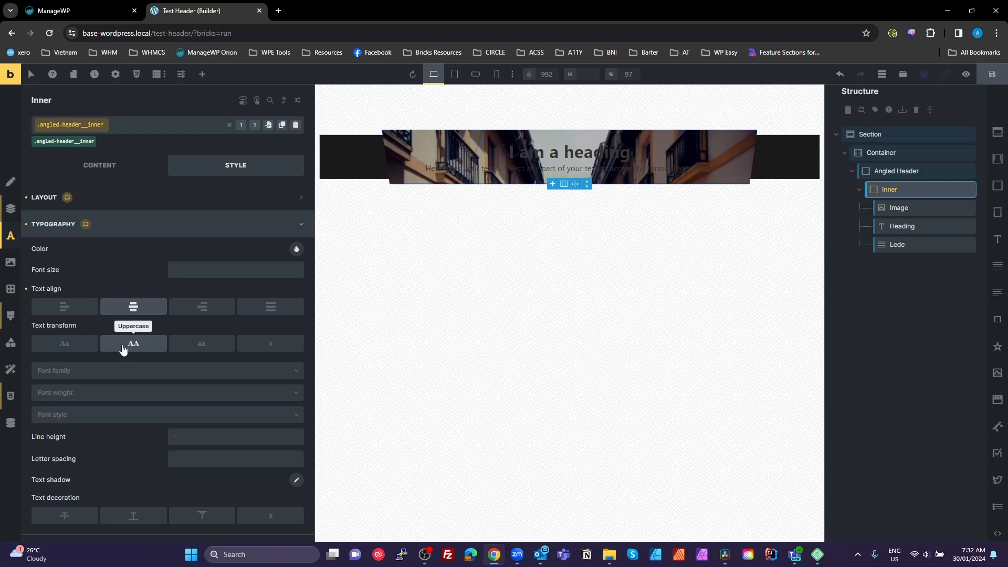
mouse_move(280, 250)
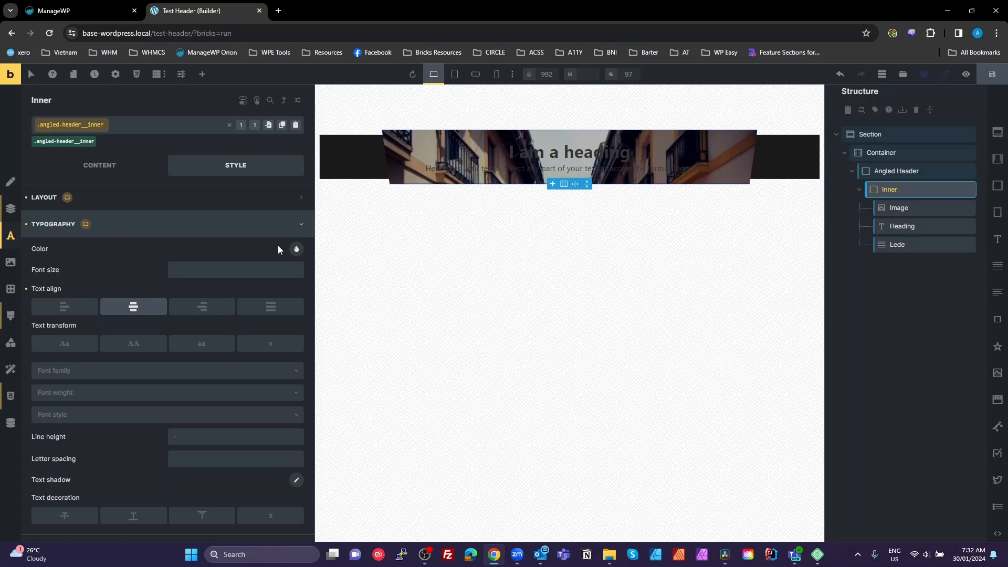
click(296, 250)
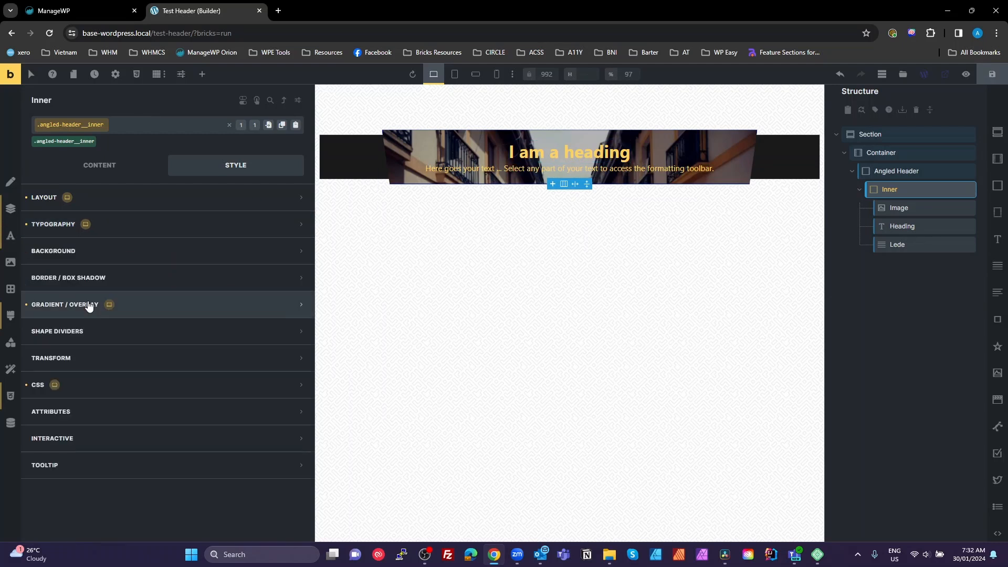
mouse_move(900, 225)
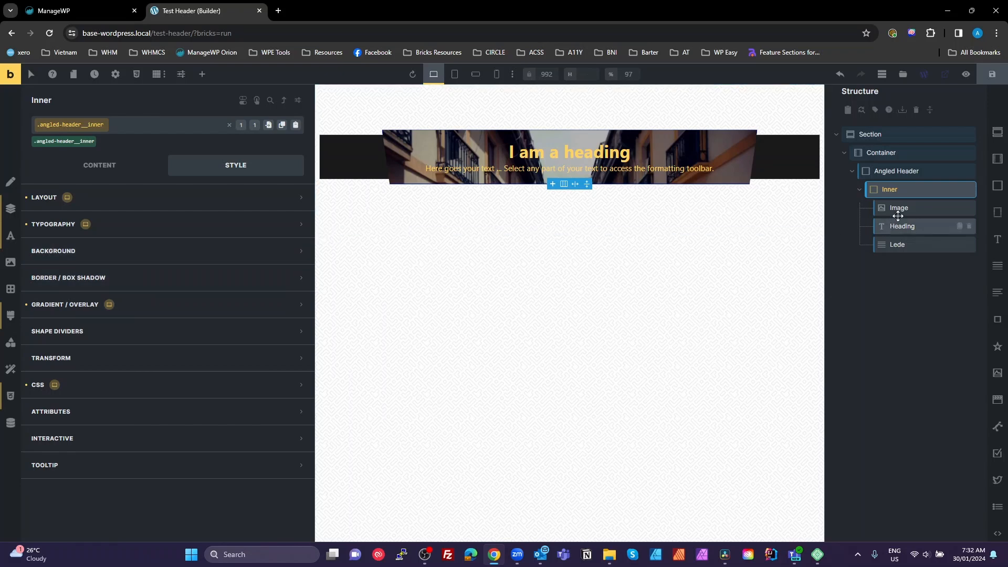
Apply CSS filters Contrast 200 and Saturation 0 to the Image
click(899, 208)
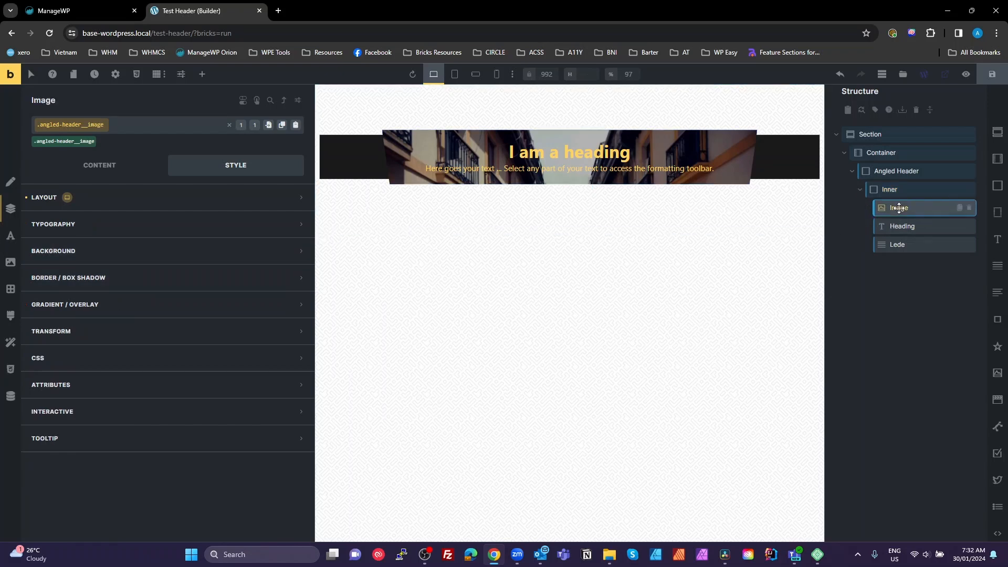
mouse_move(10, 370)
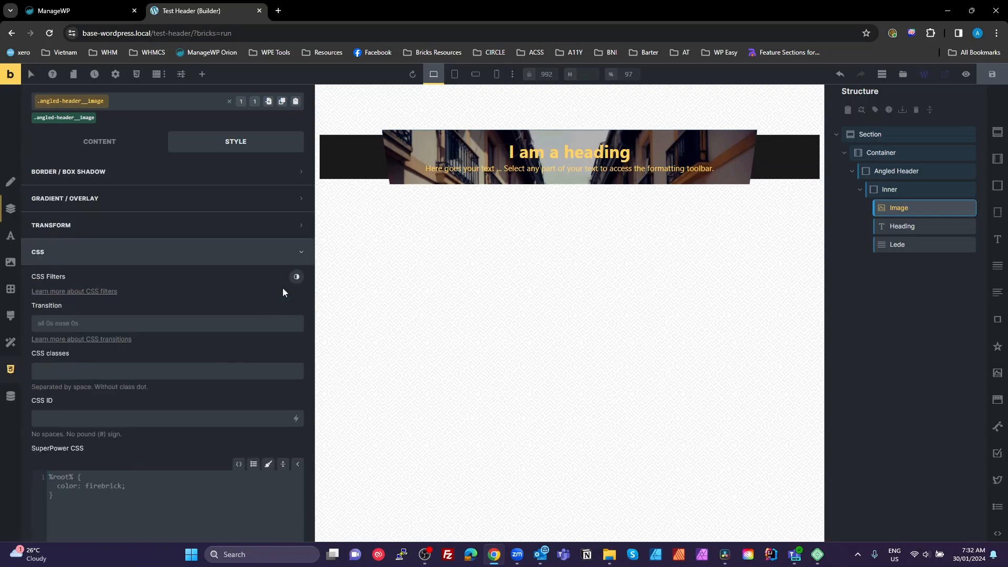
click(297, 276)
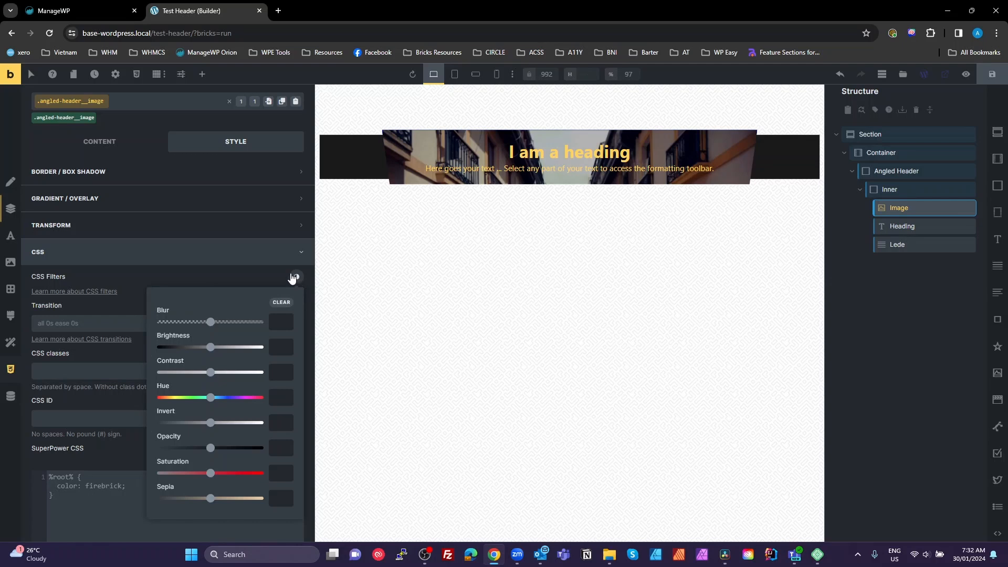
mouse_move(214, 458)
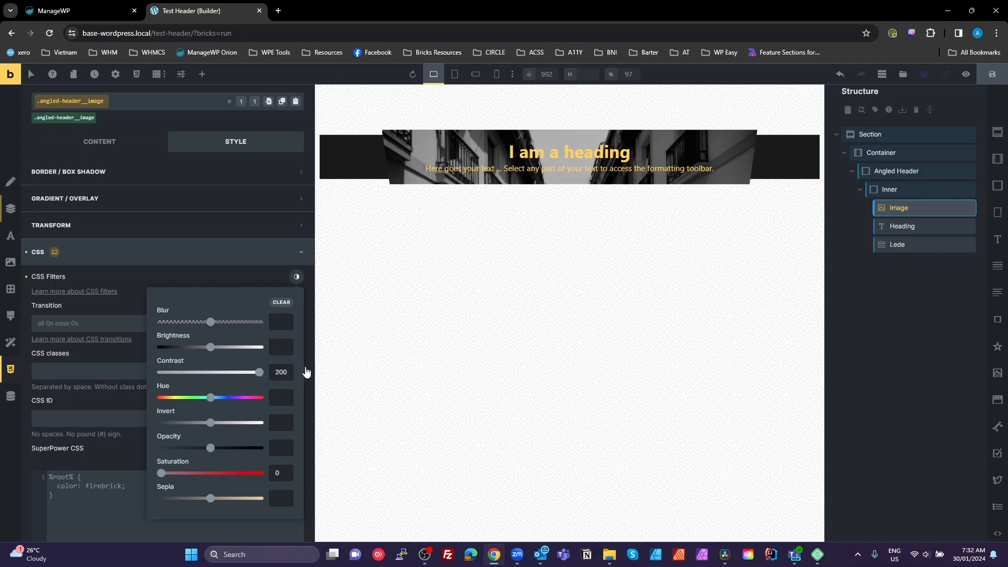
mouse_move(376, 362)
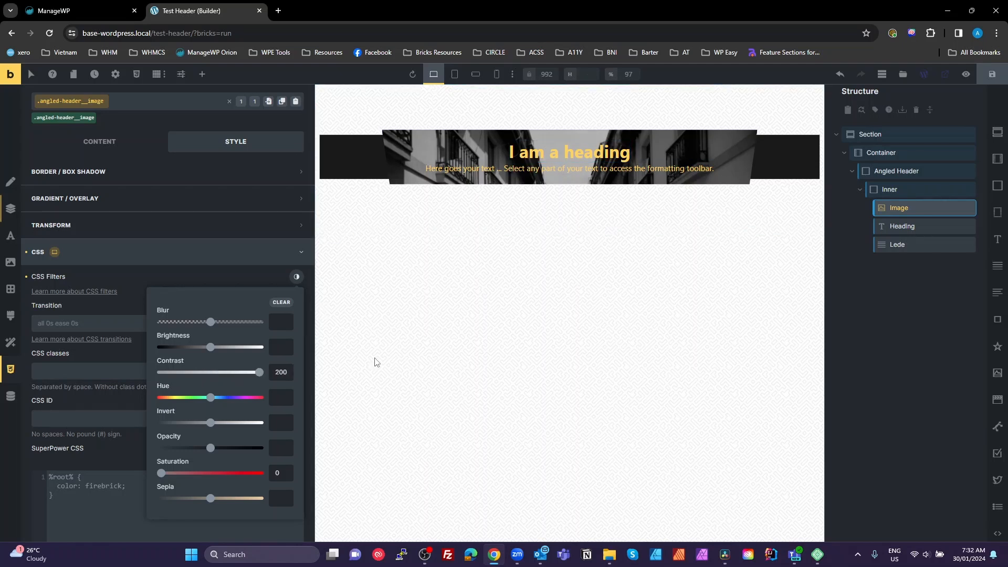
click(889, 189)
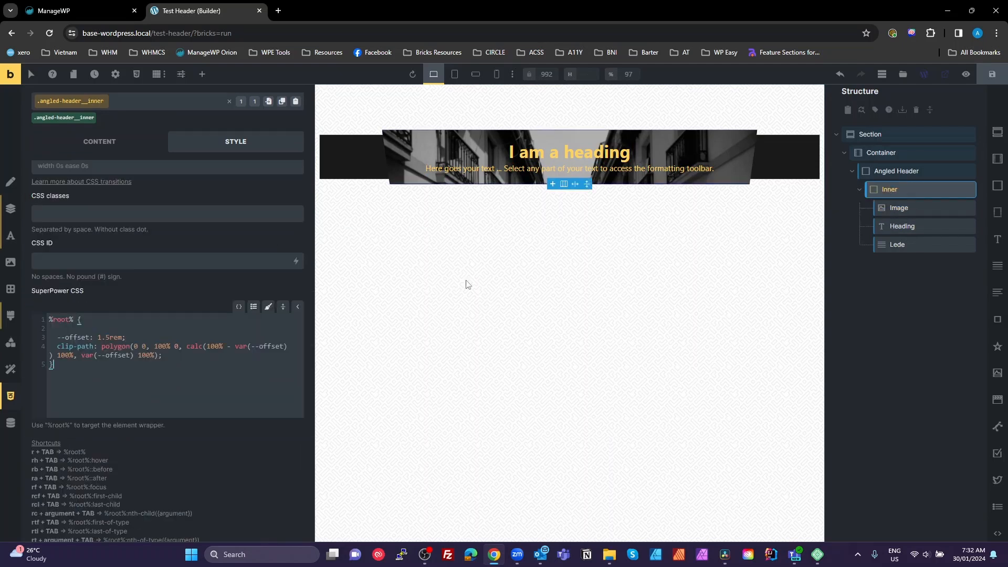
mouse_move(10, 316)
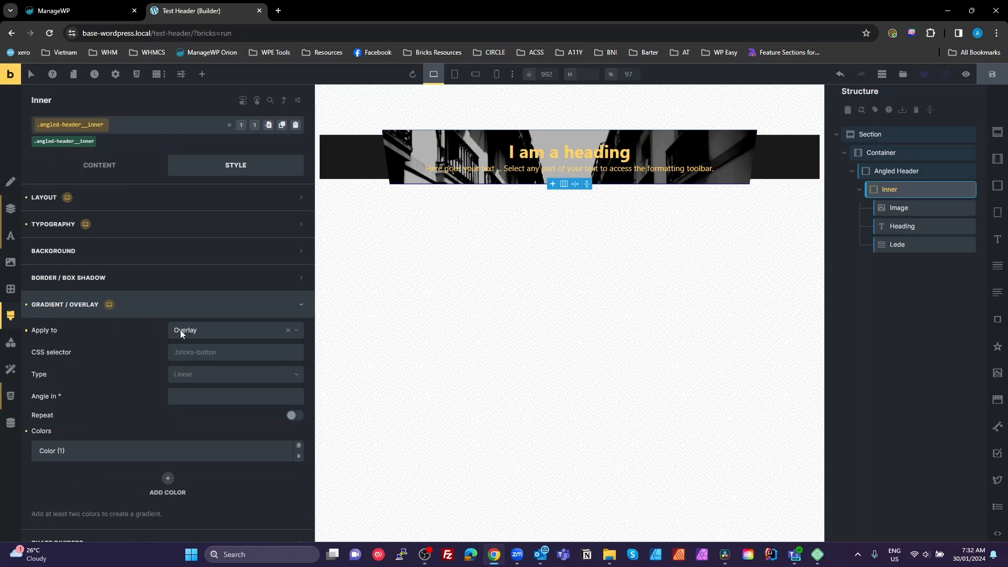
Set Inner's overlay Color 1 to black at alpha 0.7 and save the page
click(167, 450)
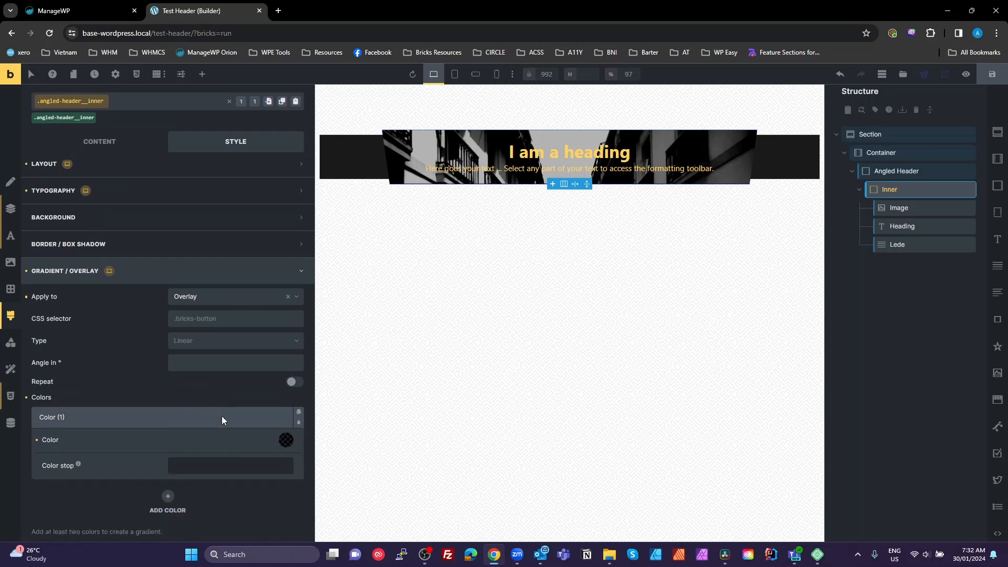
click(285, 440)
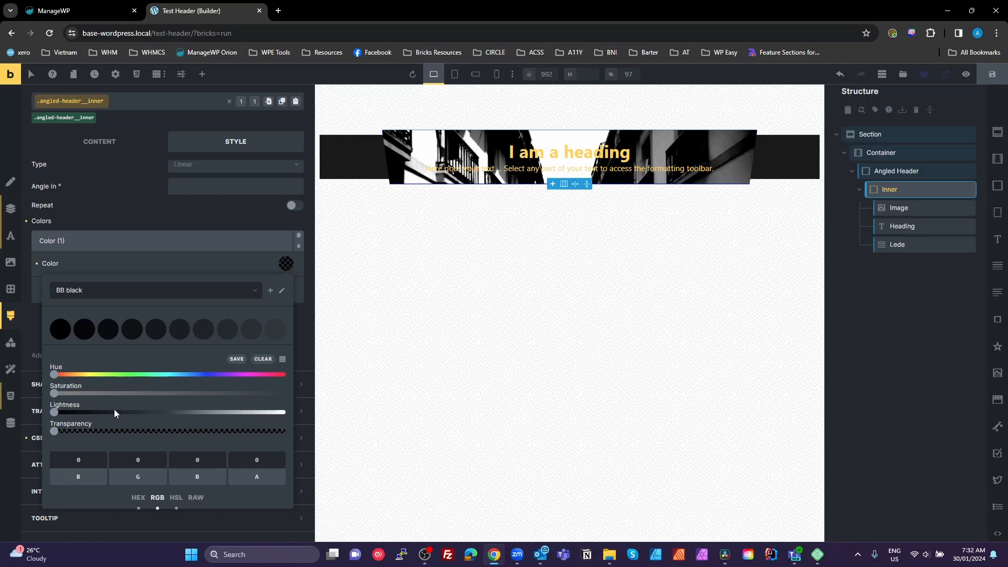
mouse_move(598, 187)
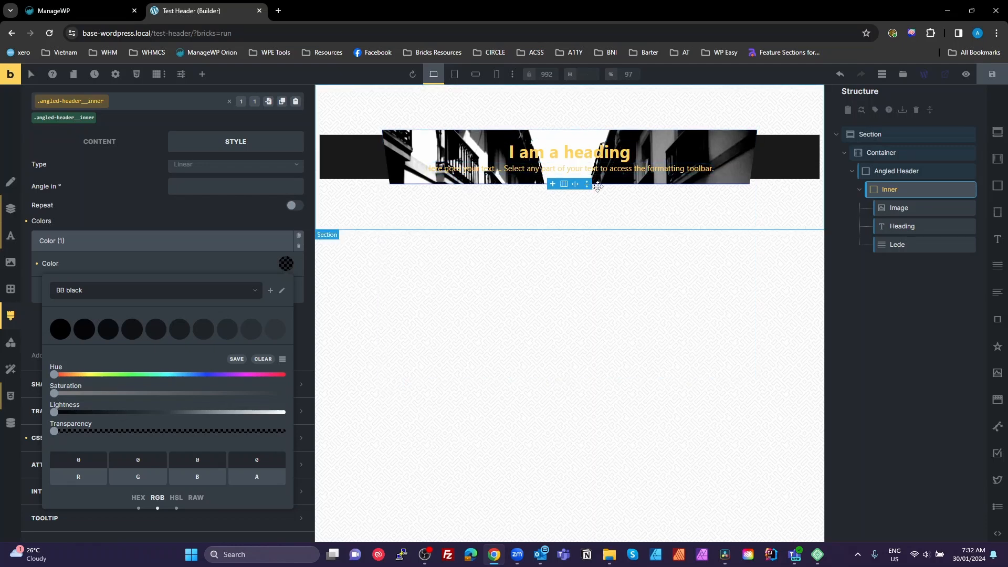
mouse_move(470, 348)
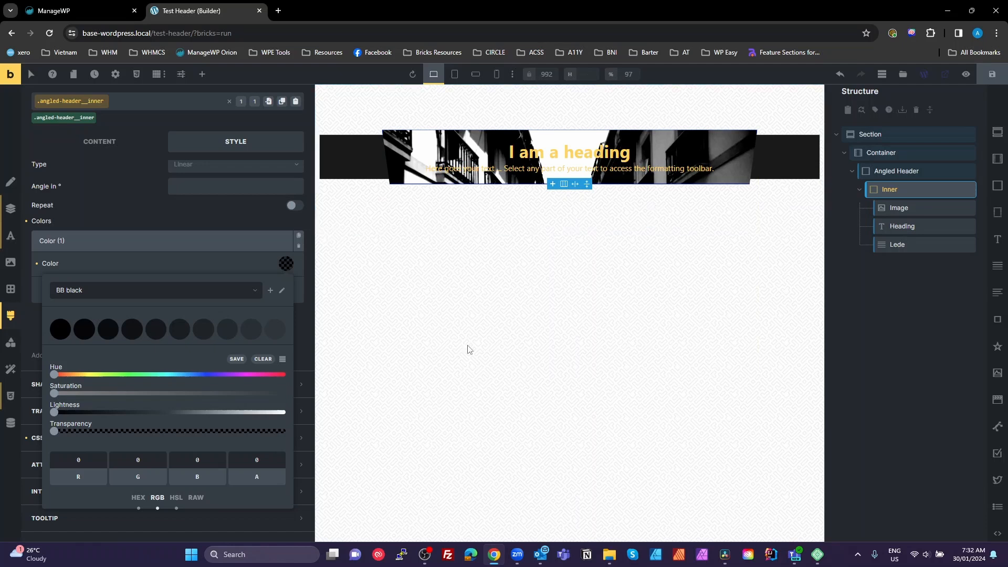
mouse_move(64, 446)
text(.7)
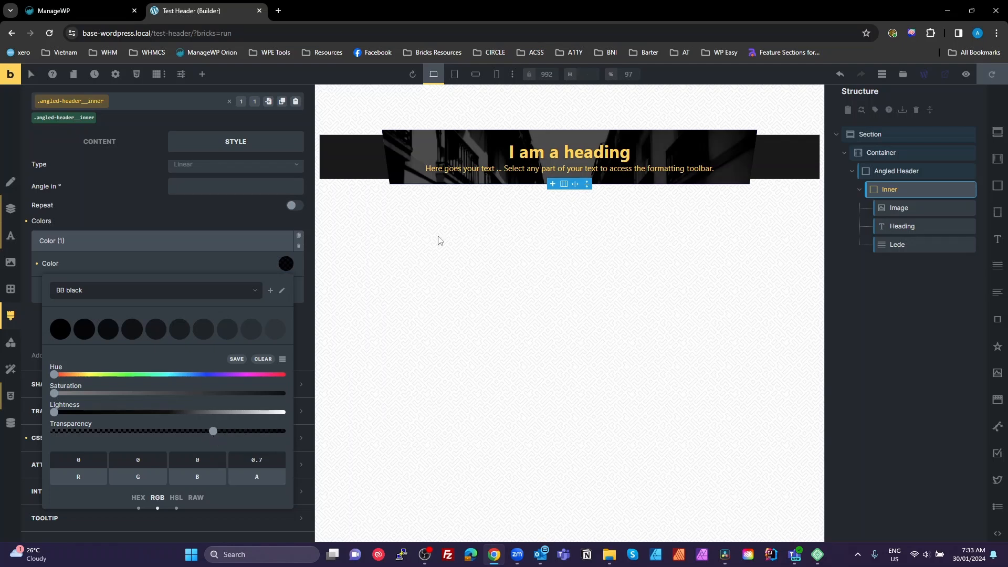
mouse_move(429, 528)
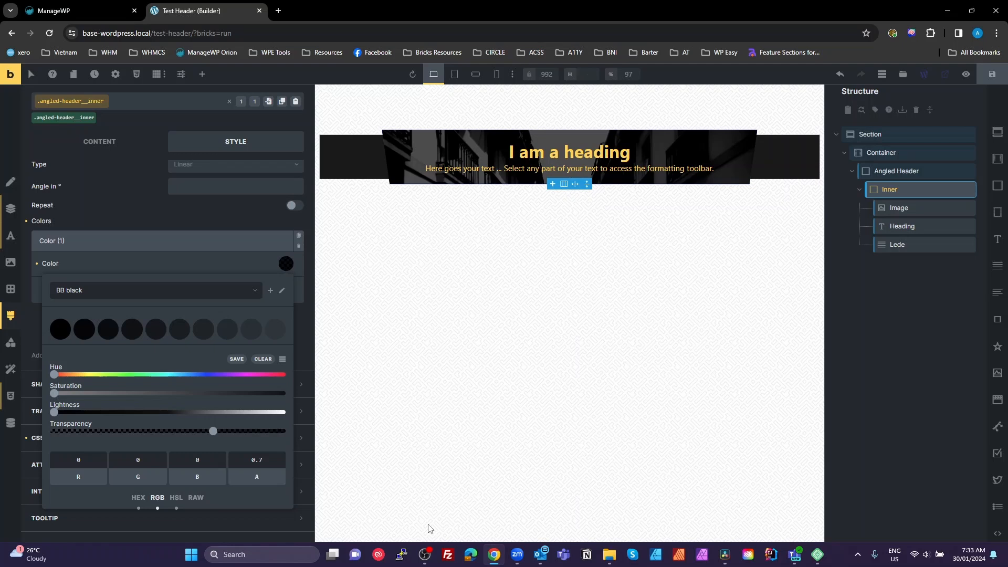
mouse_move(633, 160)
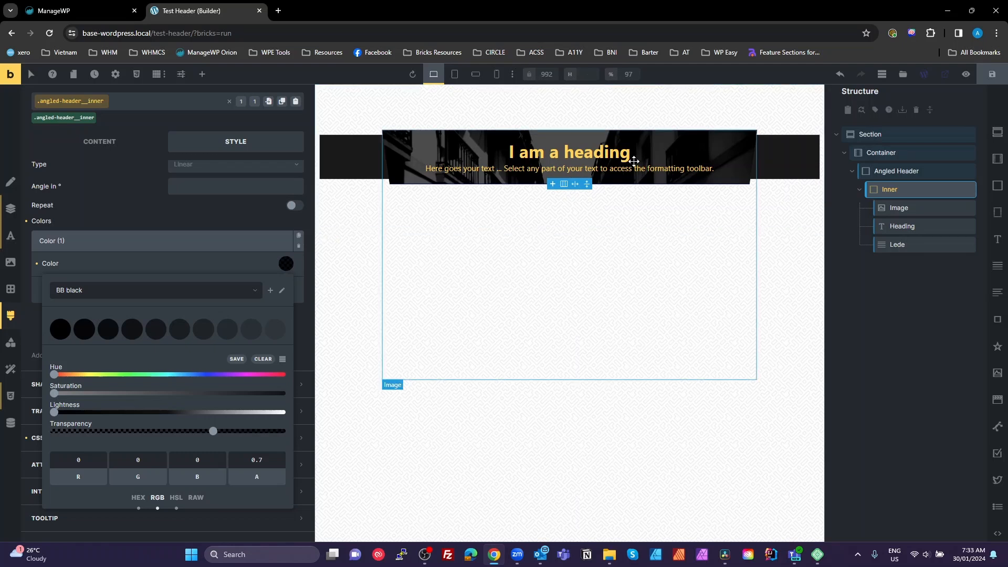
click(202, 73)
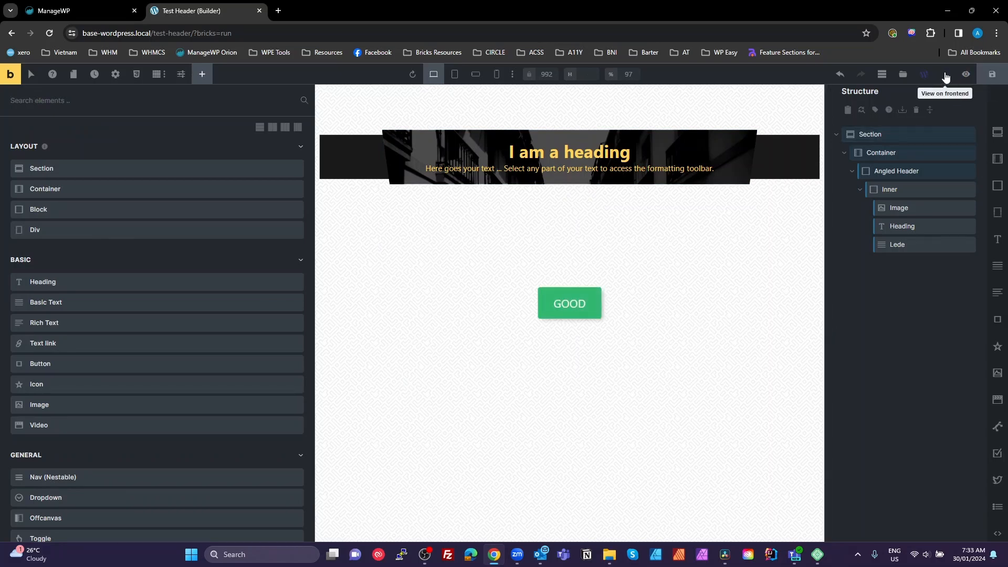
Inspect the header on the frontend with DevTools, then return to the builder
click(944, 74)
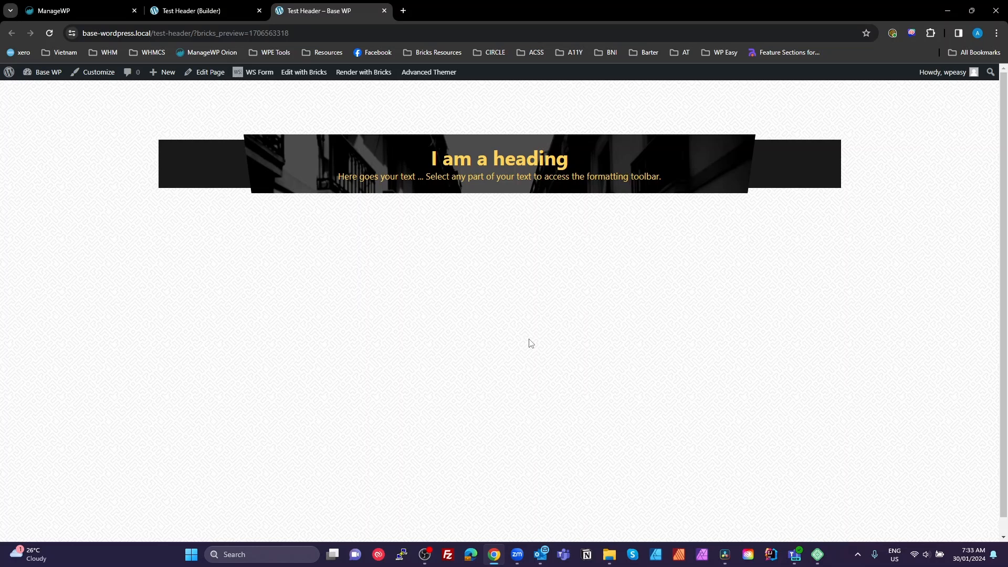
key(F12)
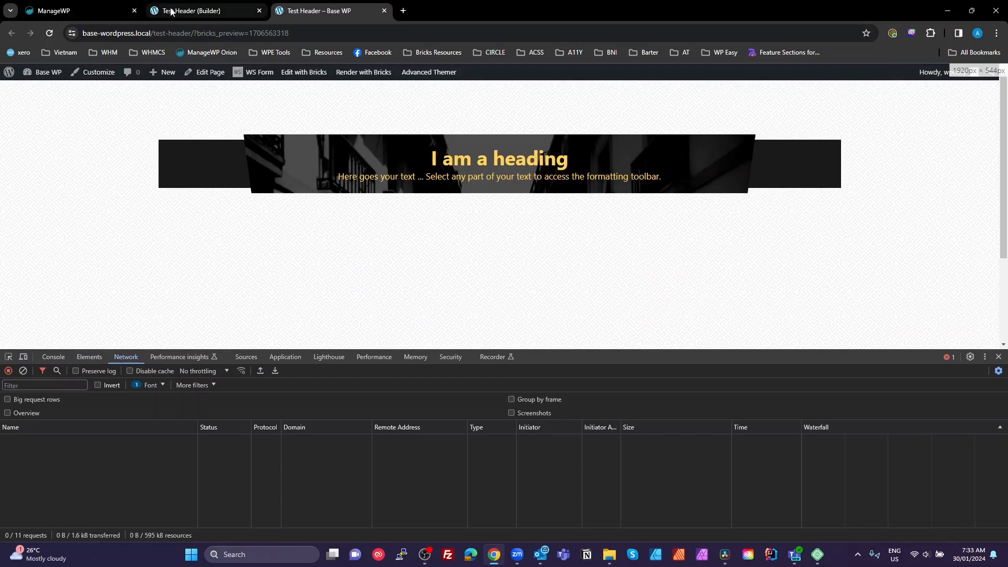
click(190, 10)
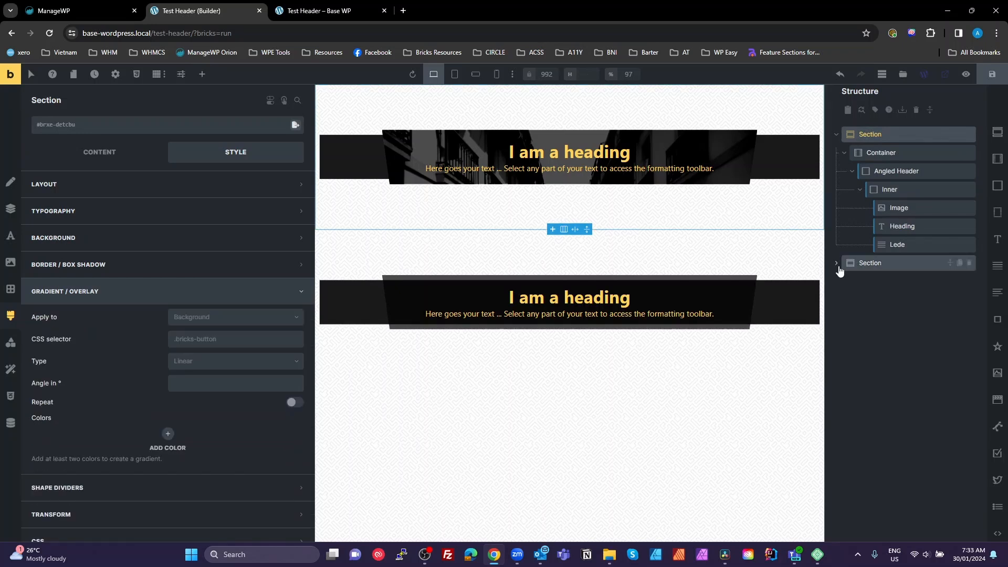
click(838, 262)
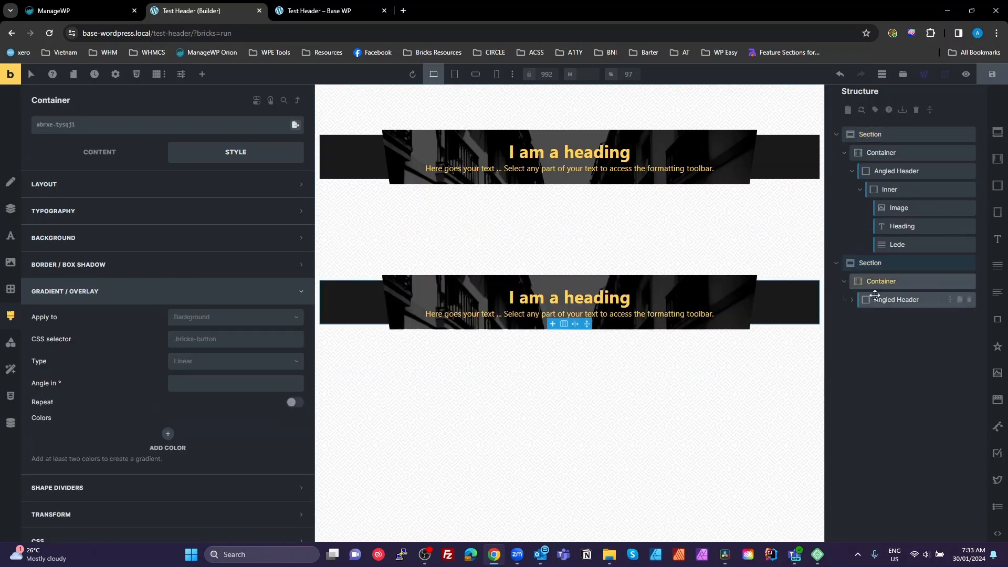
click(896, 299)
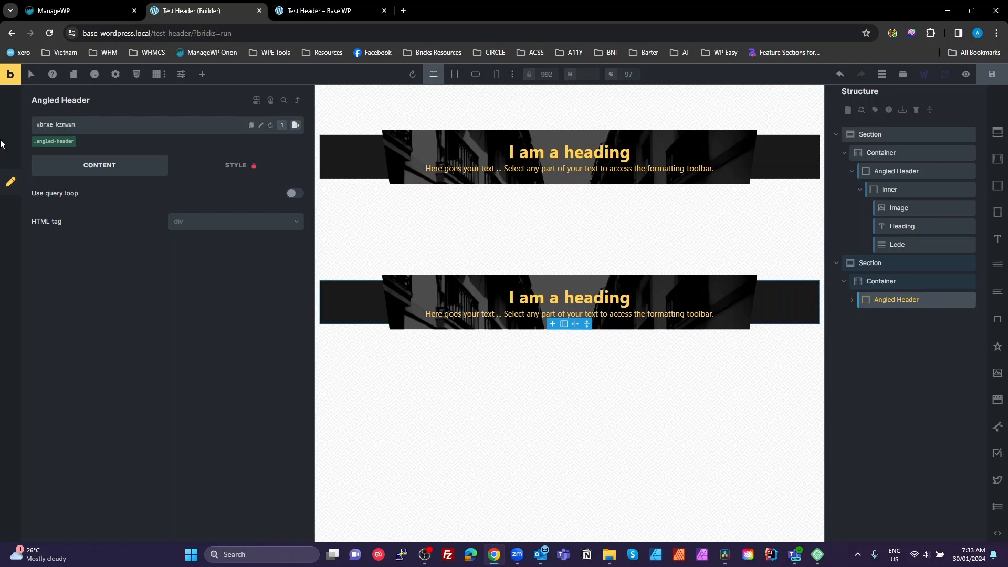
mouse_move(136, 74)
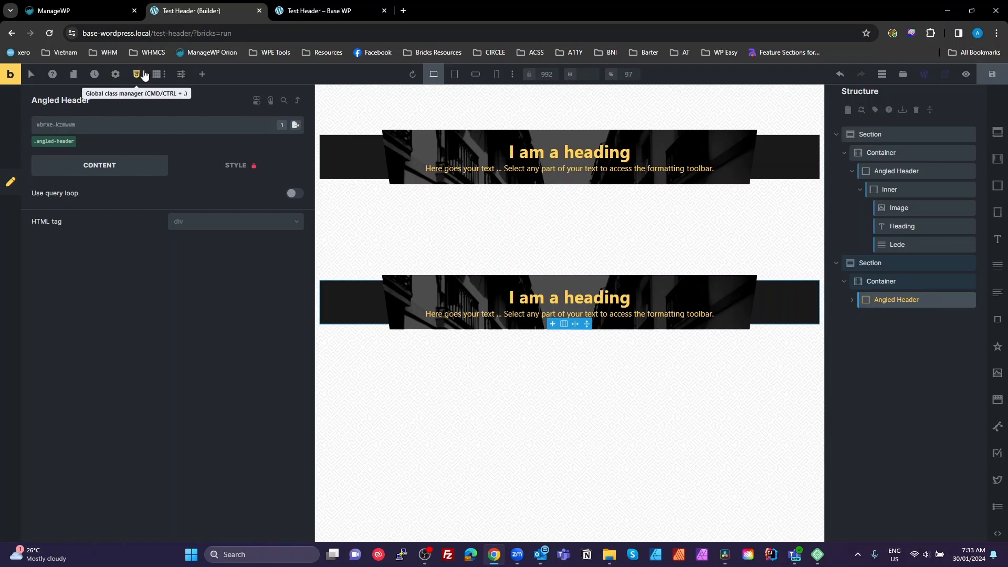
click(135, 73)
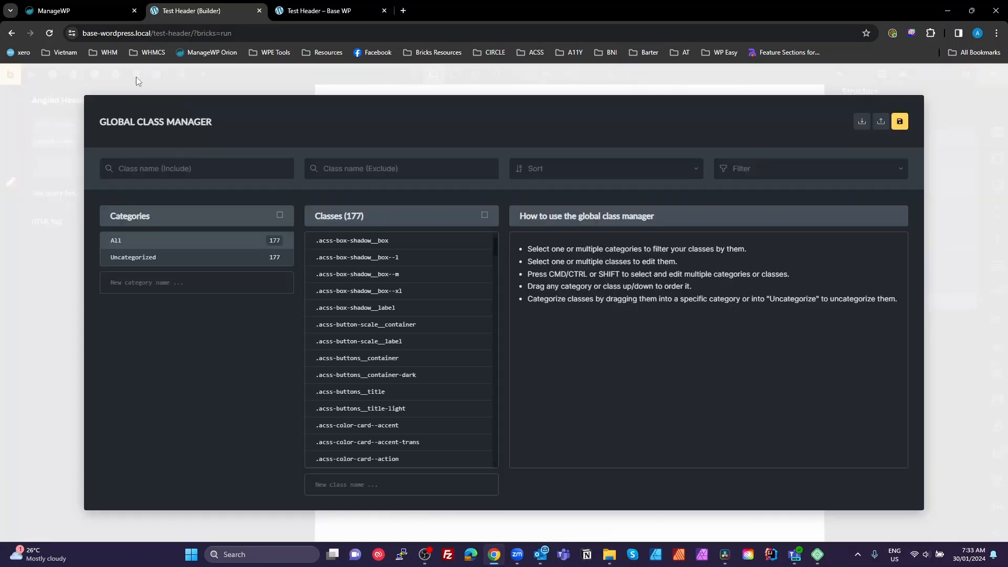
mouse_move(416, 228)
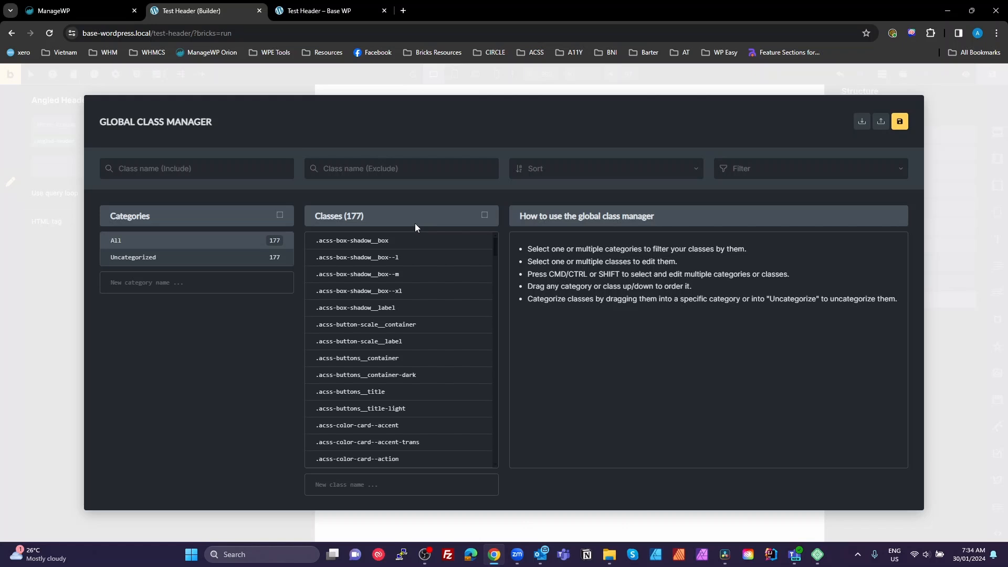
mouse_move(898, 240)
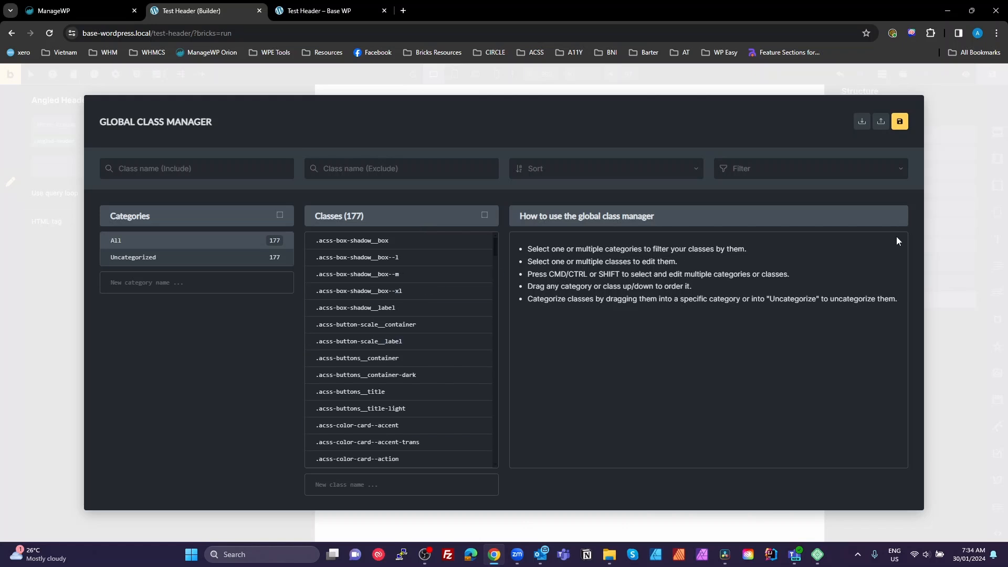
mouse_move(602, 359)
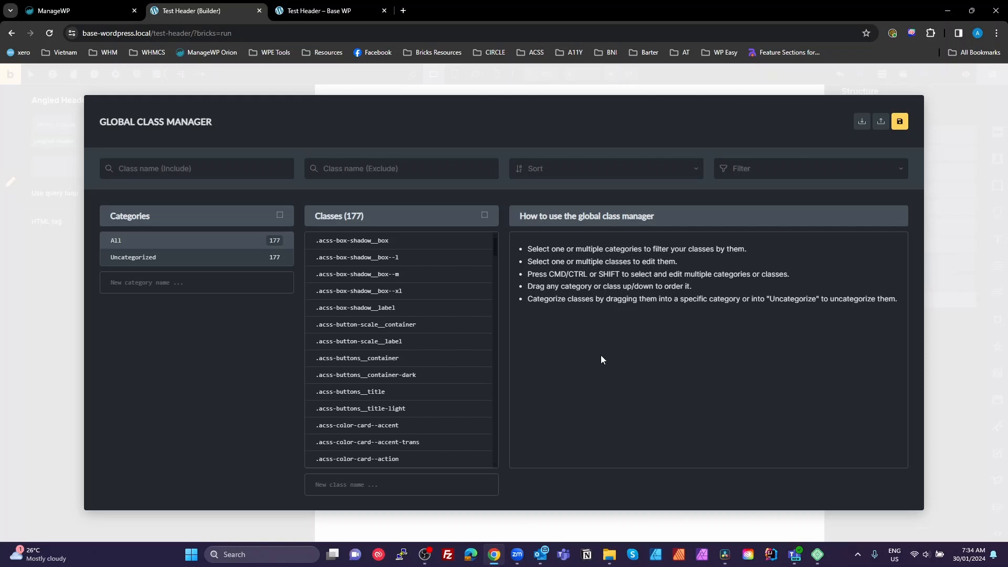
mouse_move(963, 365)
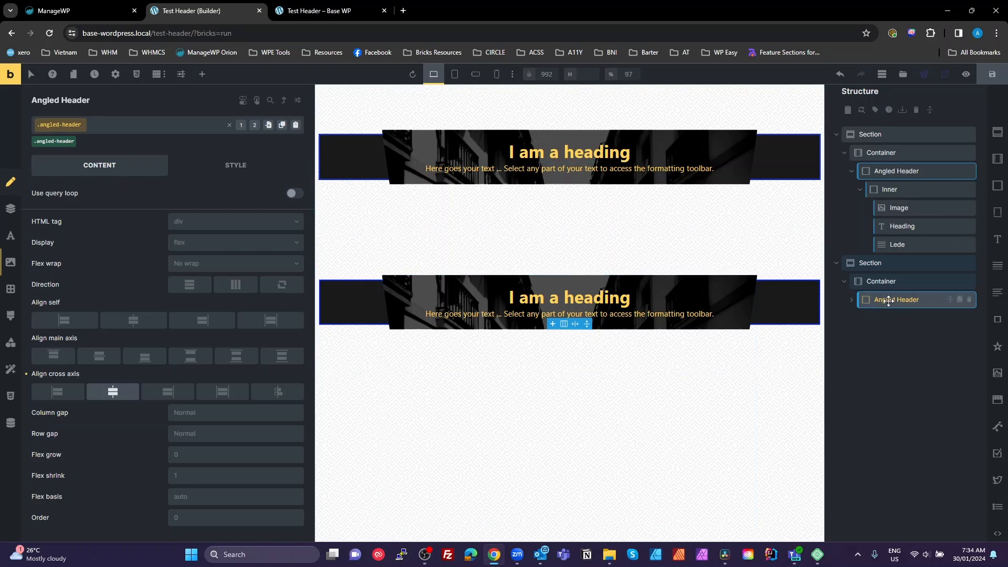
In Class Manager bulk actions, set Duplicate replacing 'header' with 'header-grid', Assign Yes
right_click(899, 299)
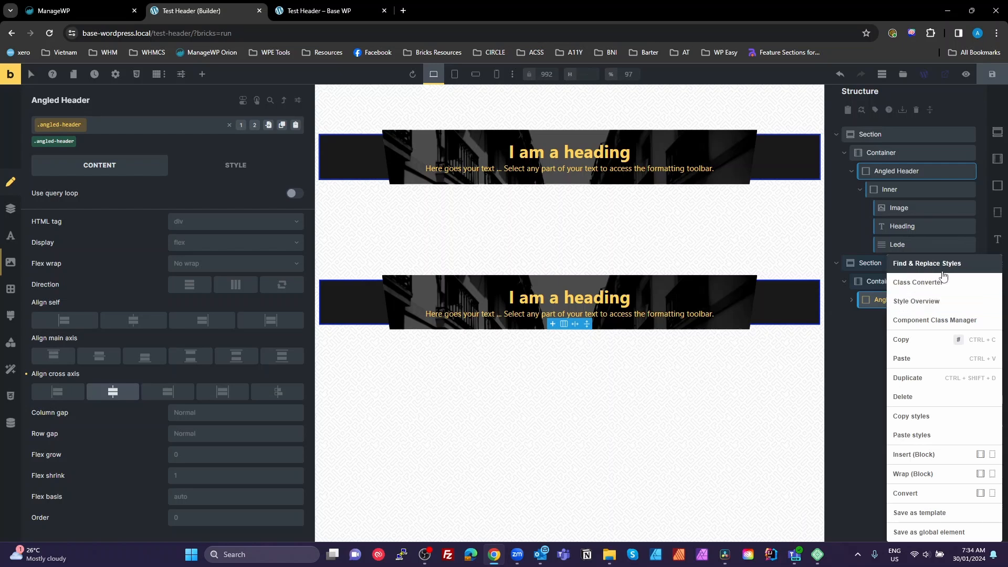
click(934, 320)
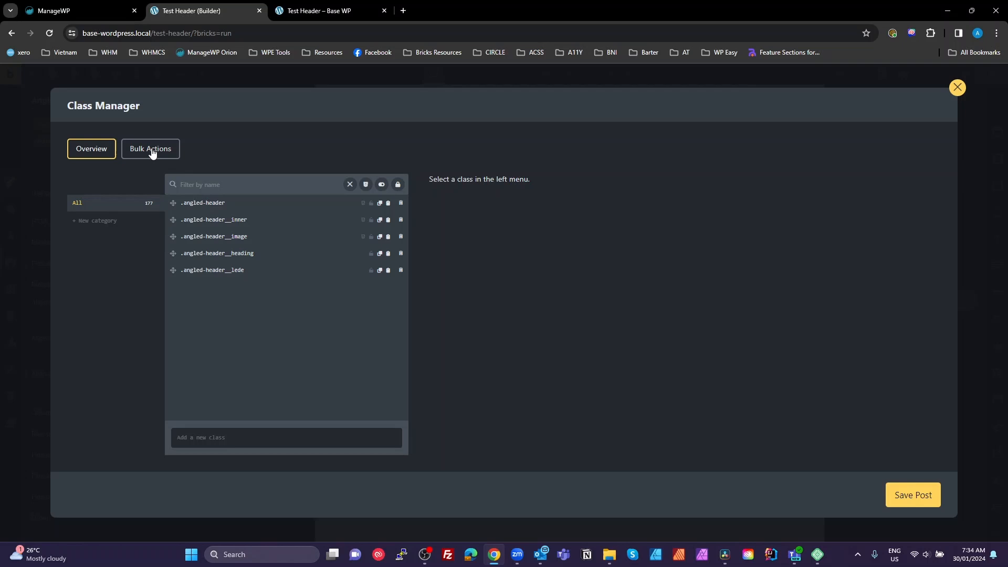
click(150, 148)
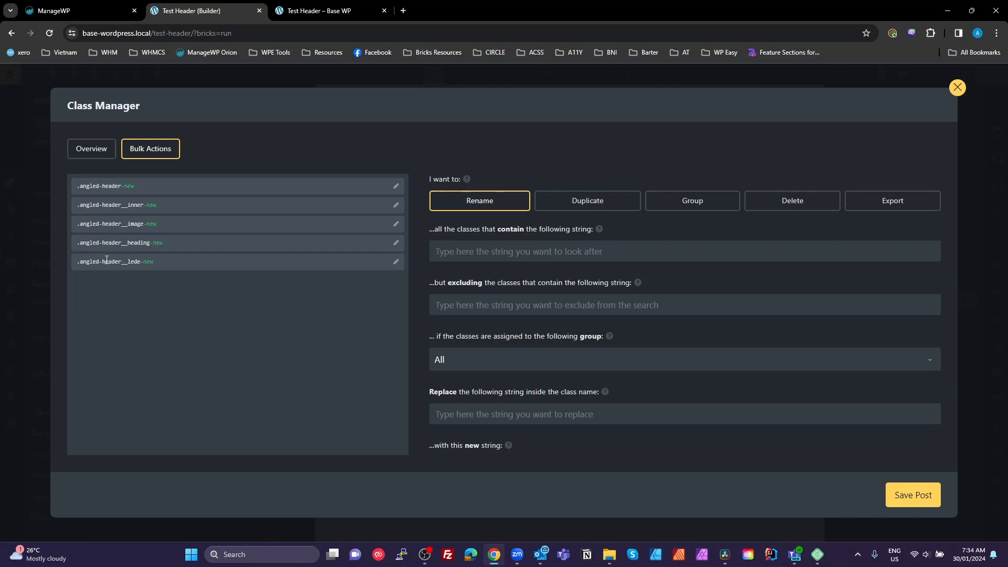
mouse_move(542, 213)
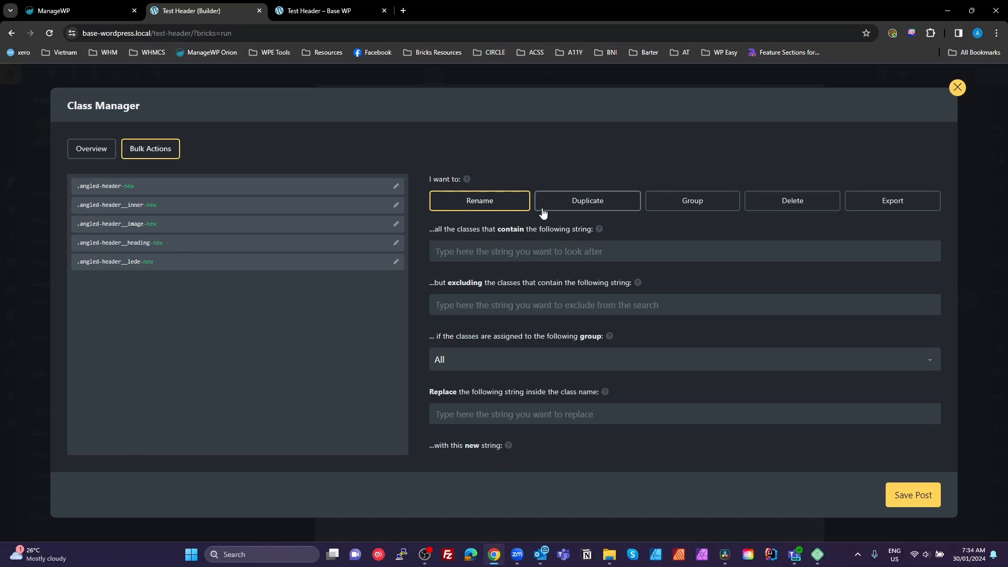
click(643, 251)
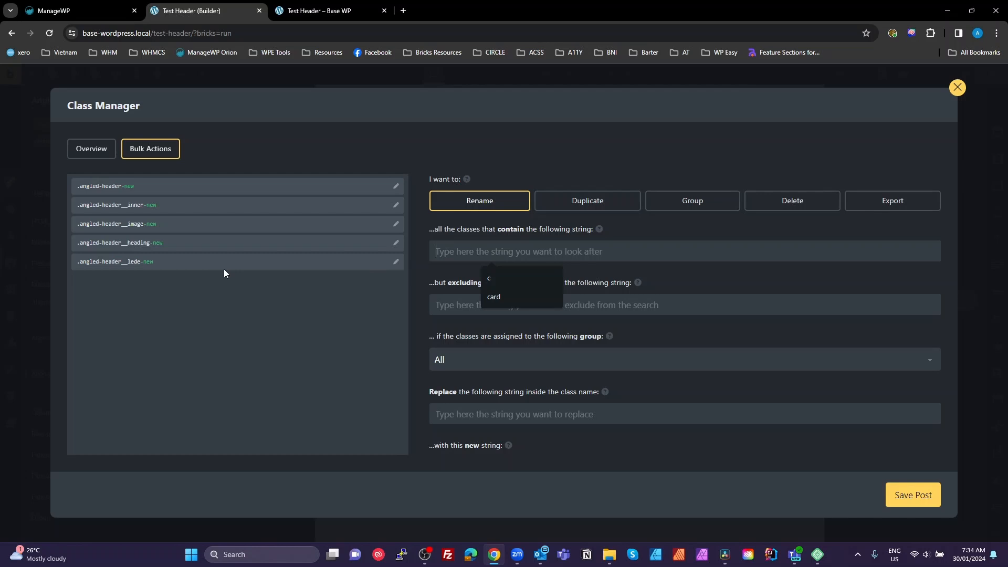
mouse_move(601, 219)
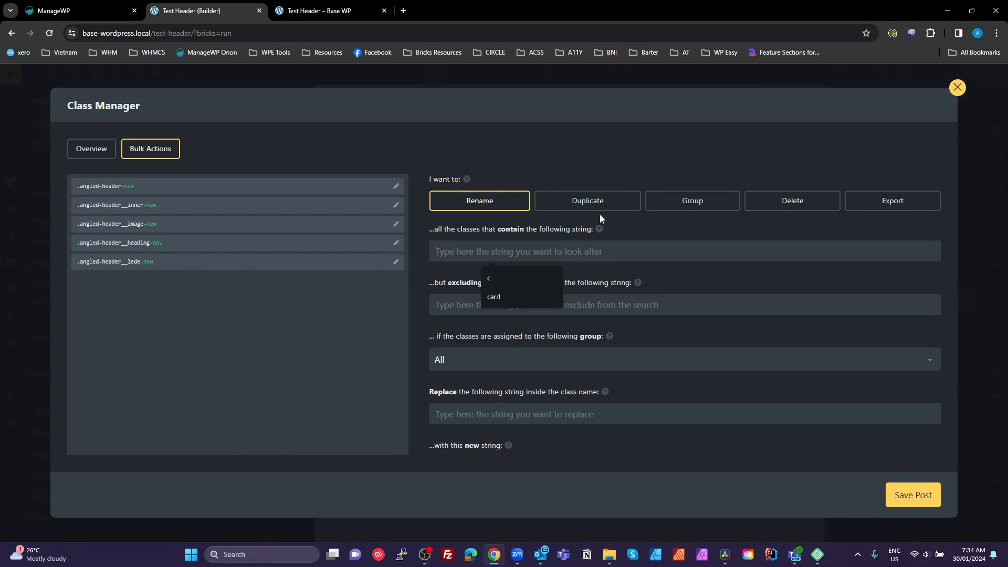
click(586, 199)
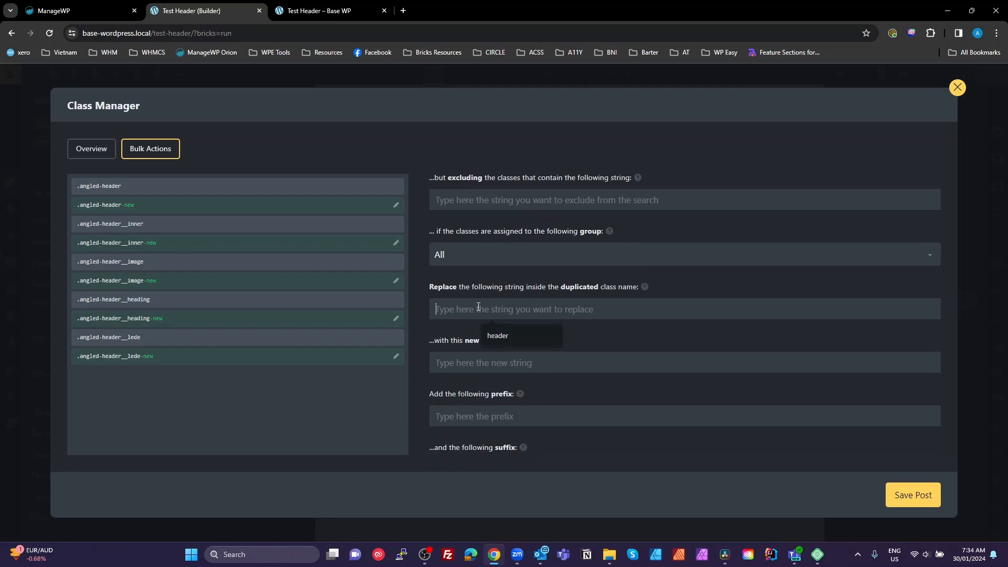
text(head)
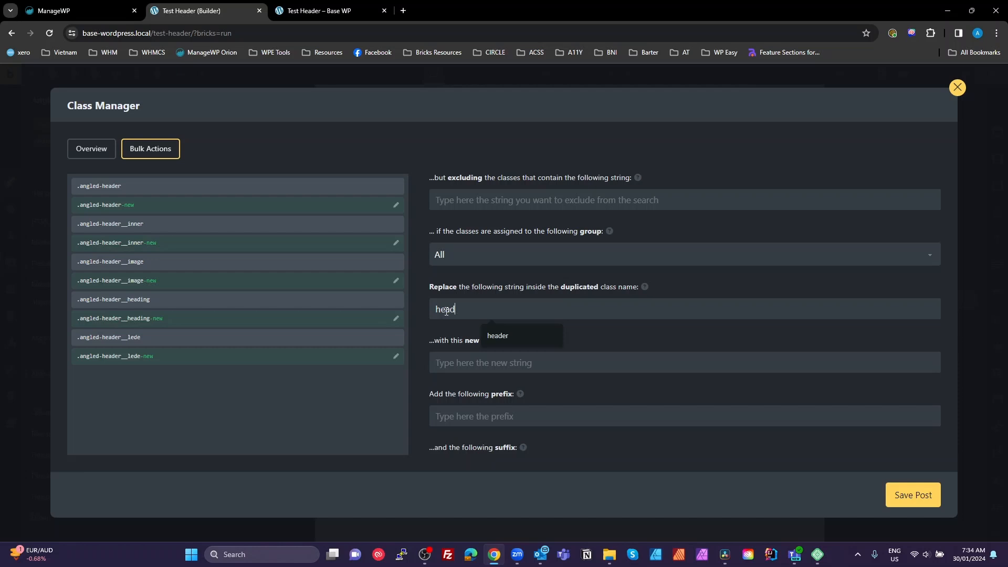
click(497, 335)
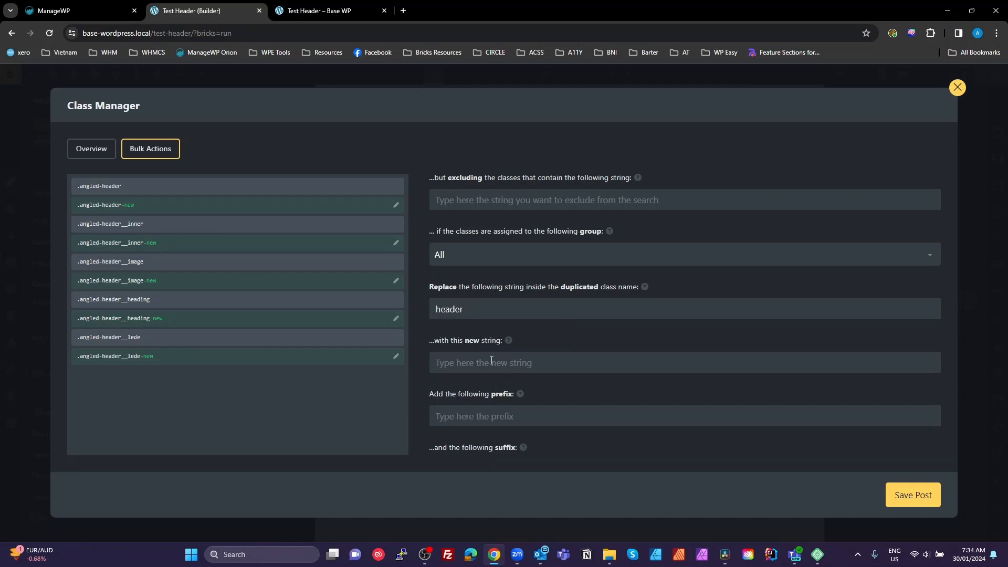
text(header-grid)
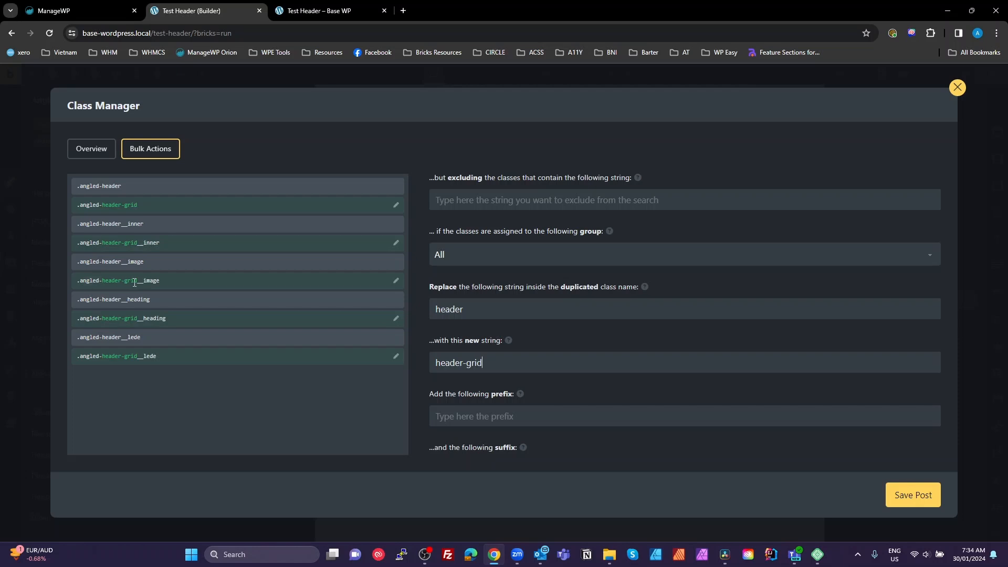
scroll(down, 3)
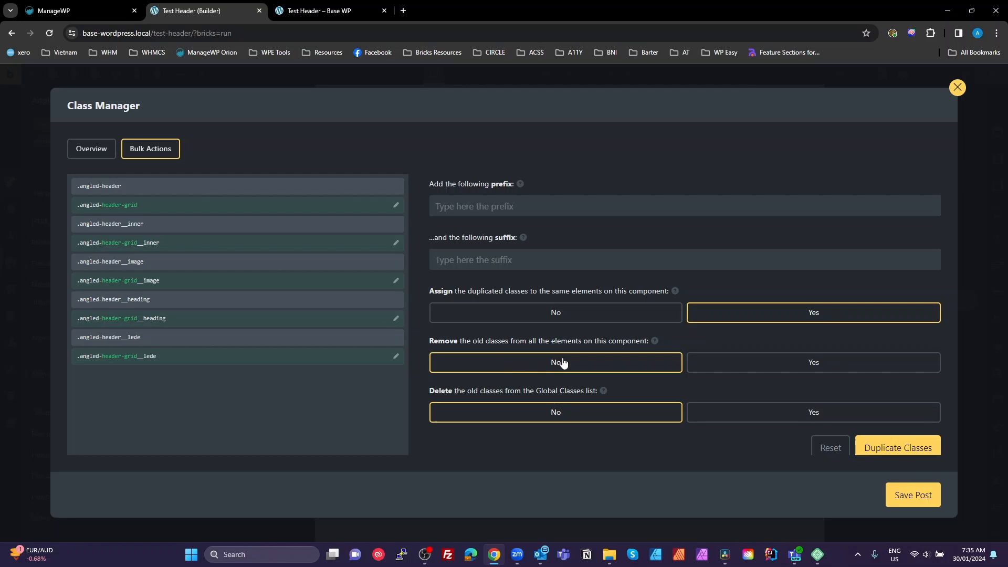
mouse_move(396, 353)
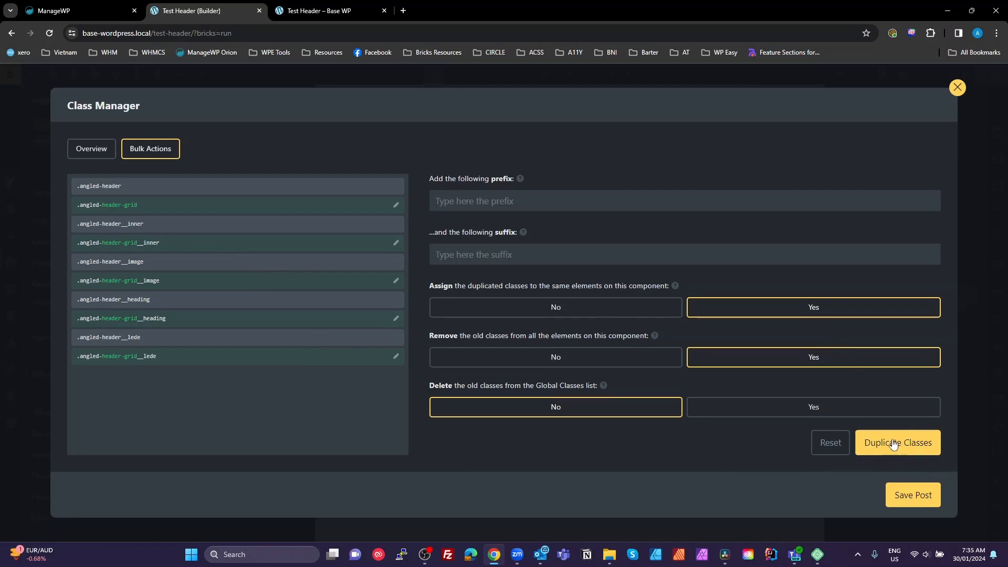
Duplicate the classes, close Class Manager and select the second angled header
click(896, 442)
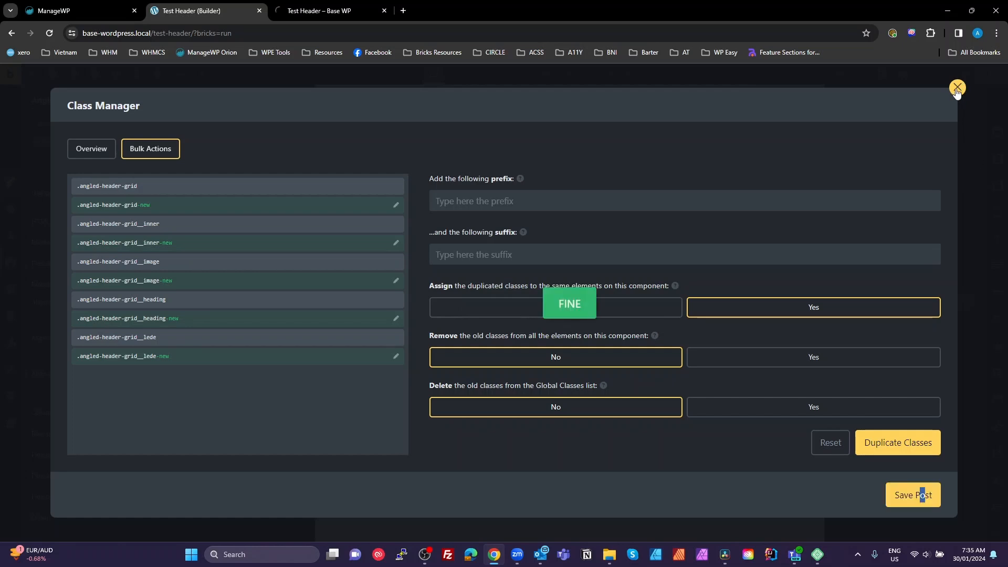
click(958, 87)
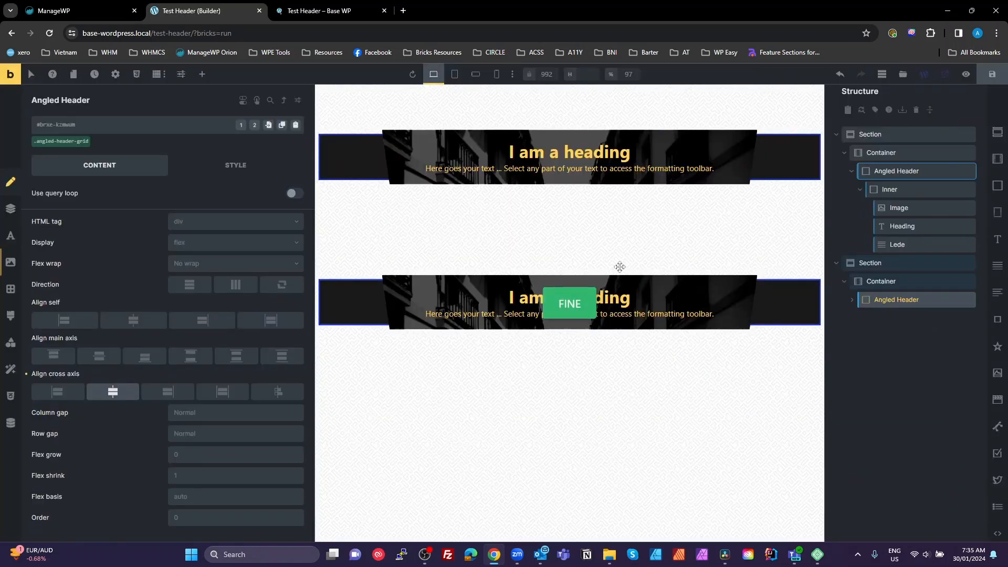
click(898, 336)
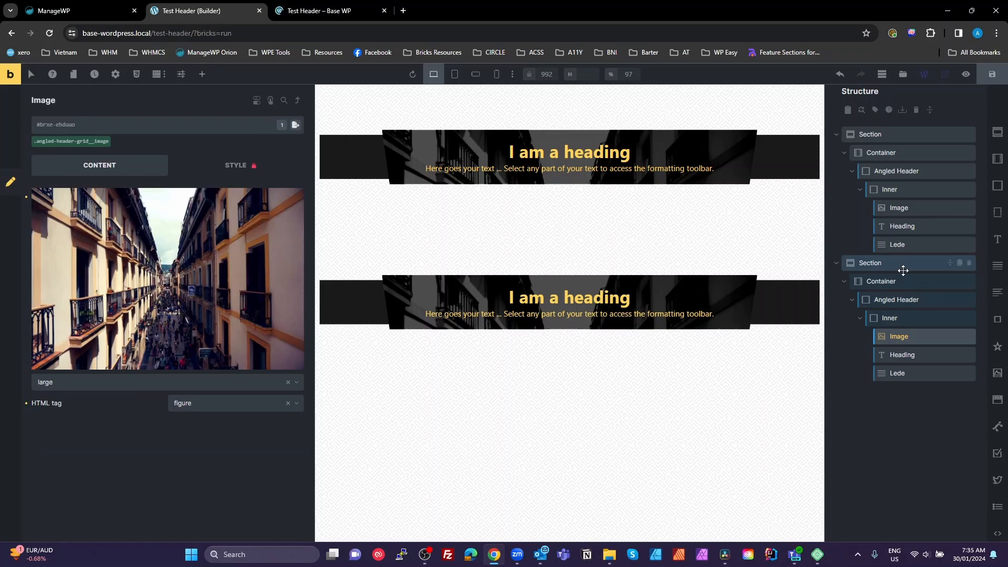
click(895, 300)
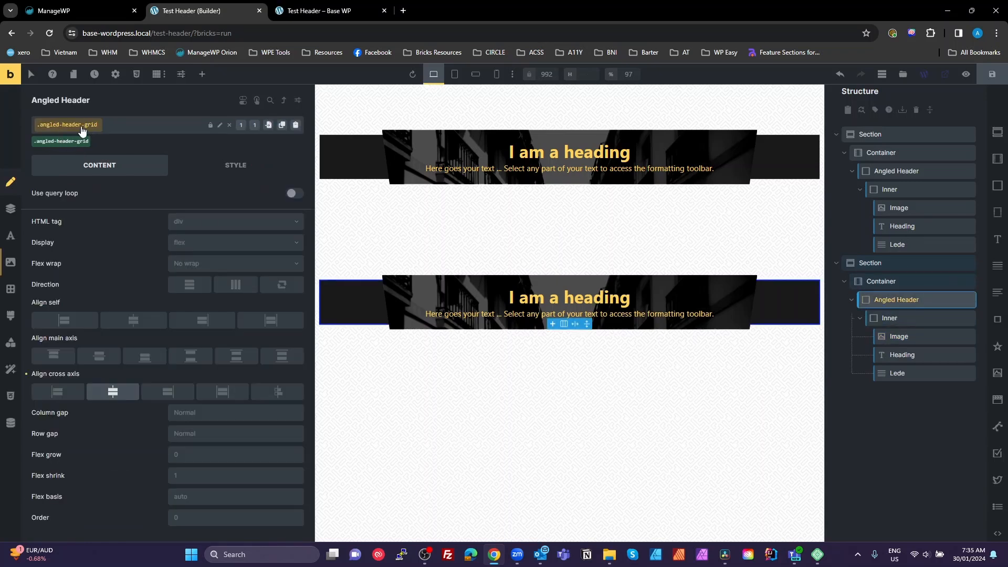
click(889, 317)
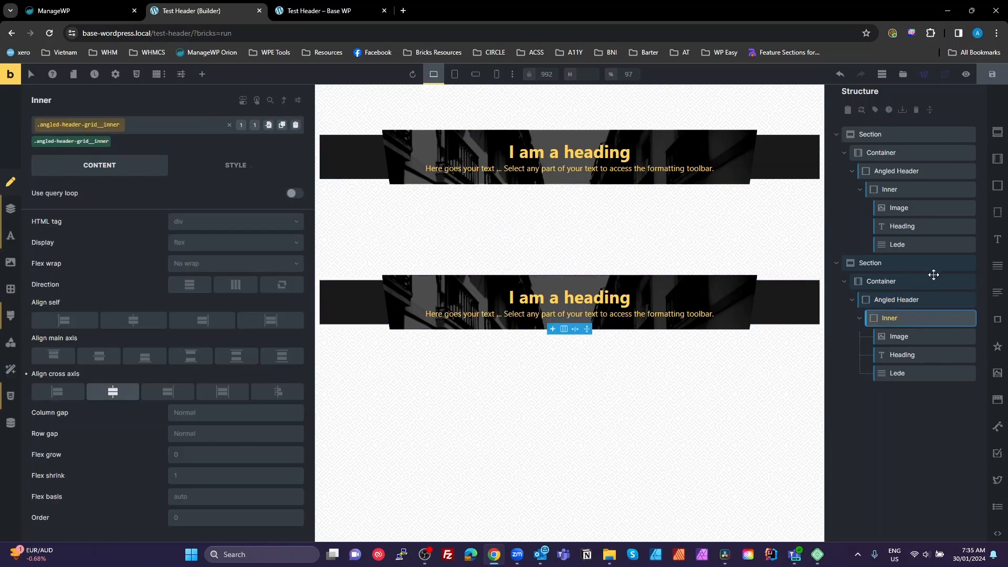
click(201, 73)
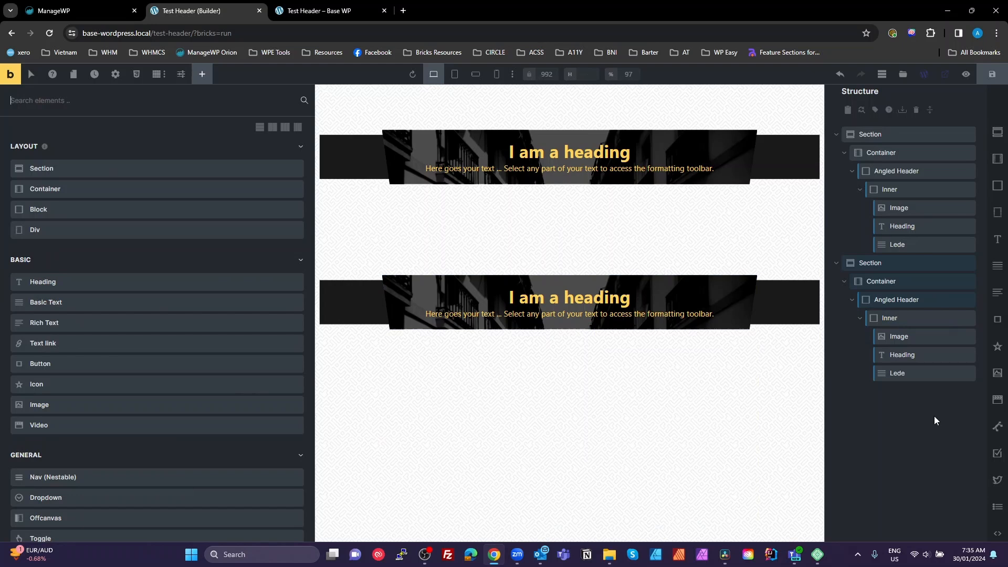
mouse_move(896, 299)
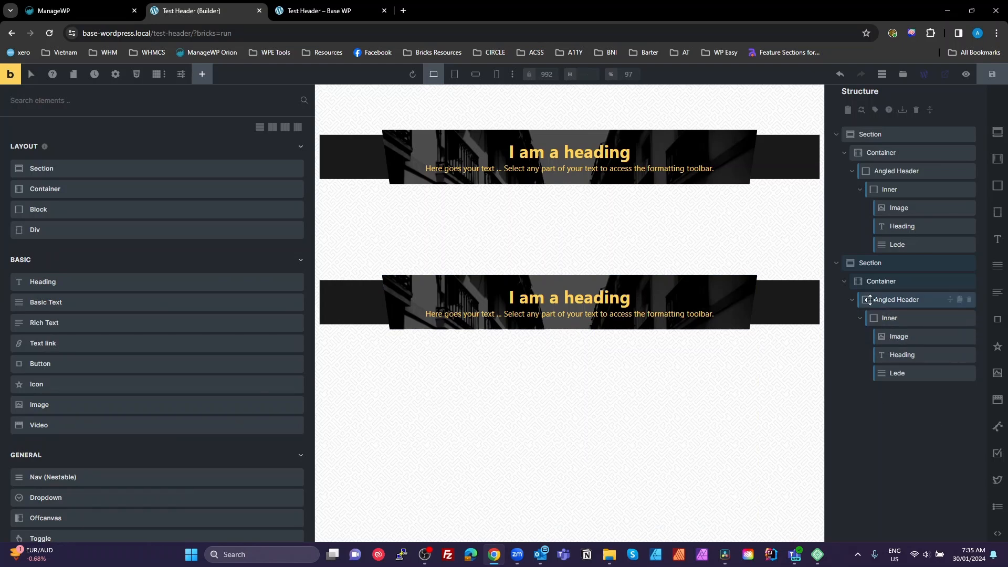
click(896, 299)
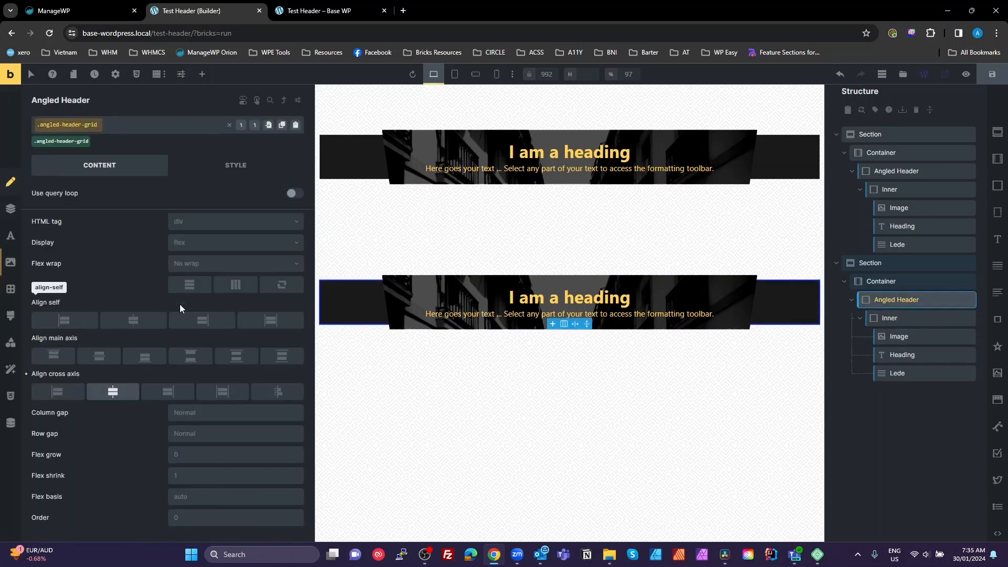
Set Display grid, Gap 20, Grid template columns repeat(12, minmax(0,1fr))
click(234, 243)
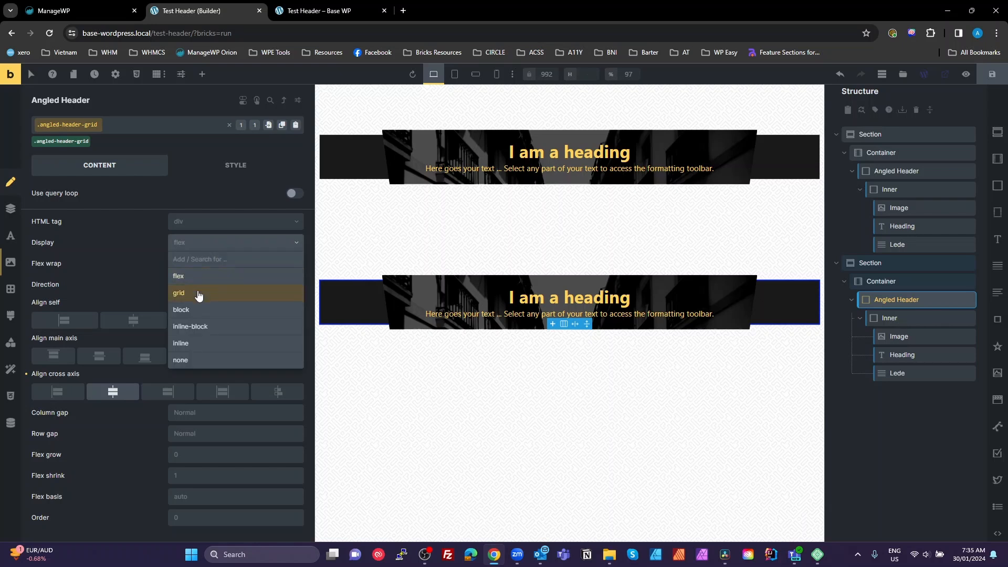
click(178, 294)
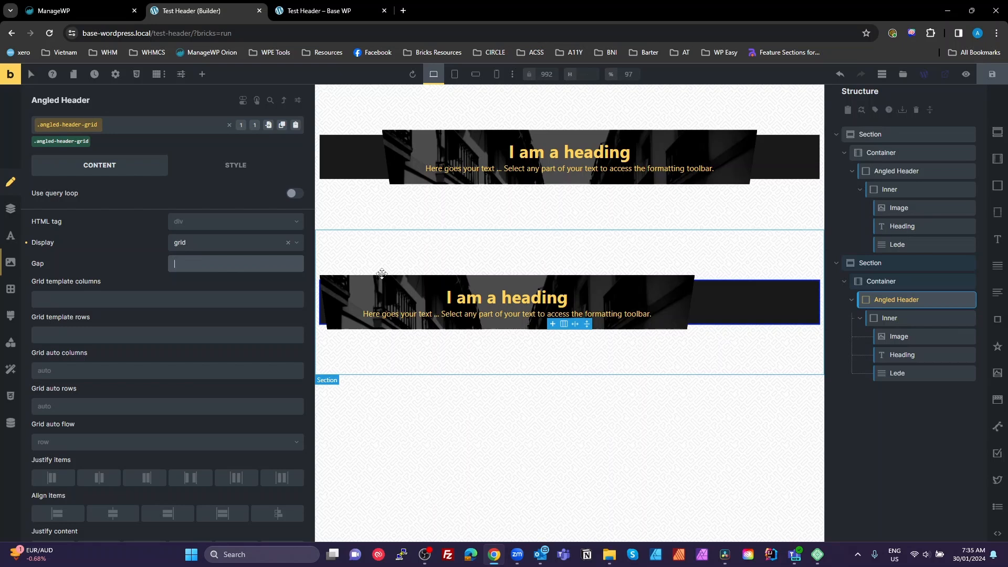
text(20)
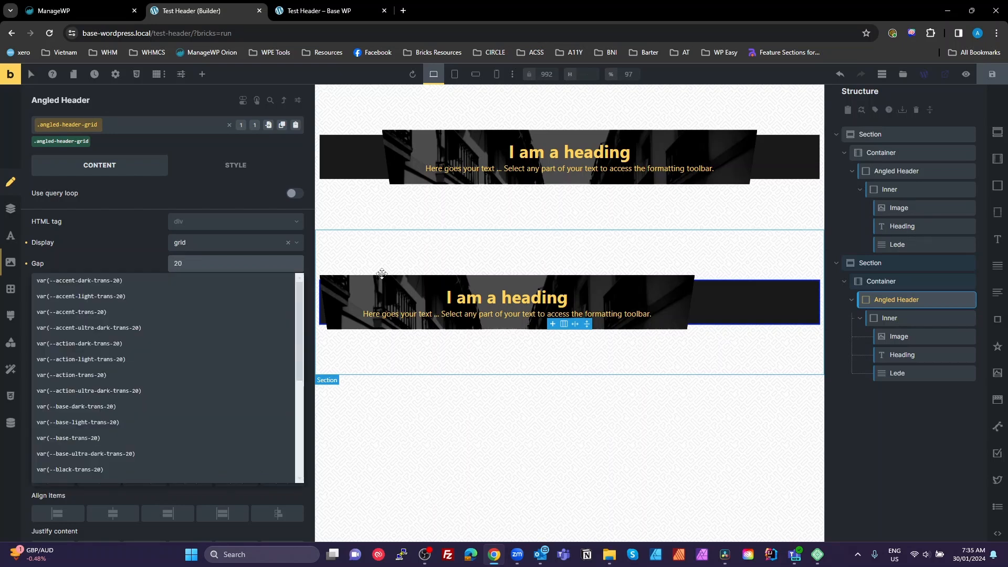
click(167, 298)
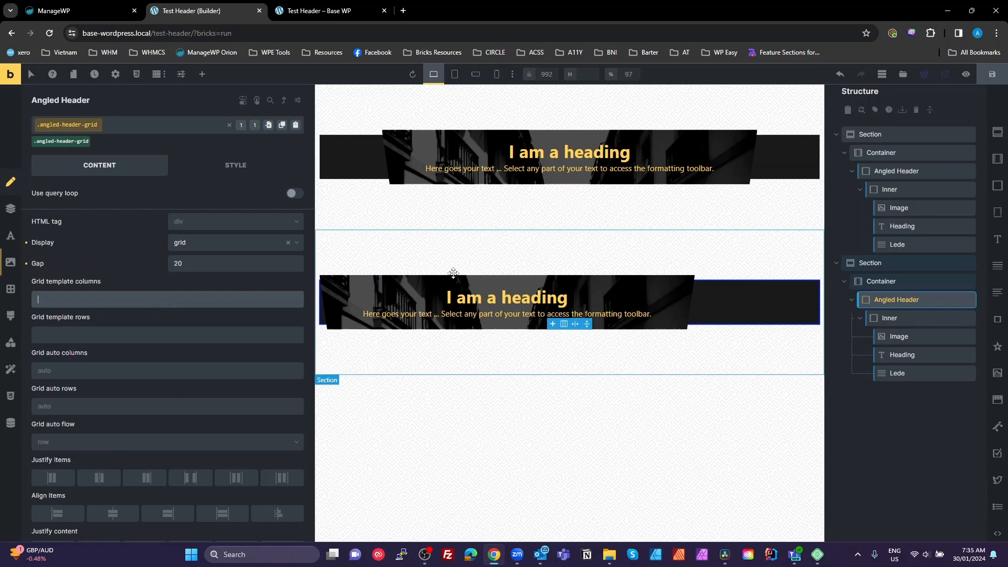
text(repeat(12)
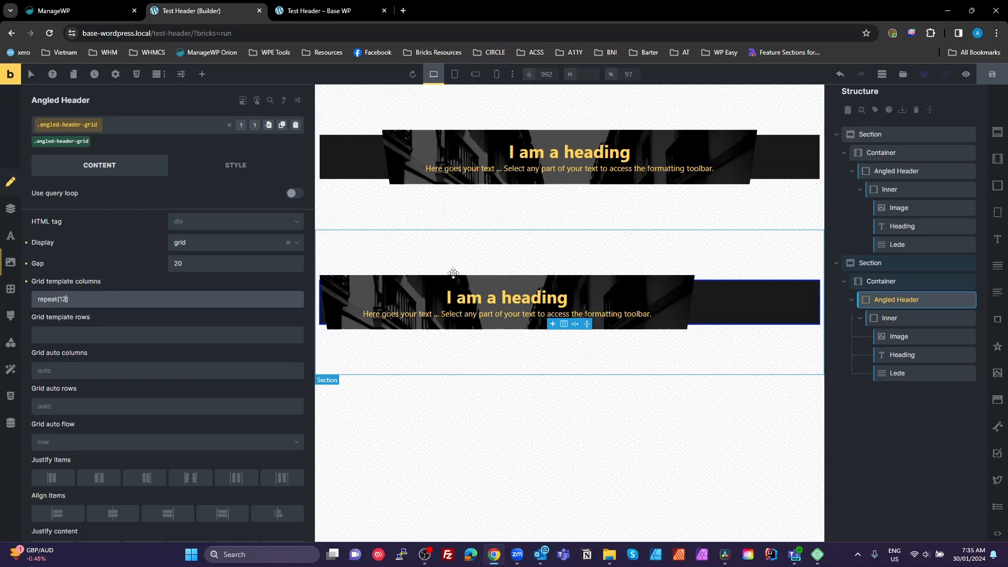
text(, m)
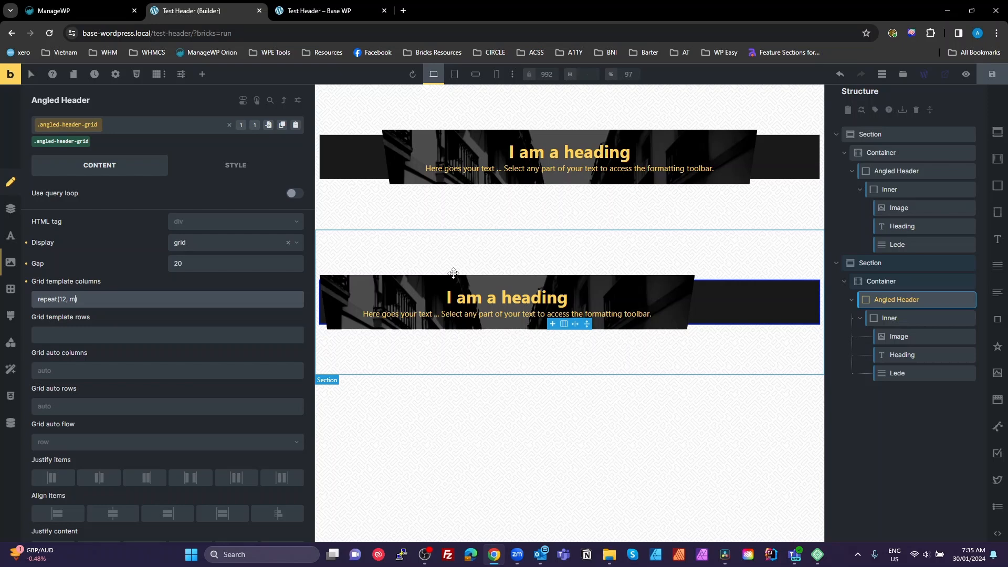
text(inmax())
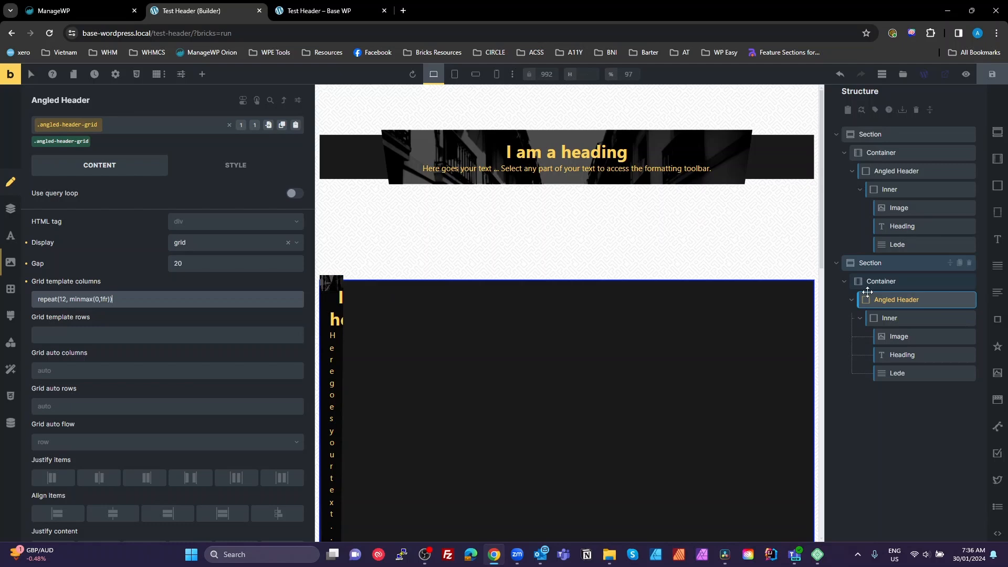
mouse_move(902, 355)
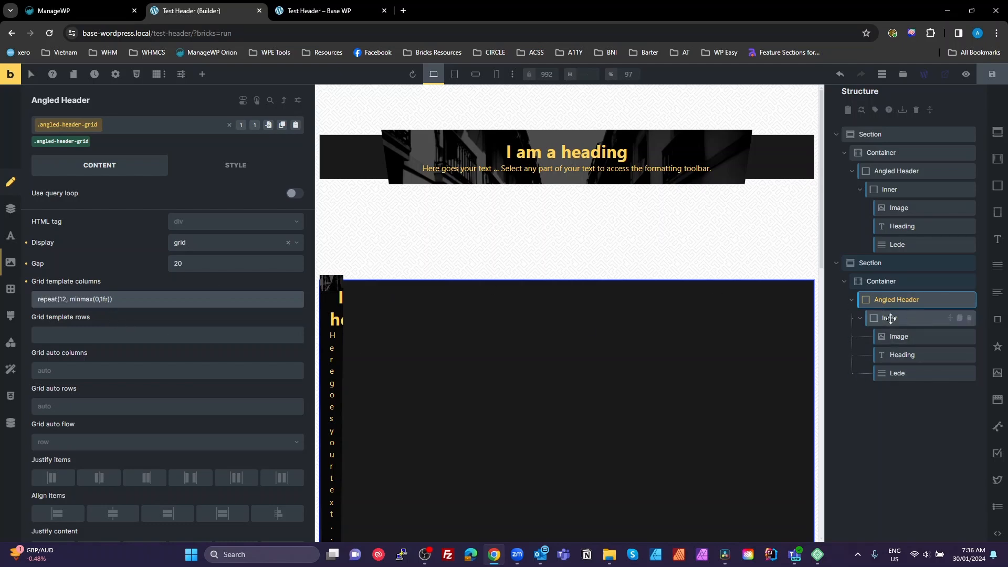
Span the second header's Inner wrapper across grid columns 2 / 11 in row 1
click(889, 317)
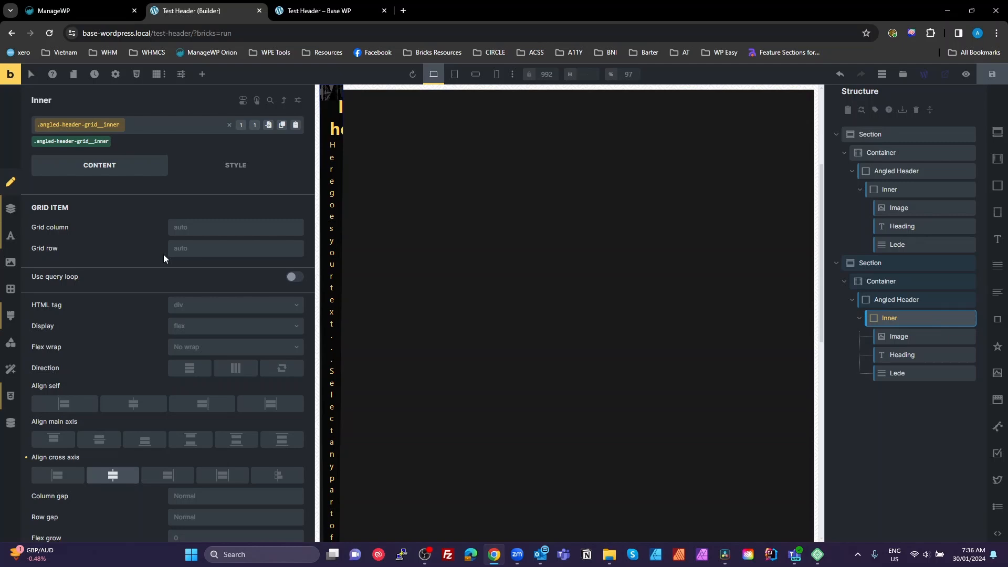
mouse_move(62, 248)
text(2 / 11)
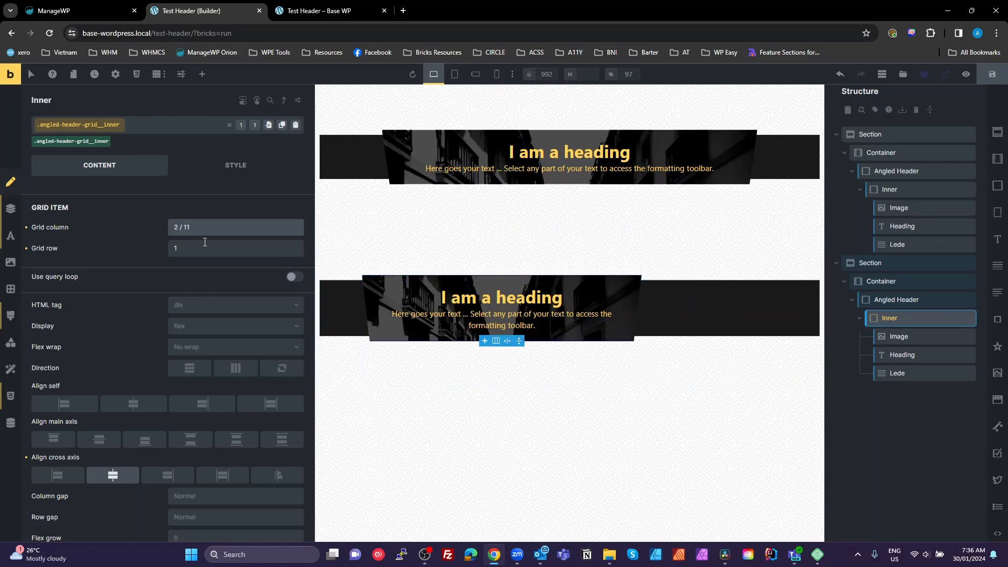
click(235, 165)
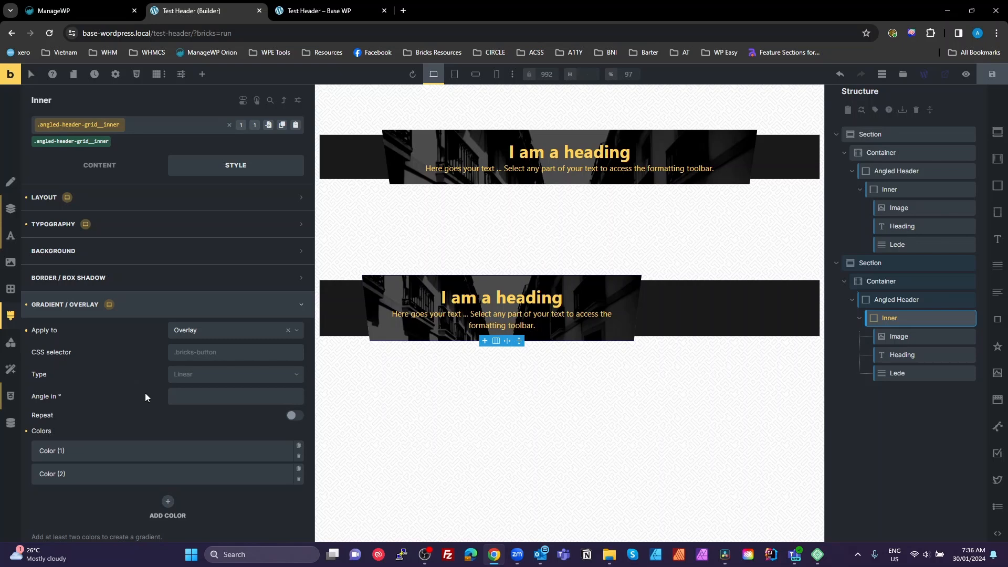
Widen the Inner wrapper to grid columns 2 / 12 with max width cleared, then view the header's 12-column grid template
click(44, 197)
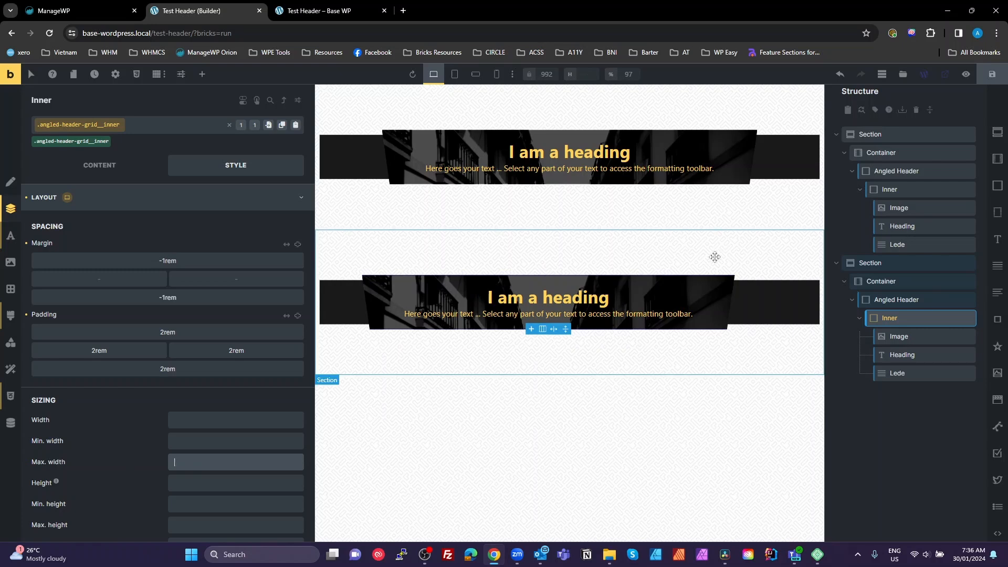
mouse_move(884, 324)
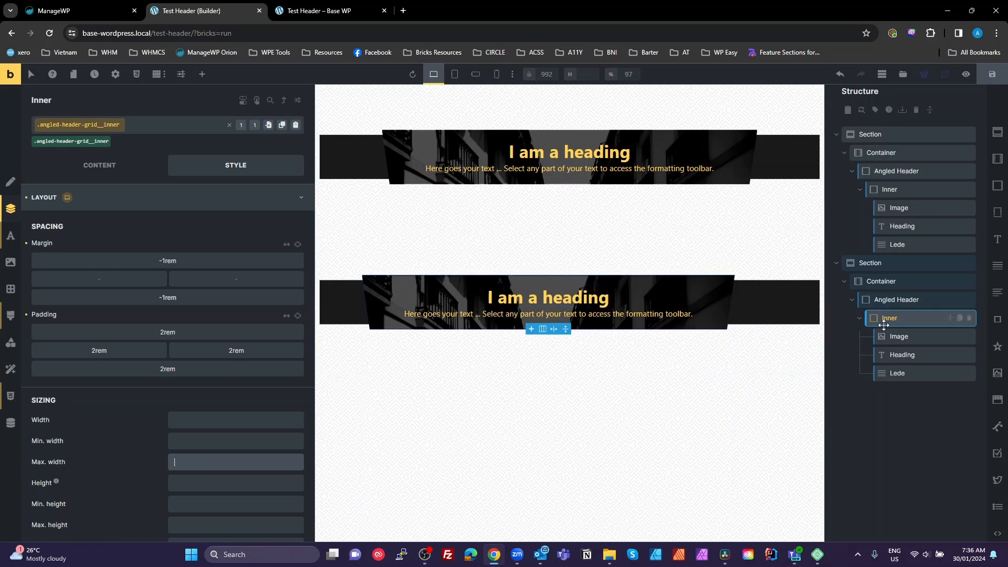
click(99, 165)
text(2 / 12)
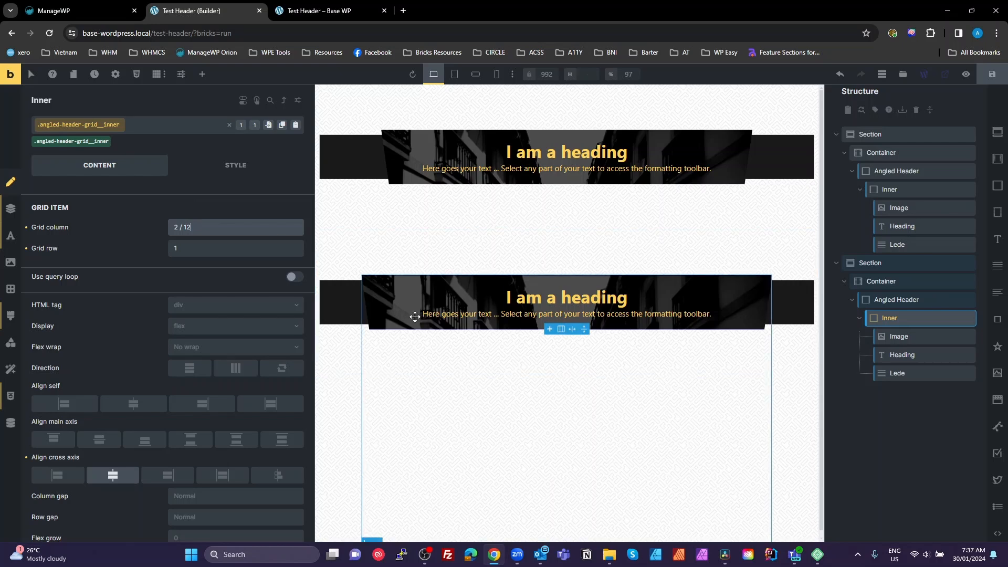
mouse_move(682, 276)
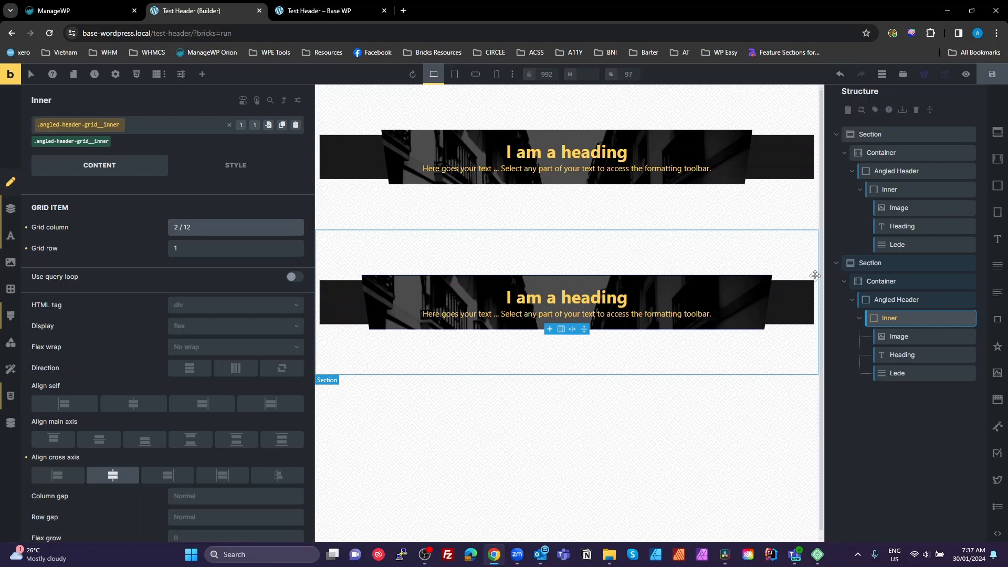
mouse_move(385, 263)
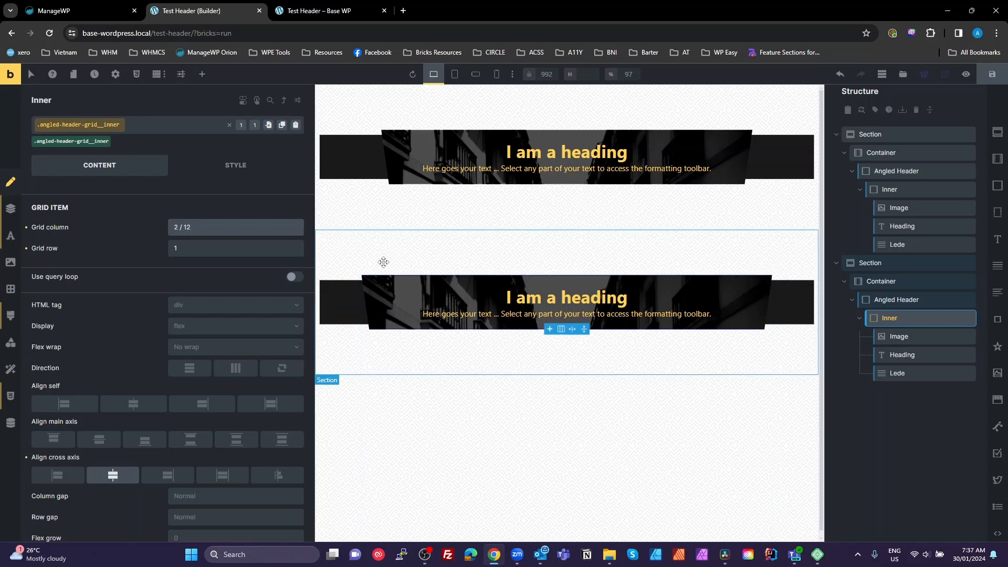
mouse_move(342, 311)
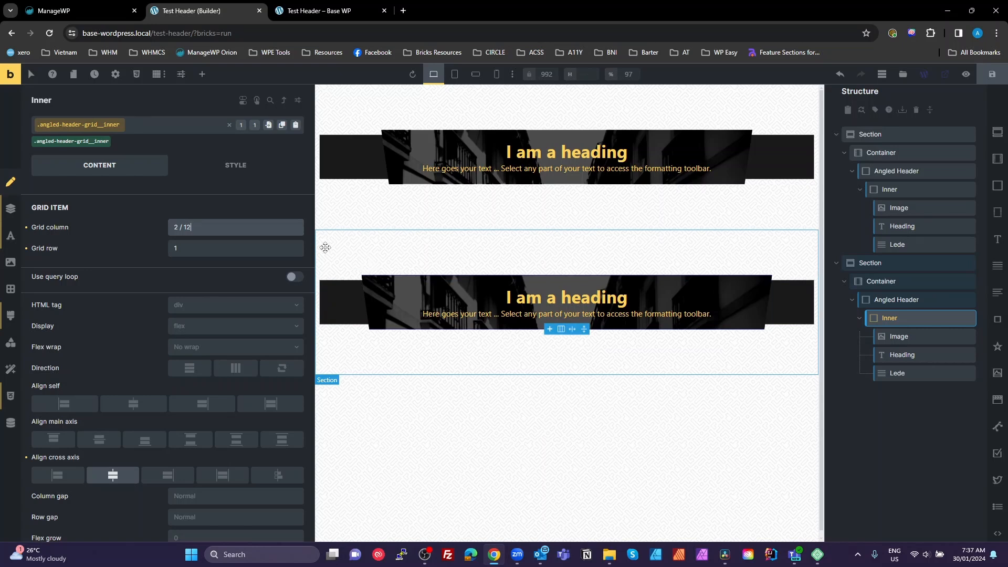
mouse_move(334, 244)
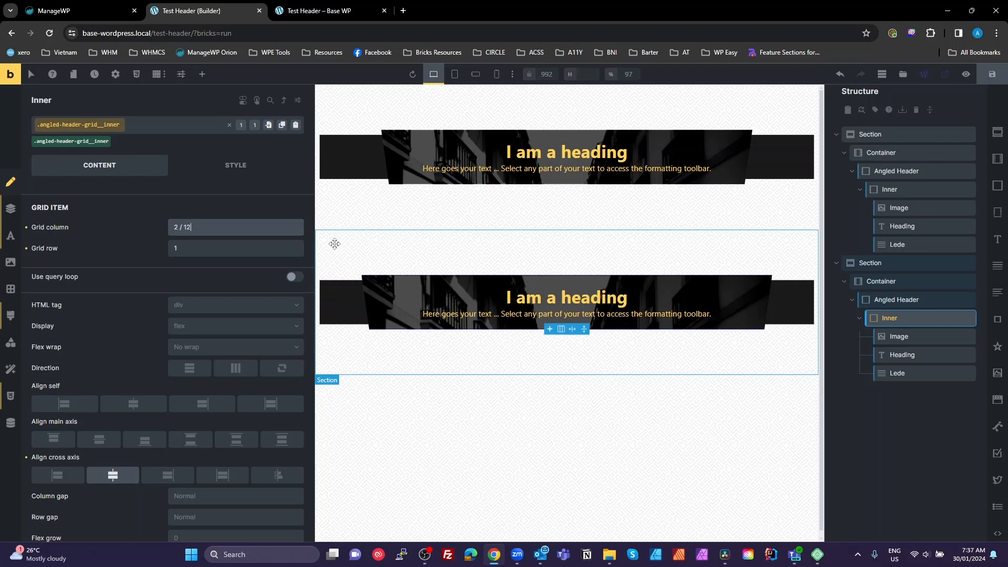
mouse_move(884, 299)
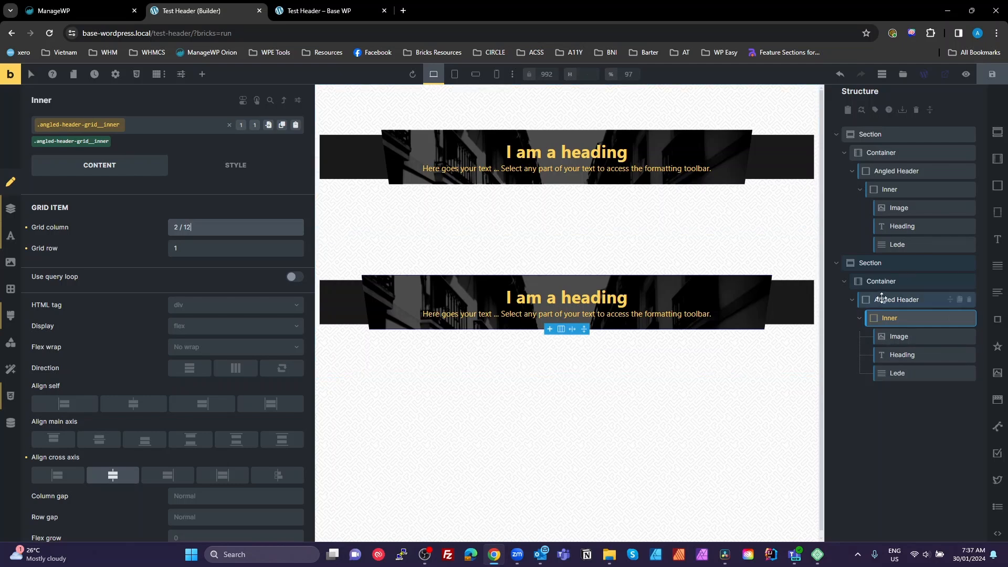
click(899, 299)
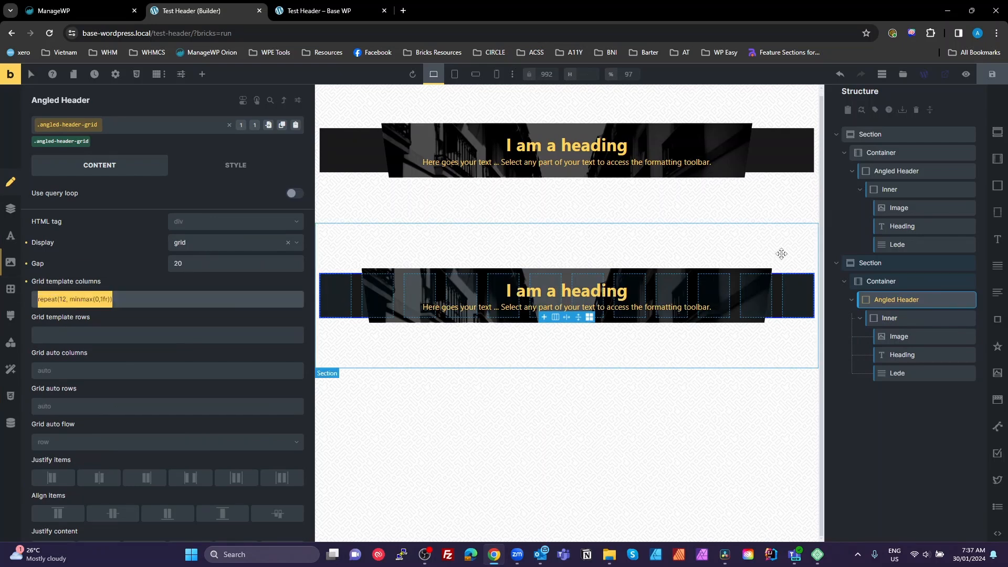
Reselect the second header's Inner item and save the page
click(891, 317)
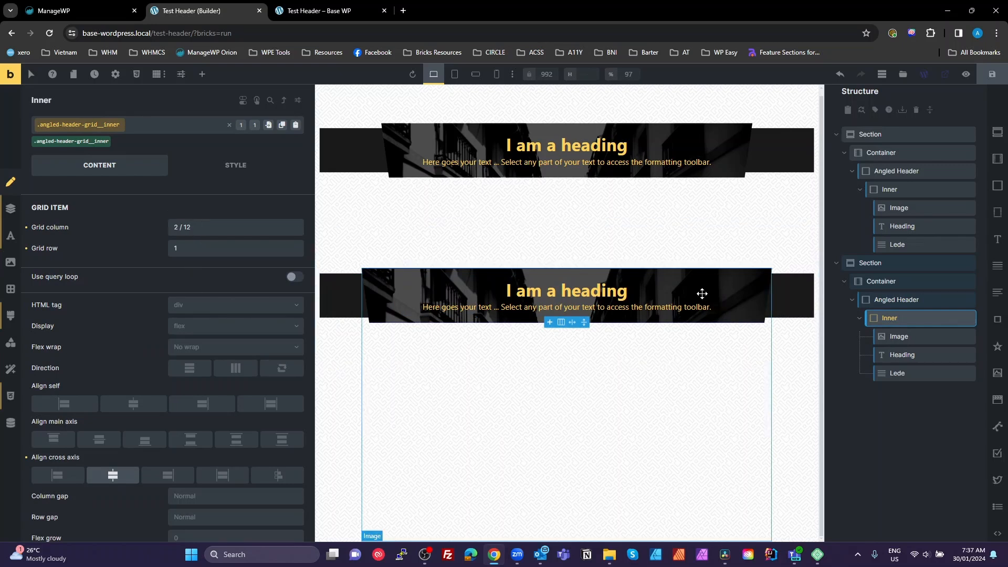
mouse_move(402, 67)
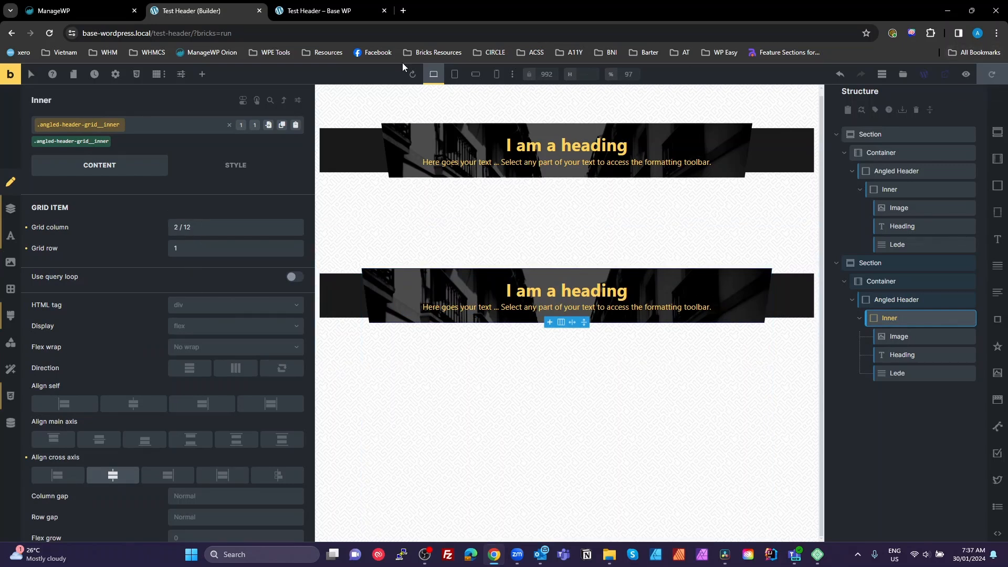
click(331, 11)
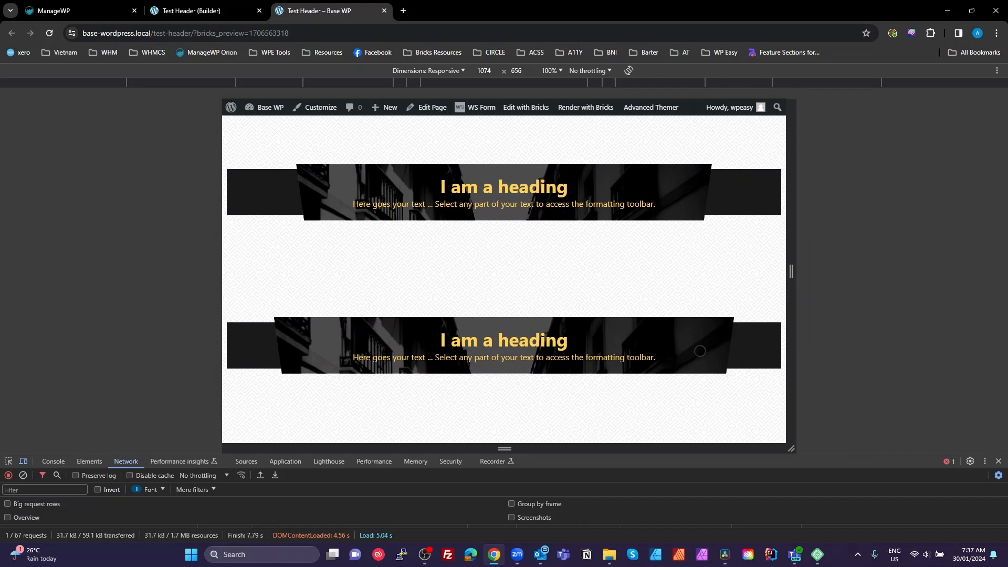
mouse_move(278, 360)
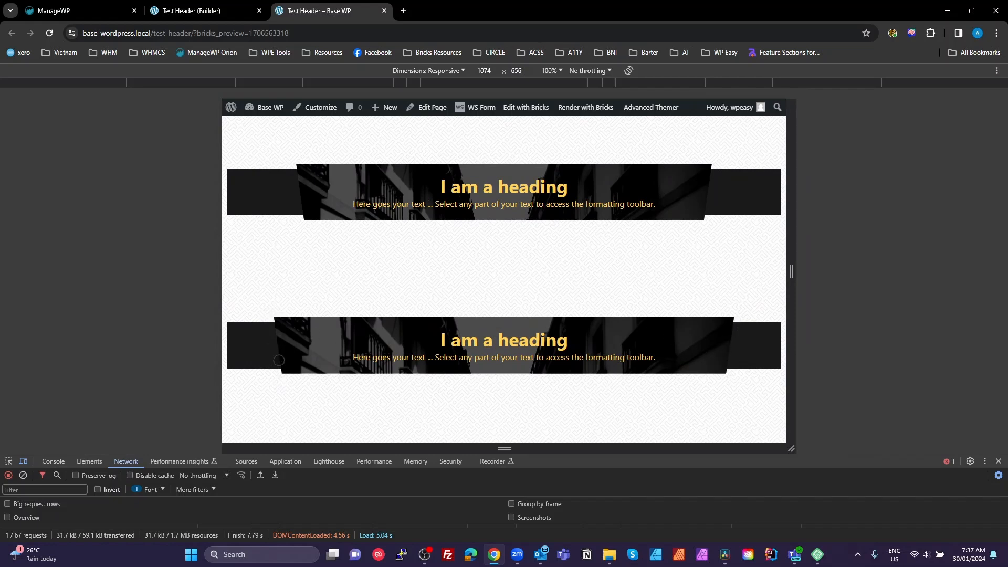
mouse_move(410, 406)
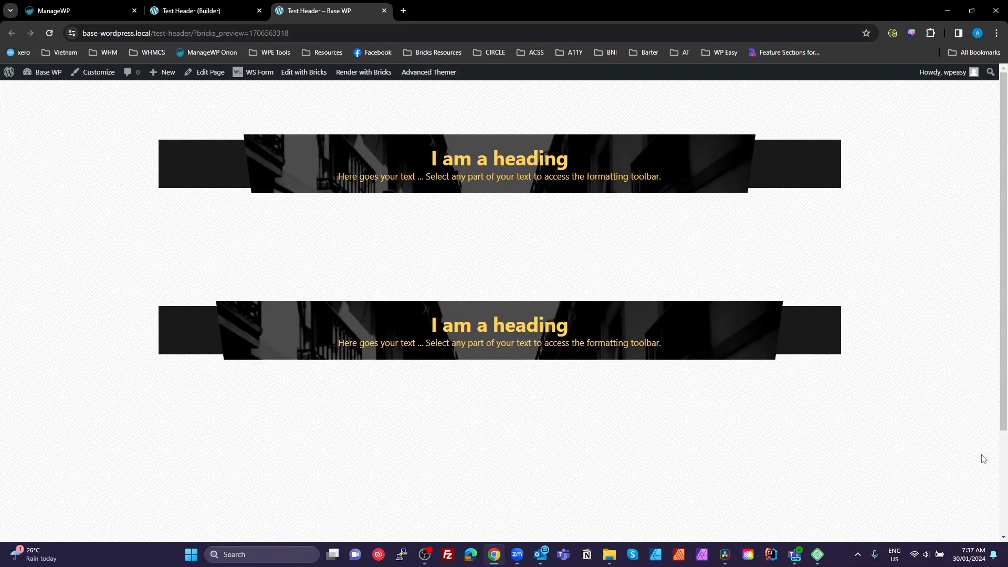
mouse_move(549, 339)
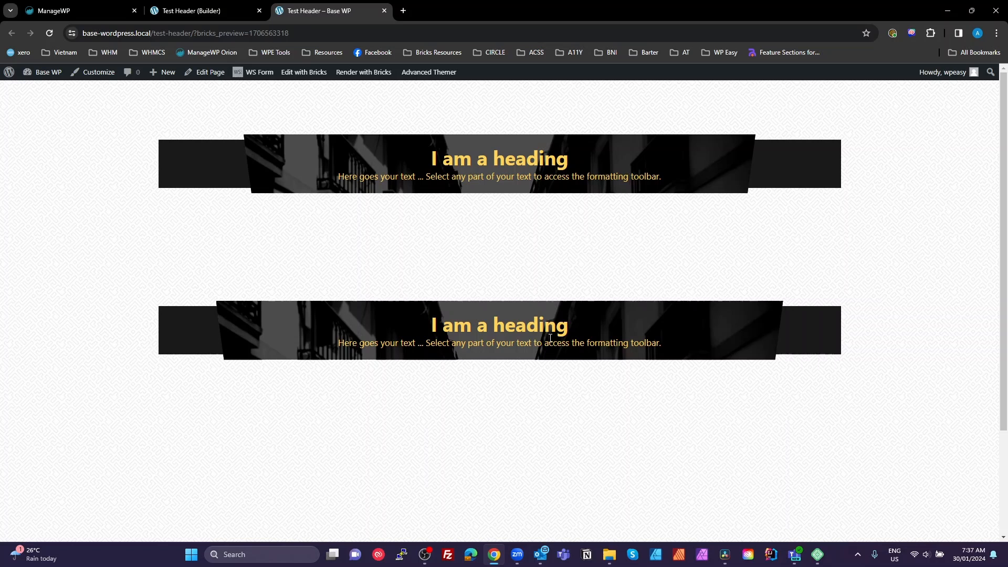
mouse_move(230, 387)
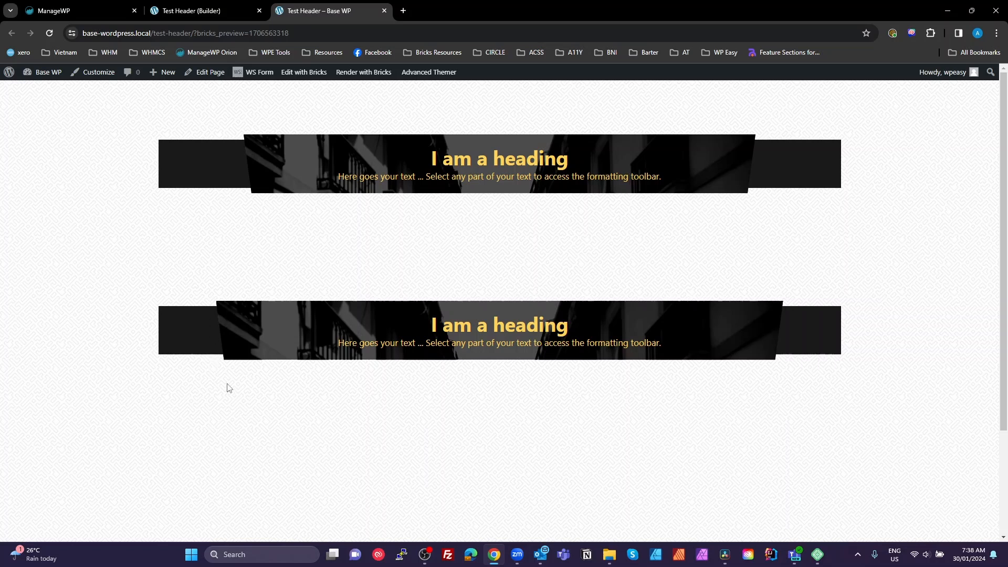
mouse_move(225, 319)
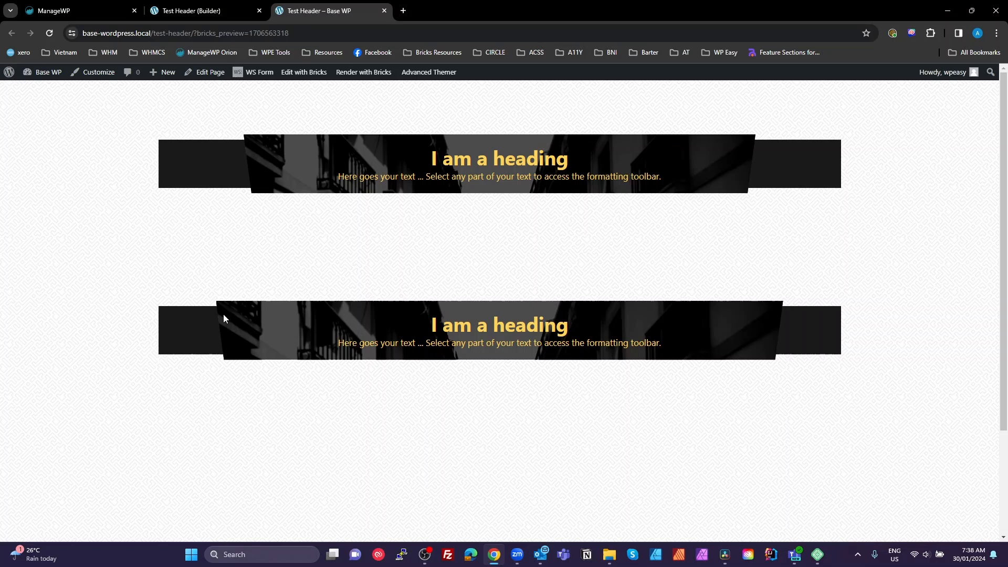
mouse_move(202, 458)
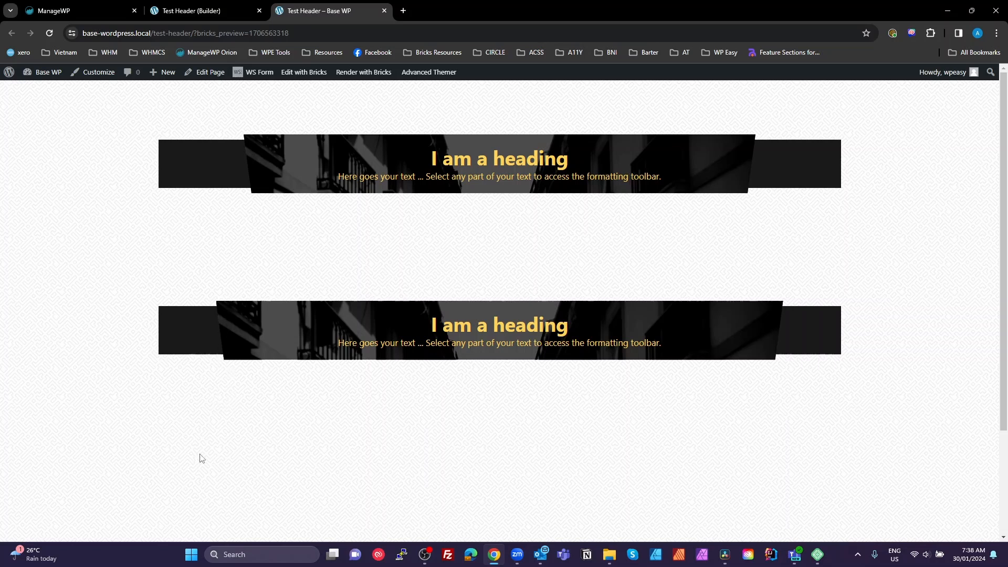
mouse_move(459, 157)
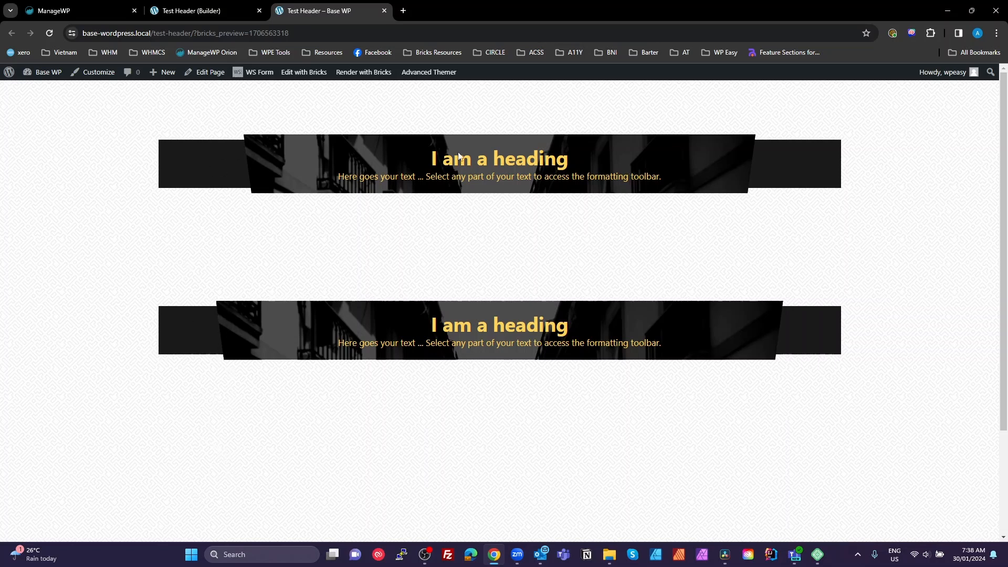
mouse_move(764, 186)
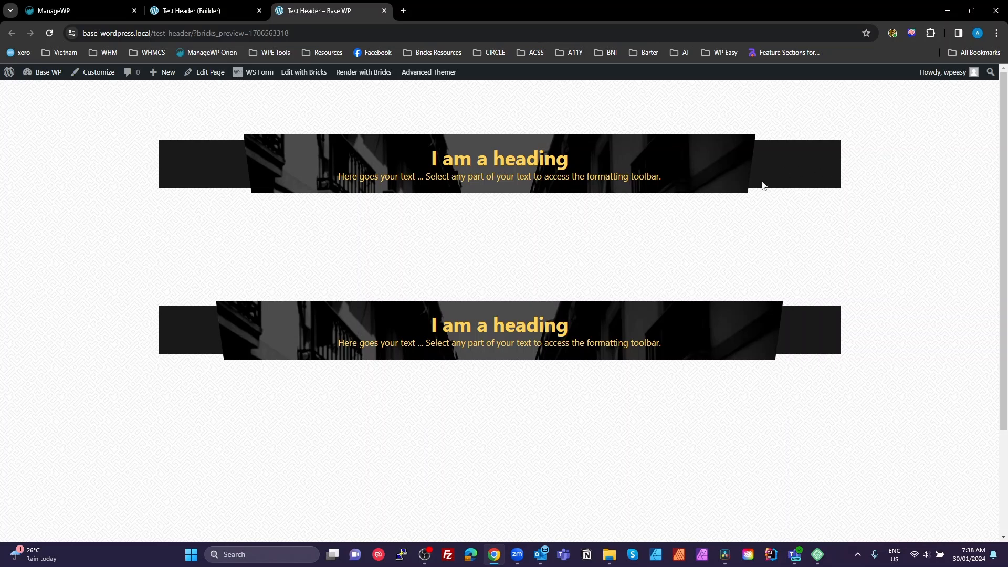
mouse_move(412, 366)
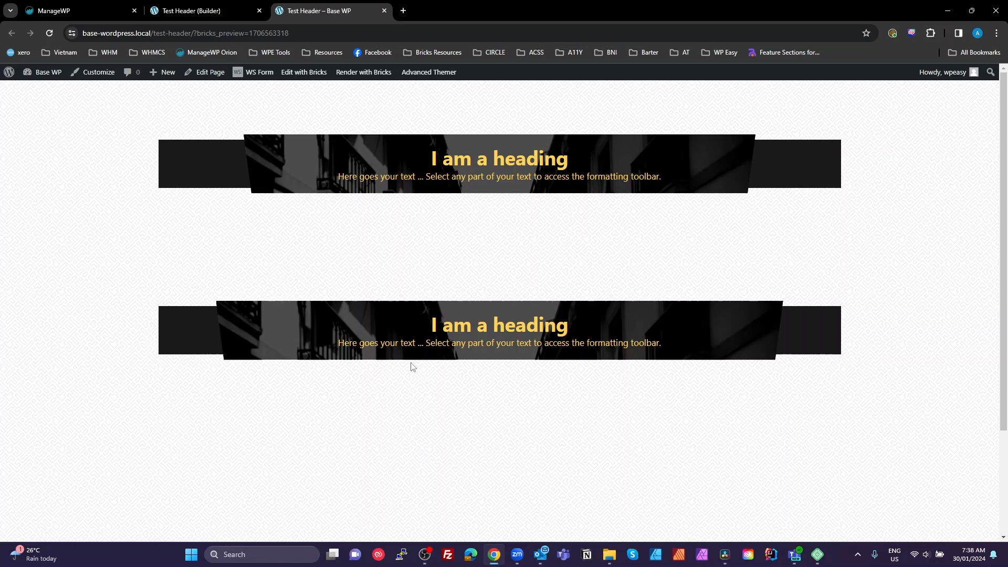
mouse_move(324, 382)
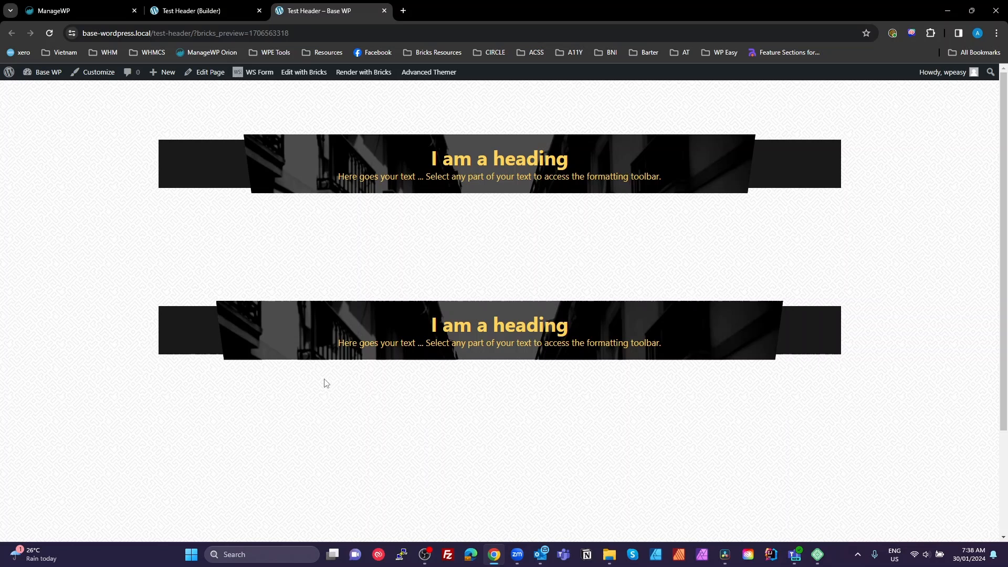
mouse_move(218, 437)
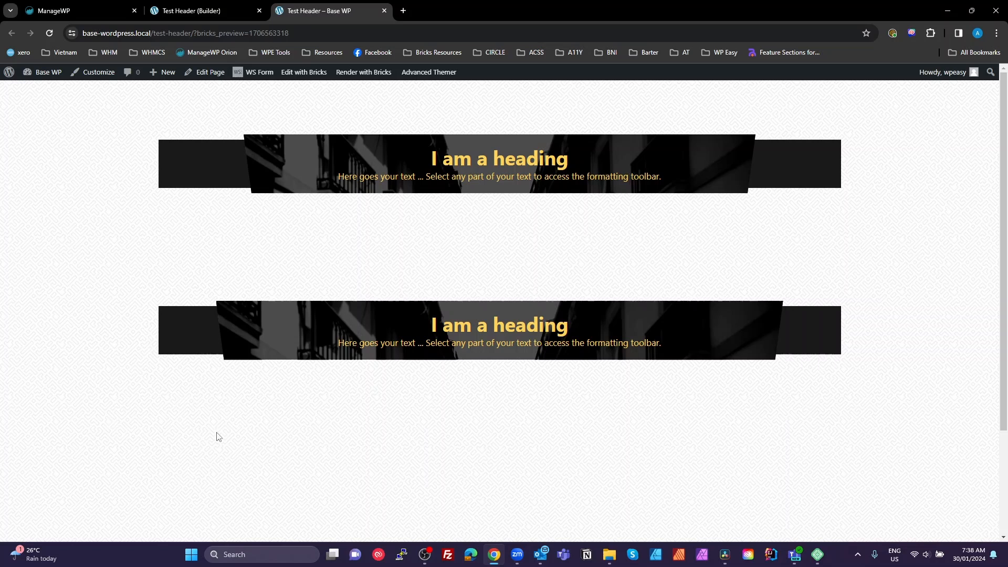
mouse_move(844, 428)
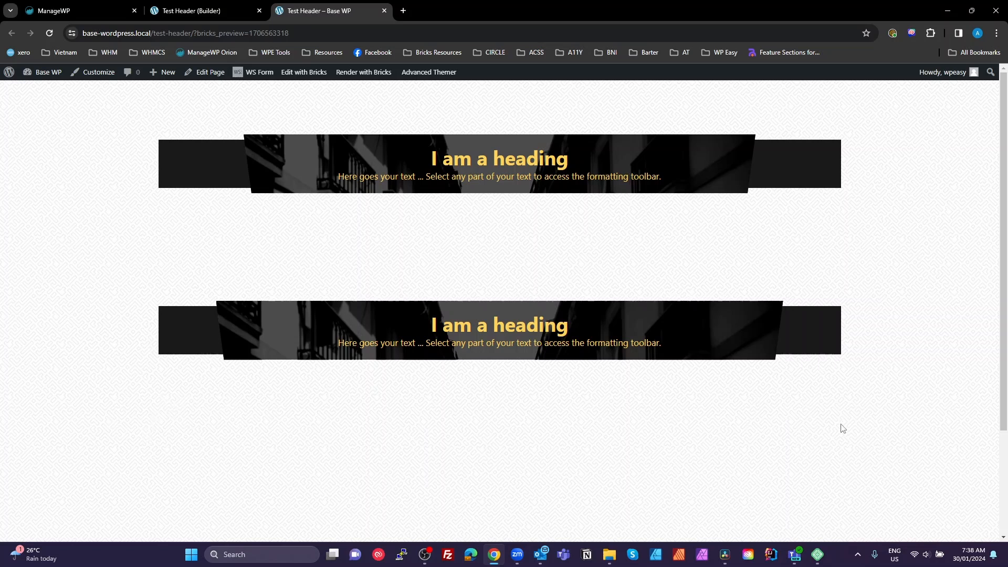
mouse_move(214, 309)
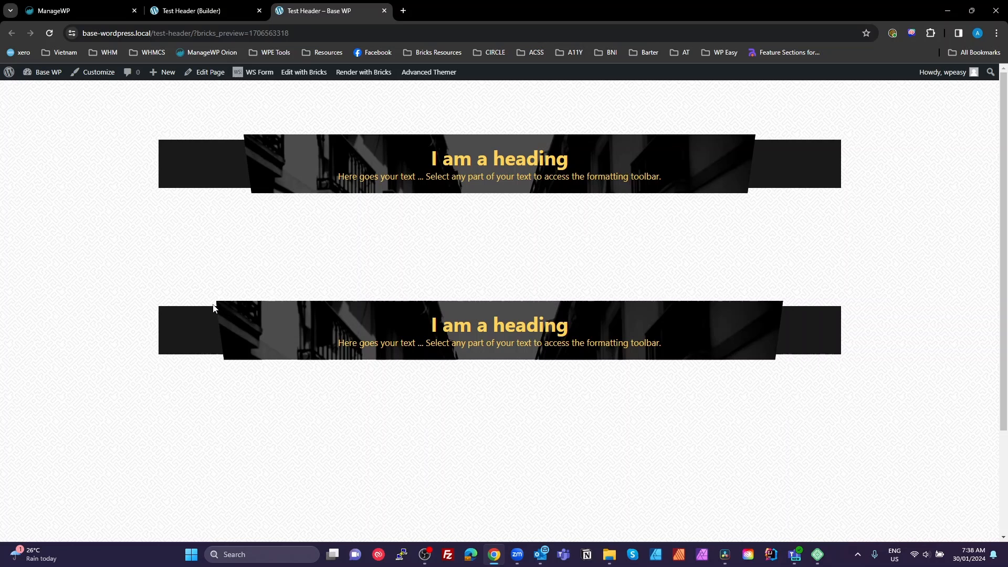
mouse_move(783, 322)
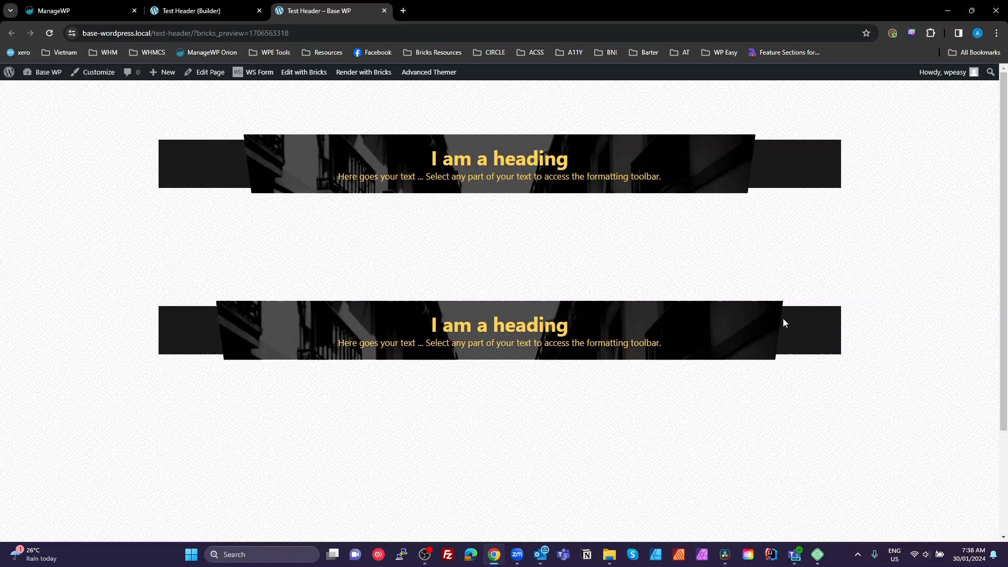
mouse_move(789, 460)
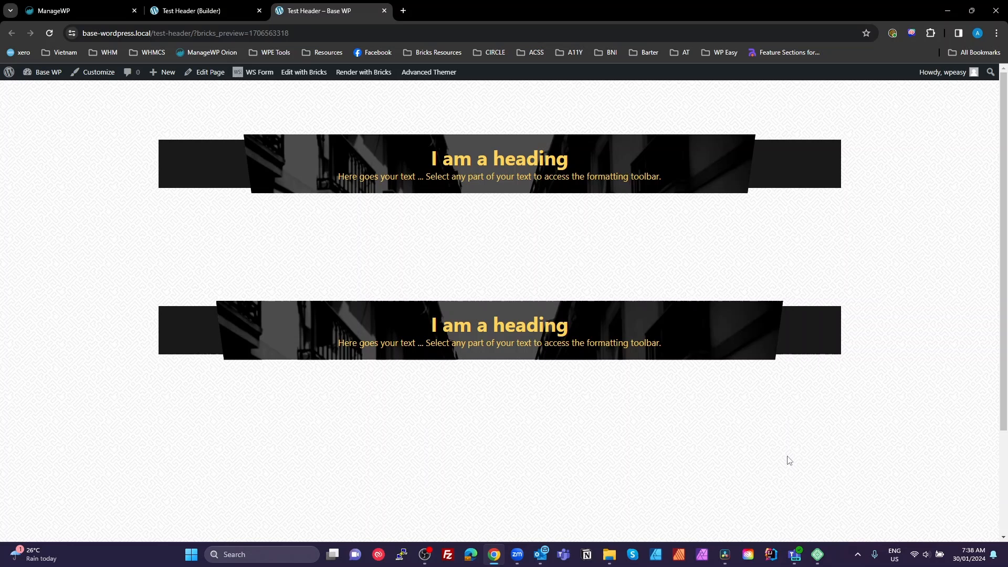
mouse_move(771, 311)
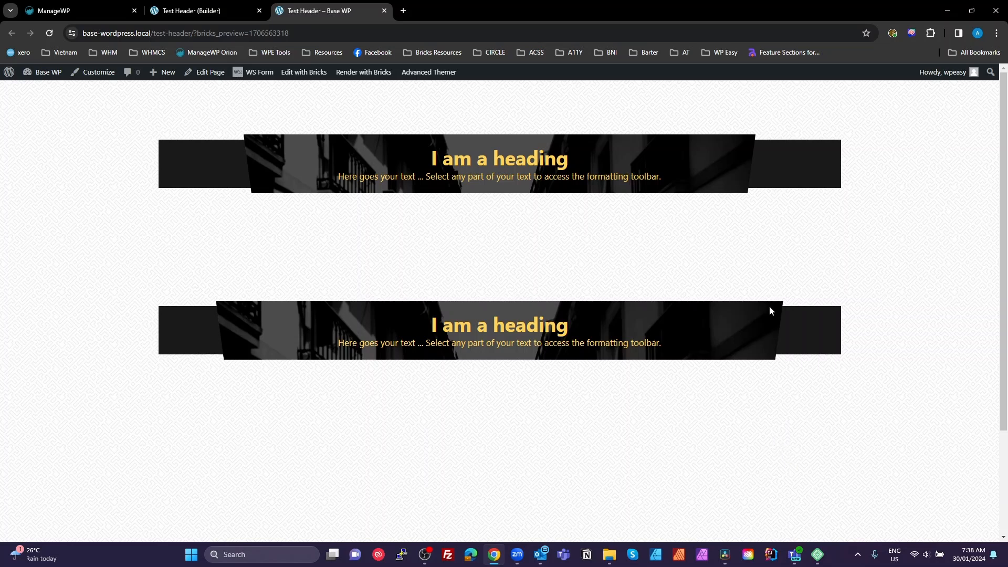
mouse_move(188, 127)
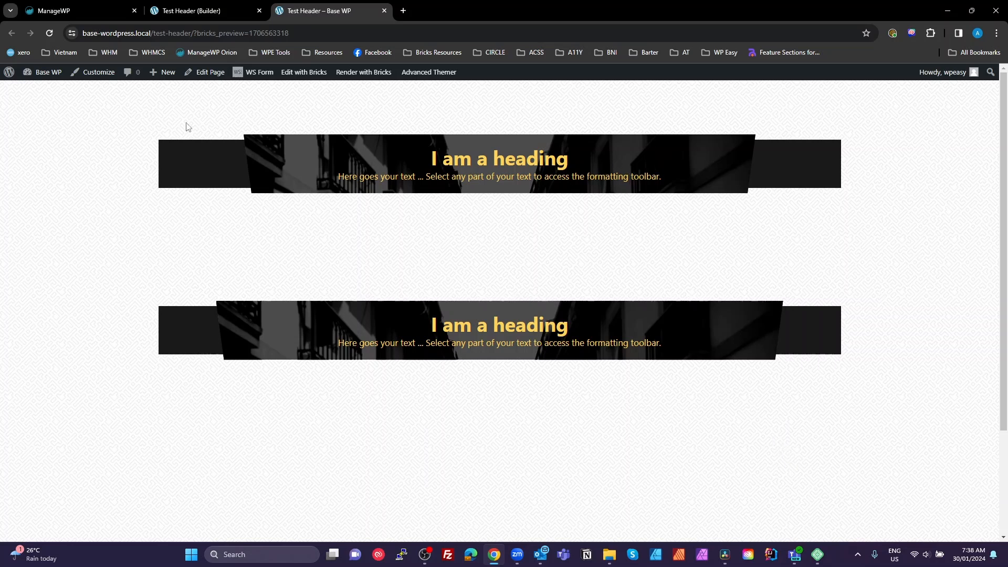